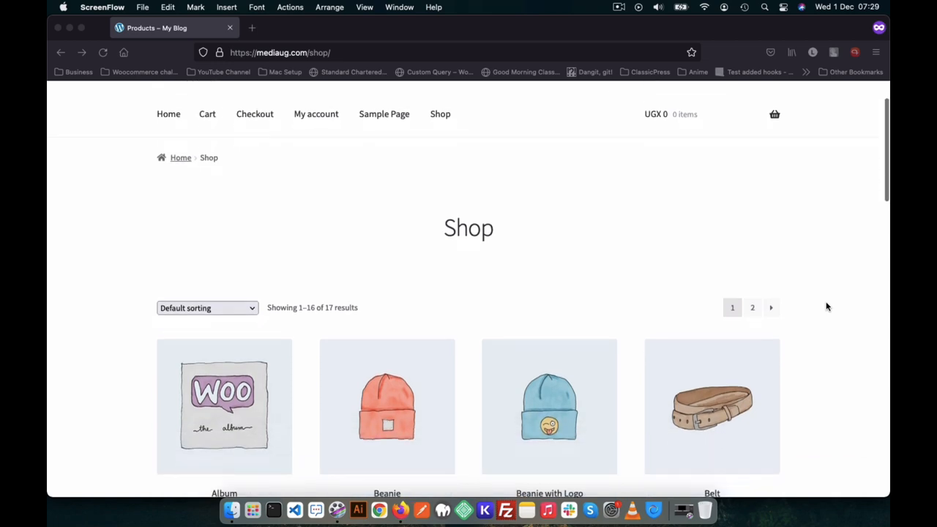
Add the Beanie with Logo to the cart from the Shop page and view the cart
scroll("down", 3)
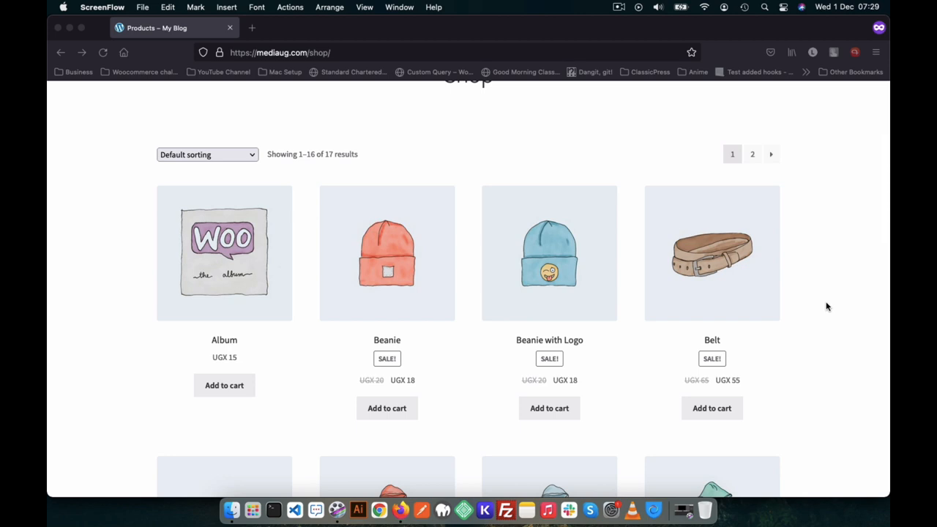
scroll("down", 3)
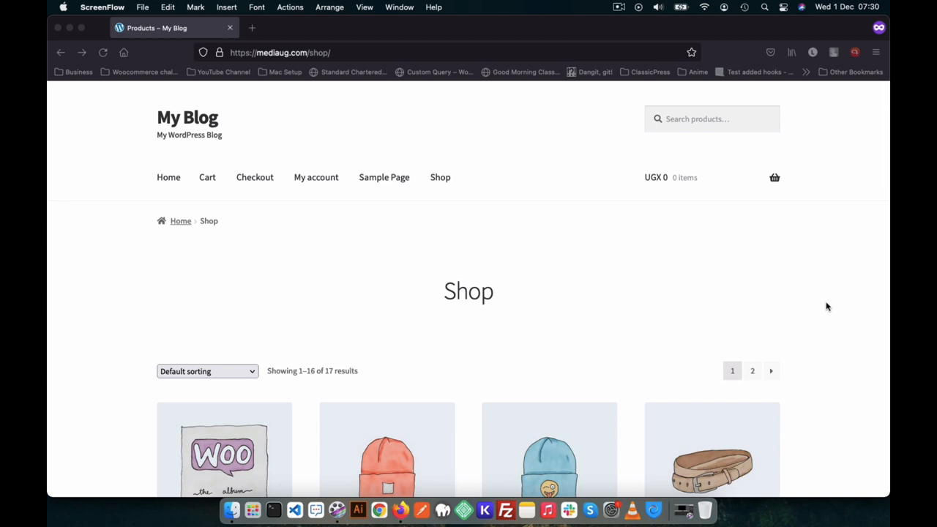
scroll("down", 3)
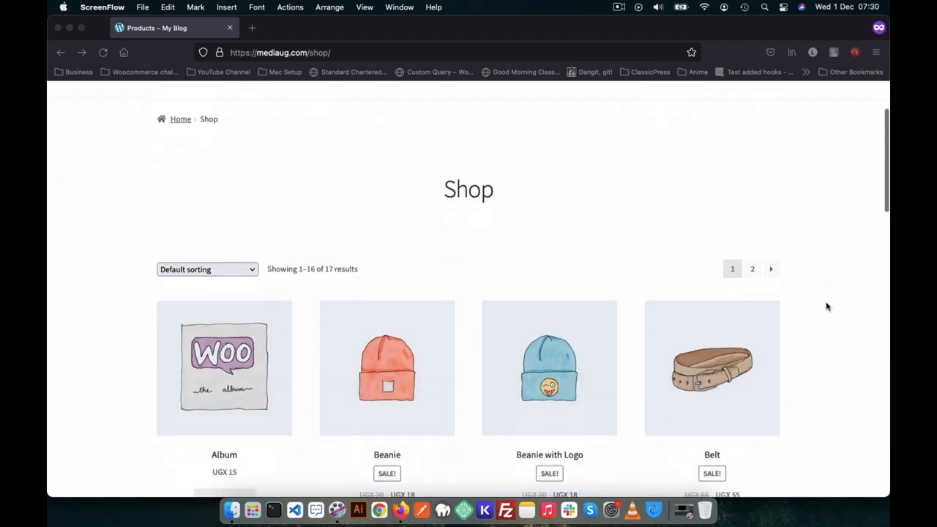
scroll("down", 3)
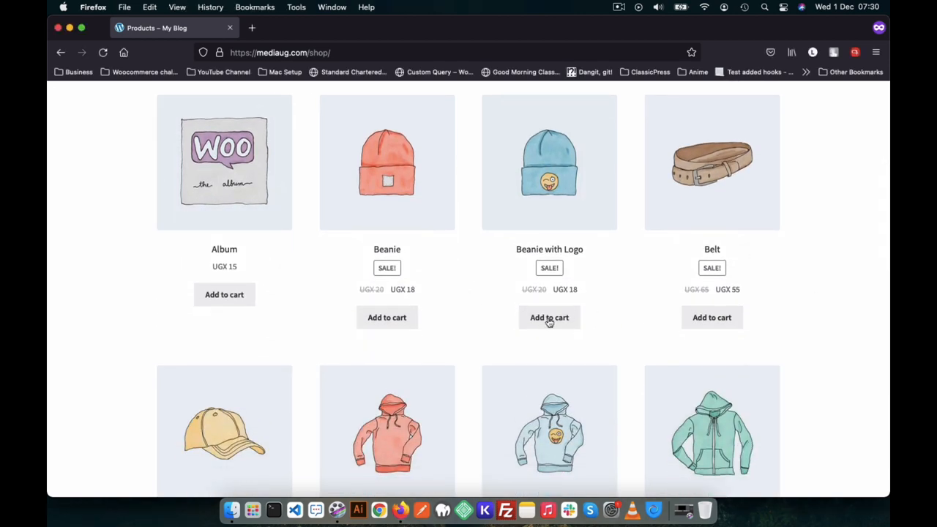
left_click(549, 316)
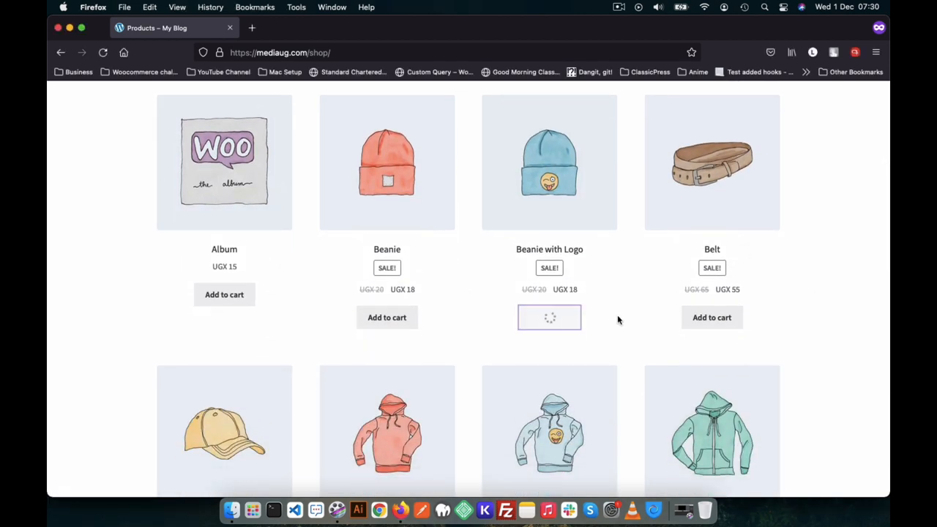
left_click(549, 317)
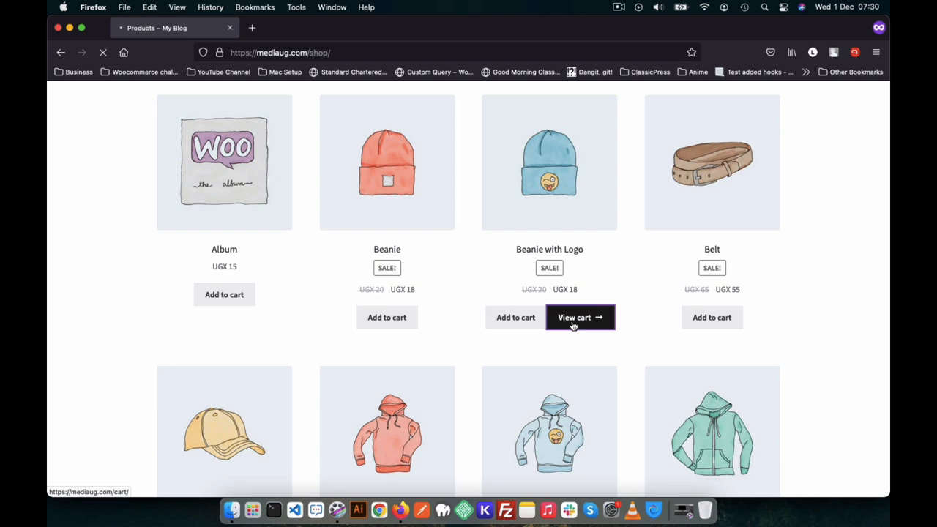
Proceed to checkout and begin the billing details at the Town / Village field
left_click(580, 316)
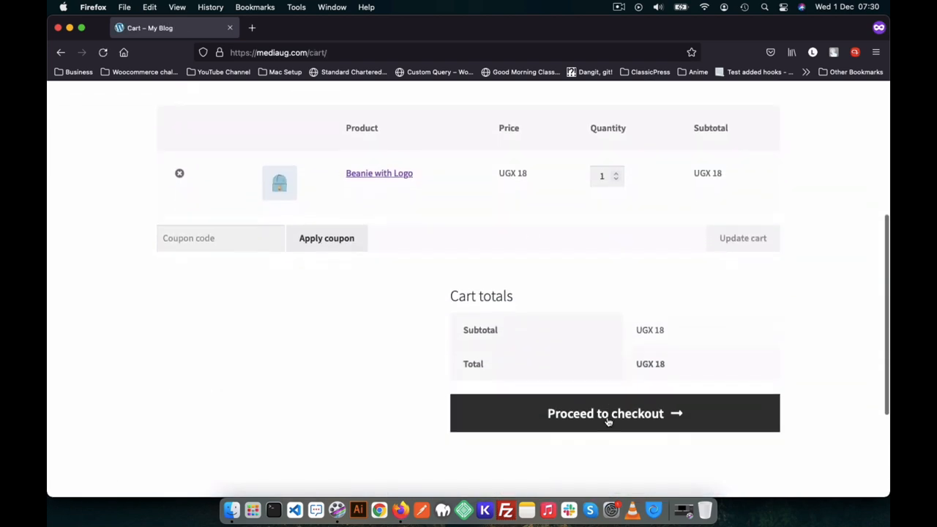
left_click(615, 413)
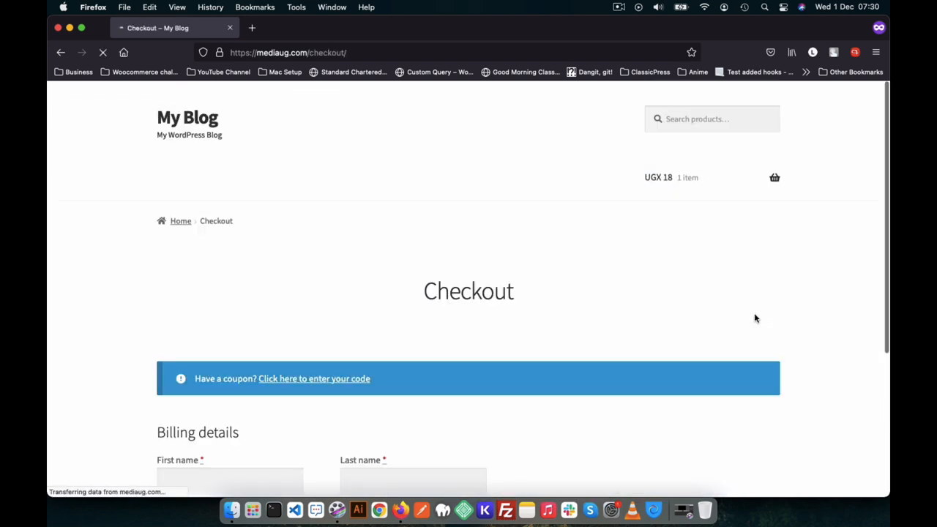
scroll("down", 3)
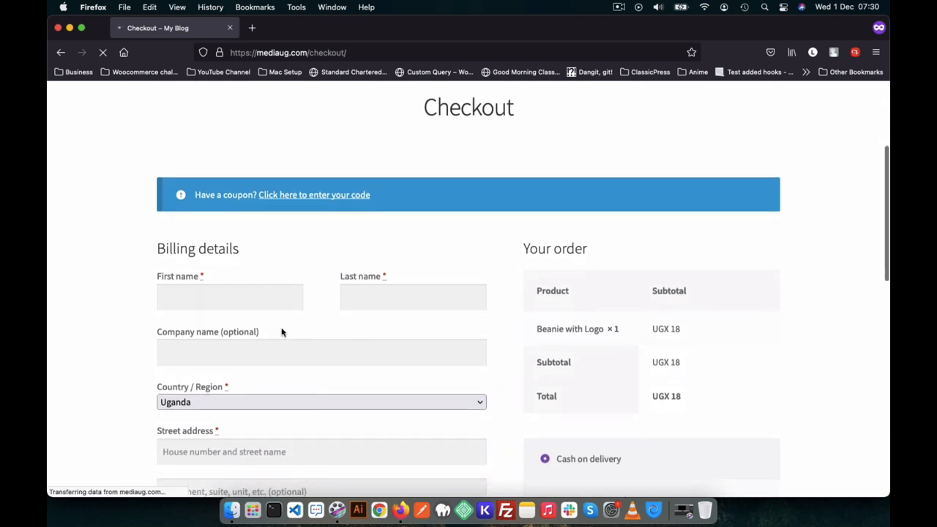
scroll("down", 3)
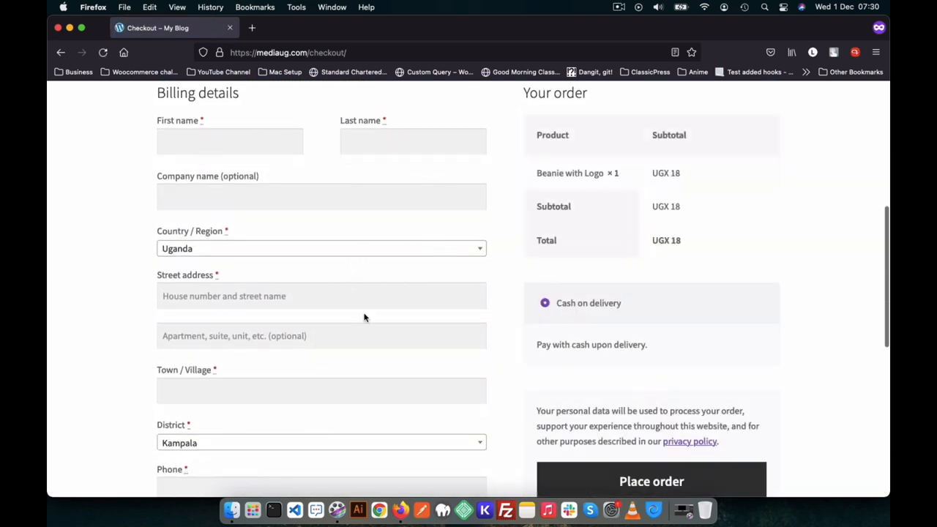
scroll("down", 3)
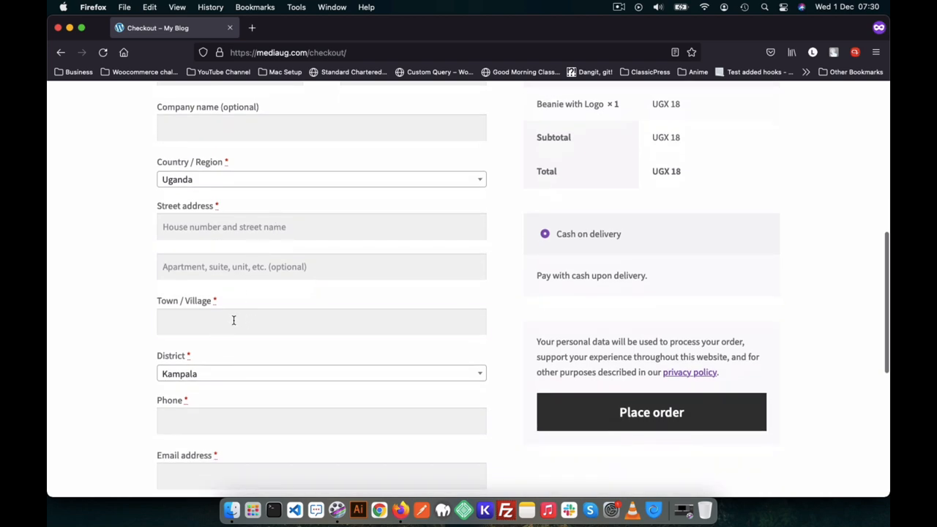
scroll("down", 3)
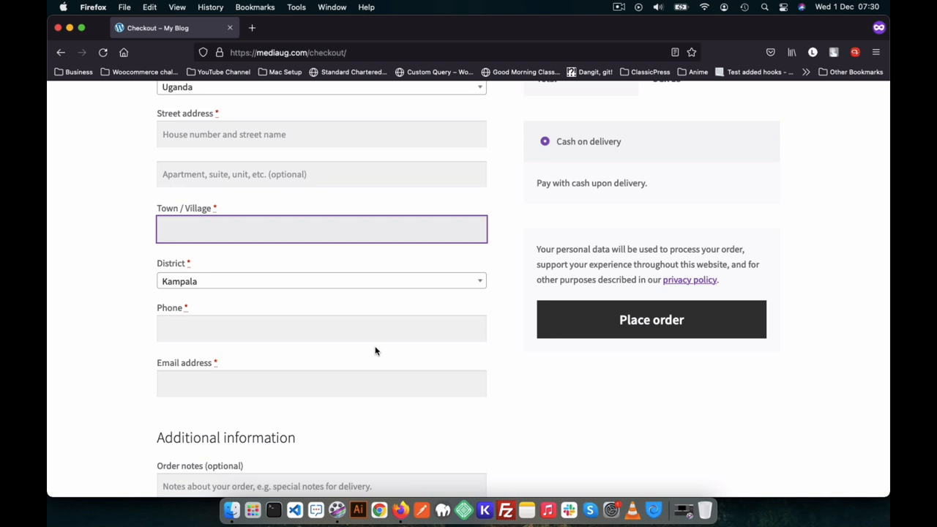
left_click(321, 228)
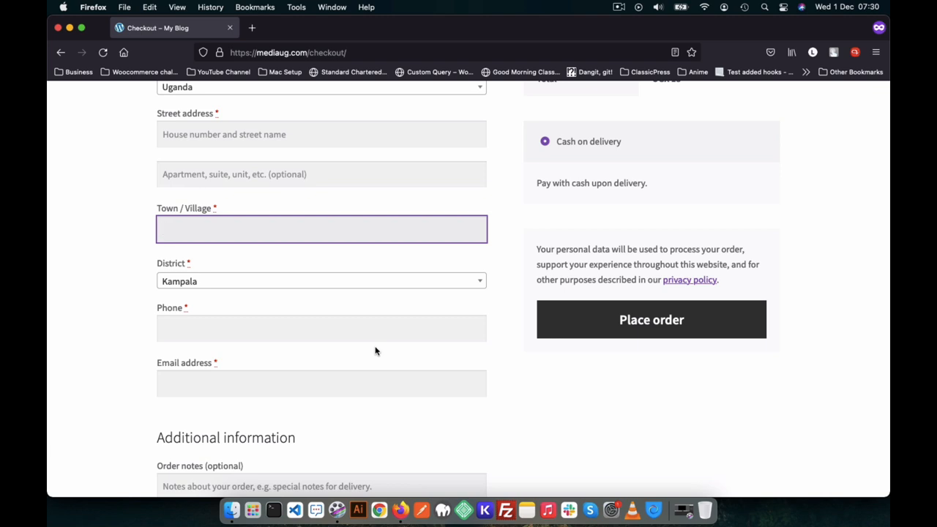
scroll("down", 3)
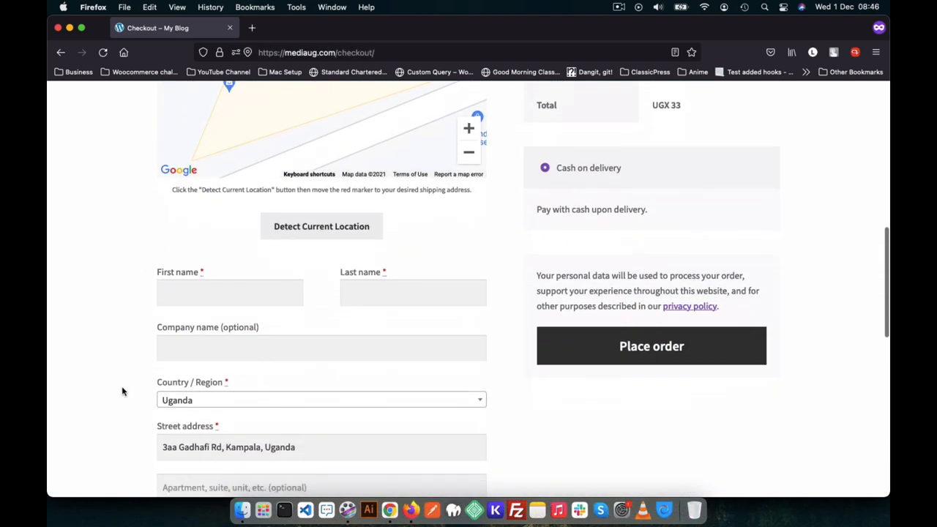
scroll("down", 3)
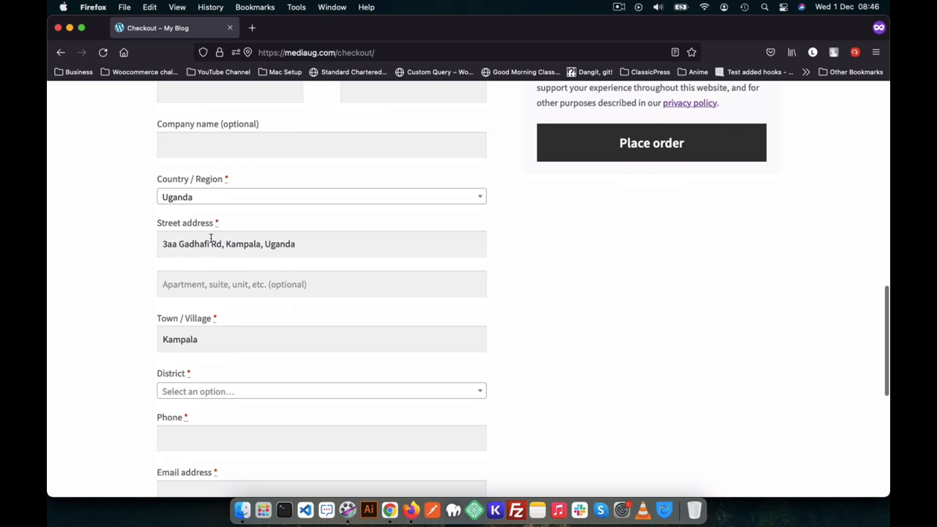
mouse_move(220, 293)
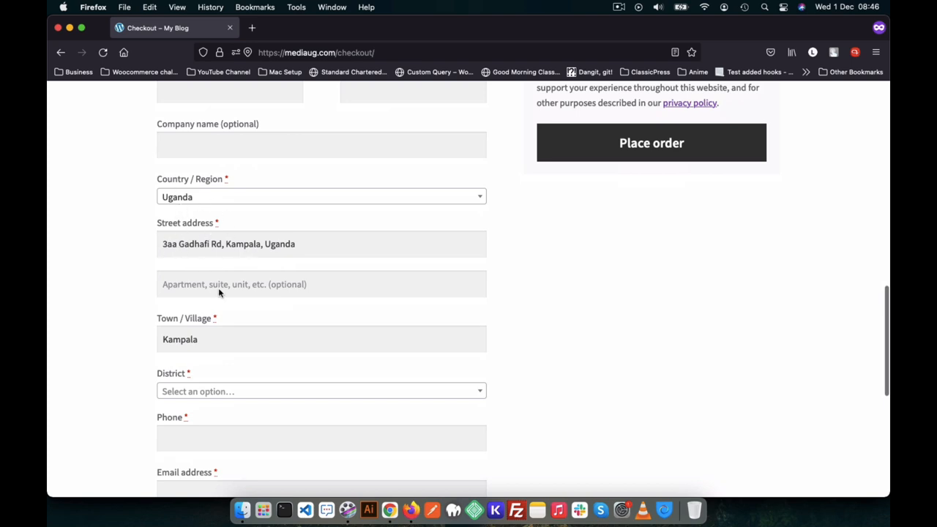
scroll("down", 3)
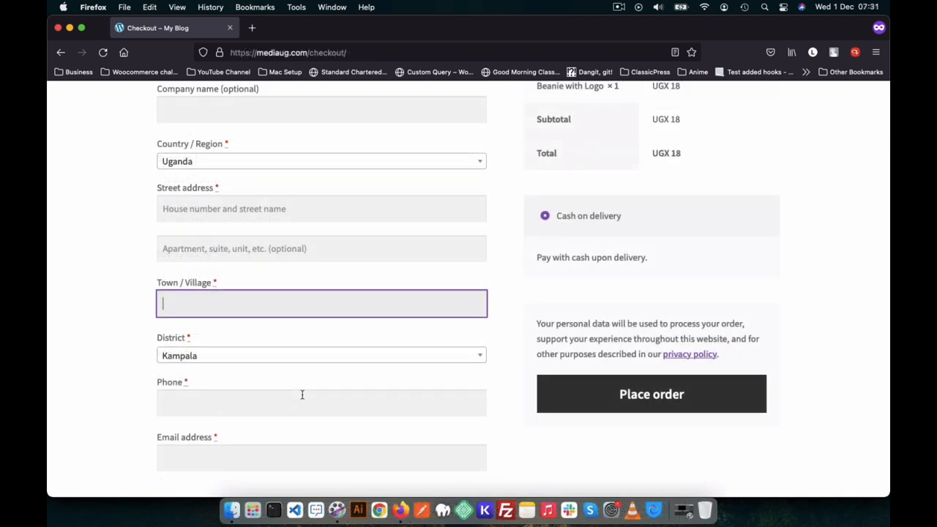
scroll("down", 3)
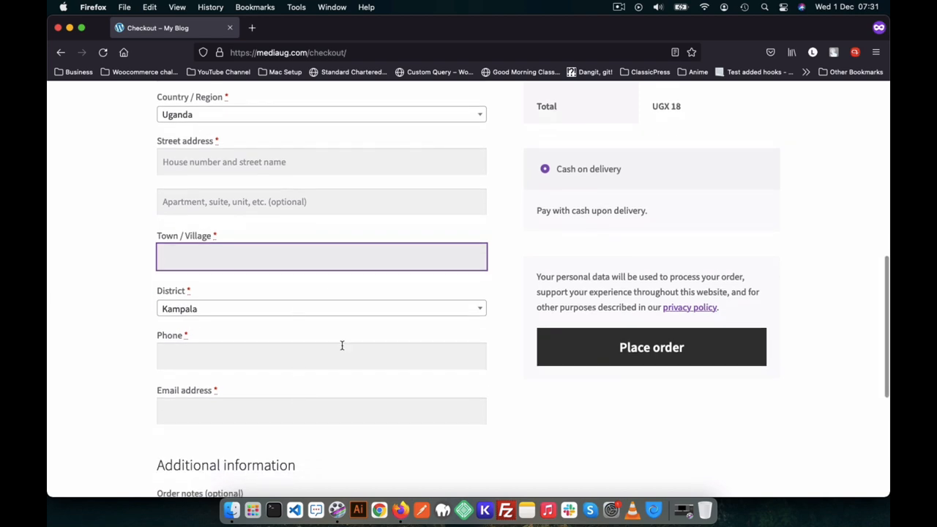
scroll("down", 3)
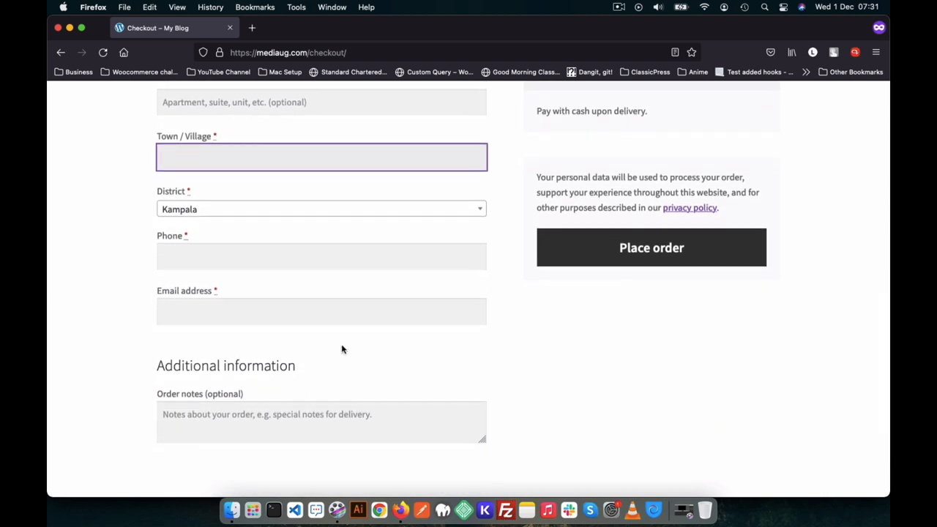
left_click(321, 157)
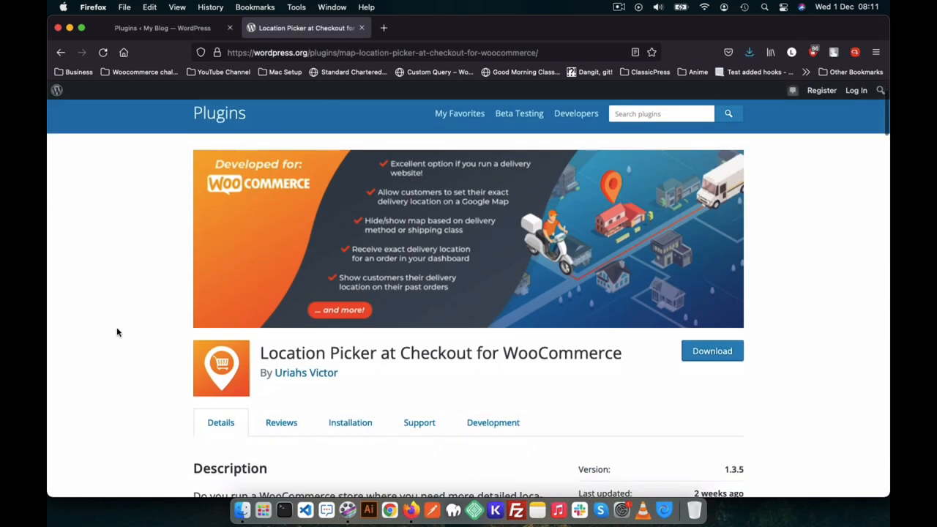
mouse_move(471, 353)
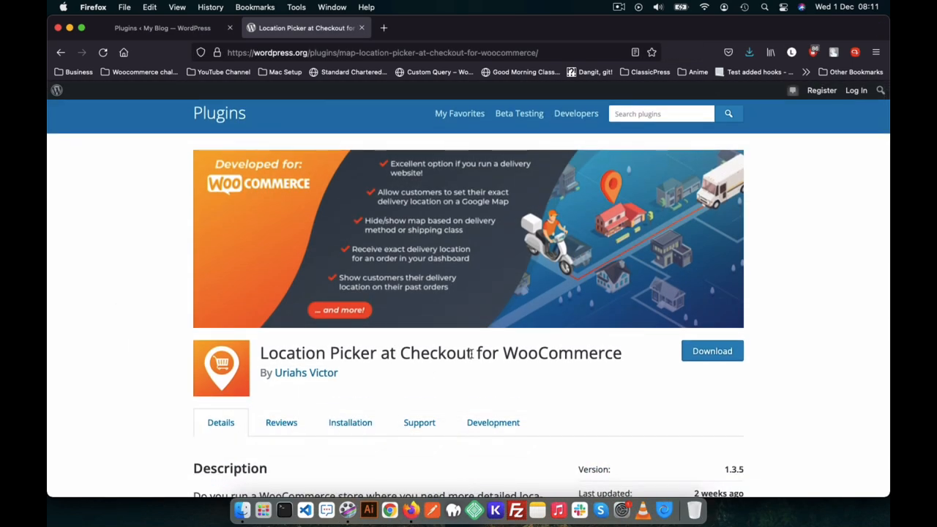
mouse_move(445, 259)
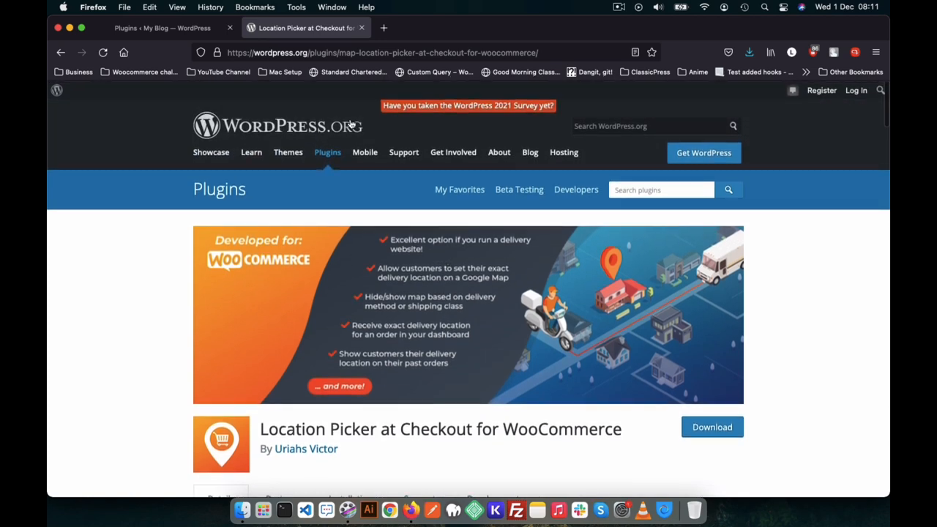
mouse_move(606, 351)
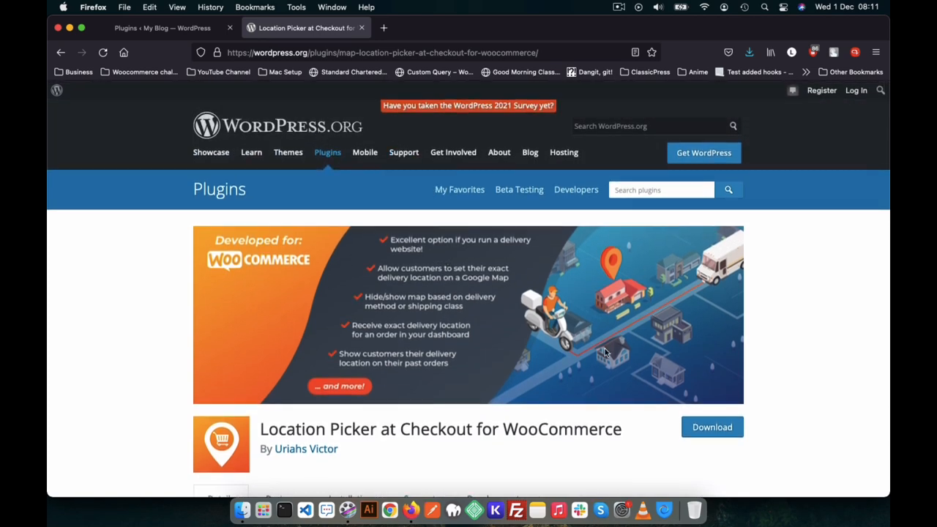
Read through the Location Picker at Checkout for WooCommerce description and copy its title
scroll("down", 3)
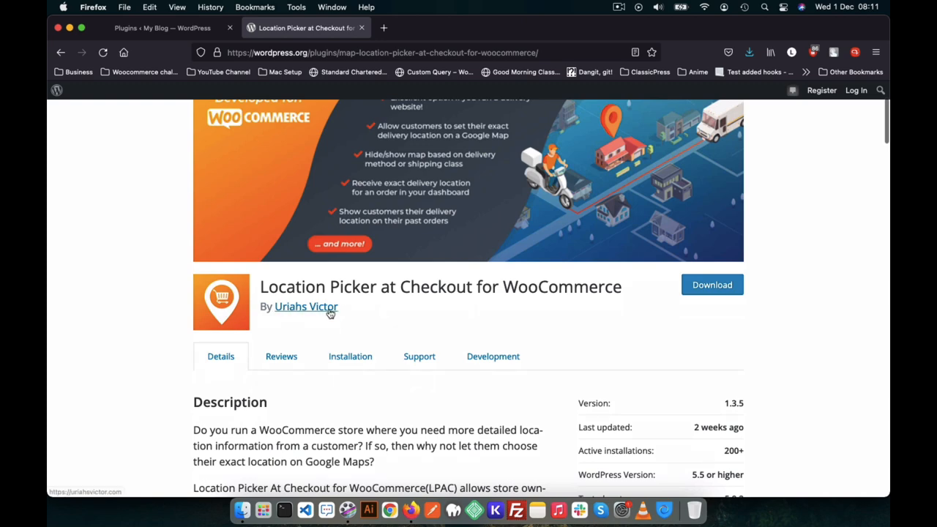
scroll("down", 3)
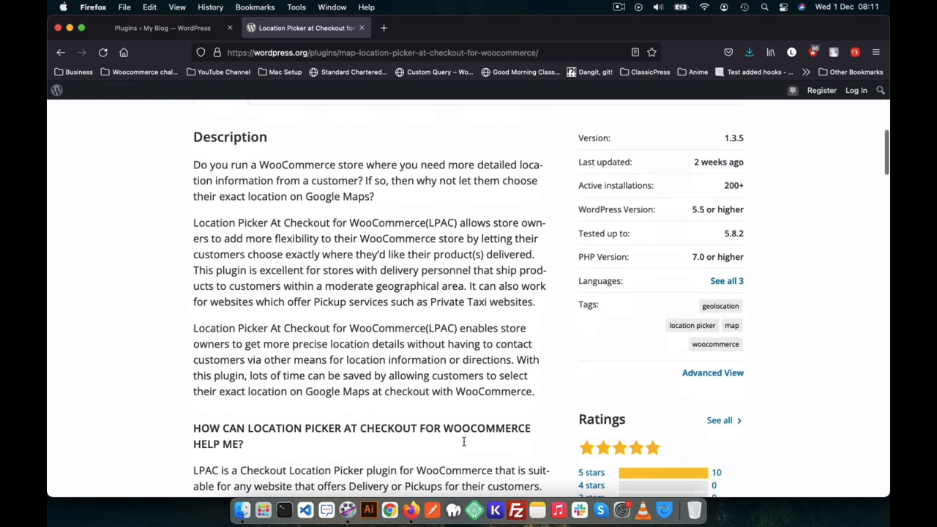
scroll("down", 3)
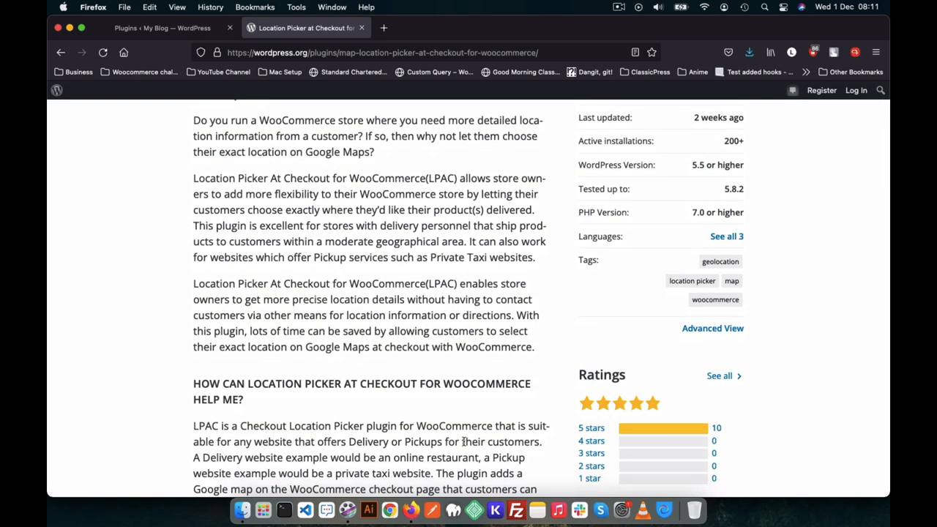
scroll("down", 3)
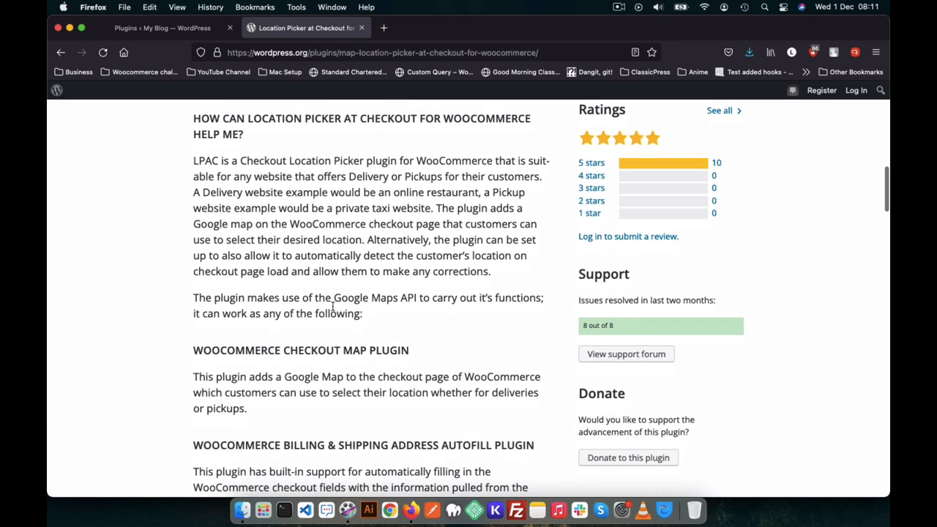
scroll("down", 3)
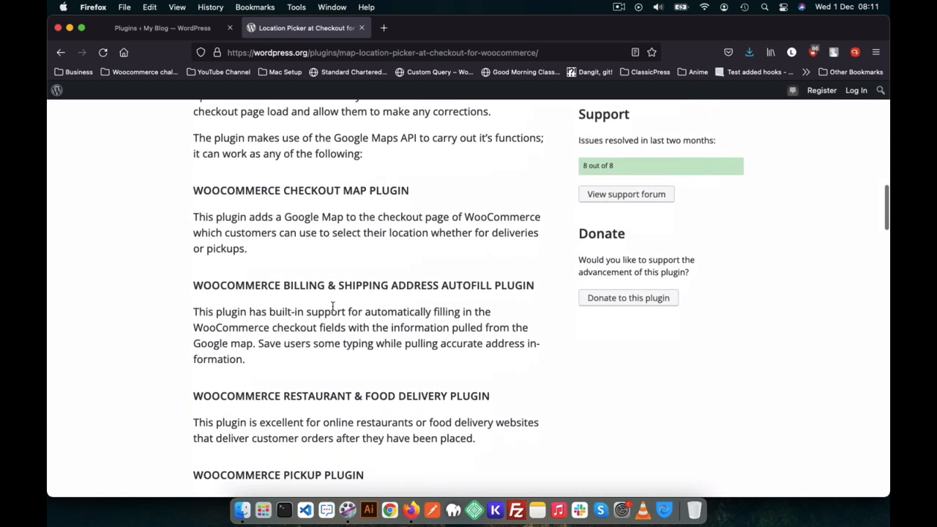
scroll("down", 3)
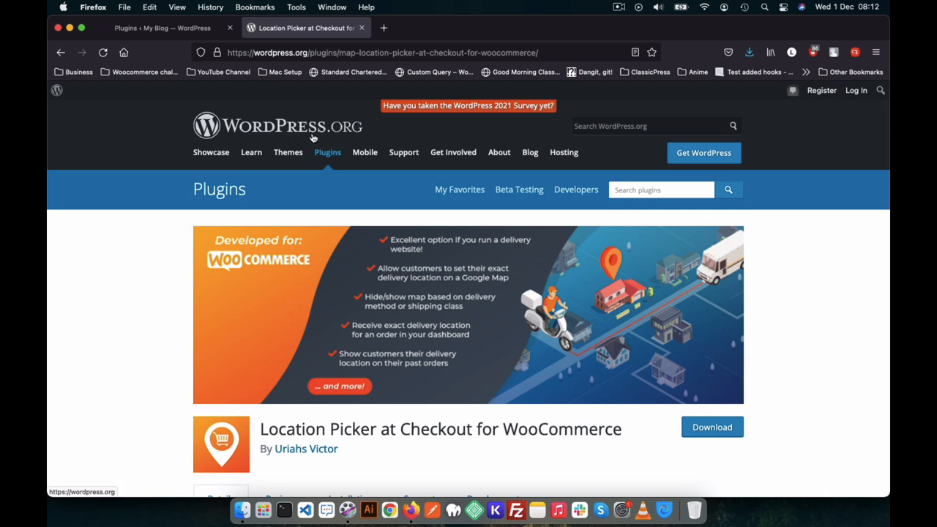
mouse_move(139, 353)
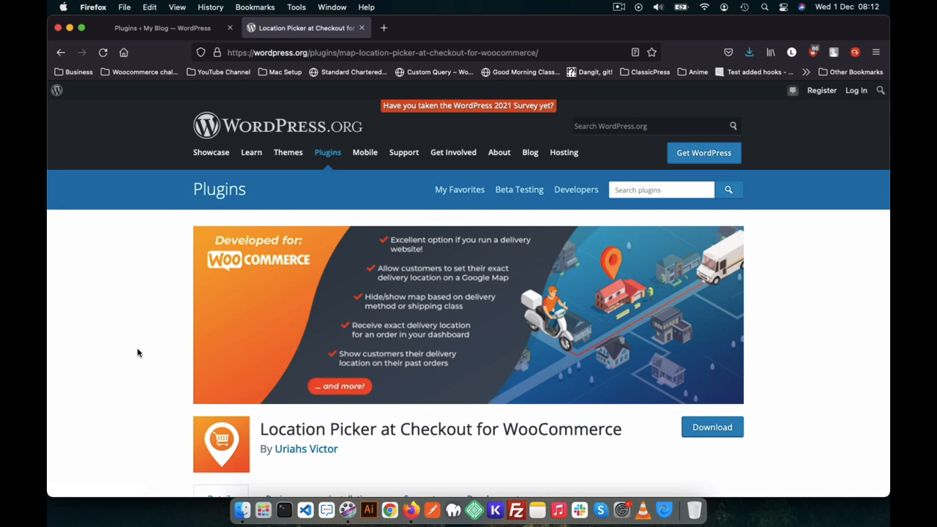
scroll("down", 3)
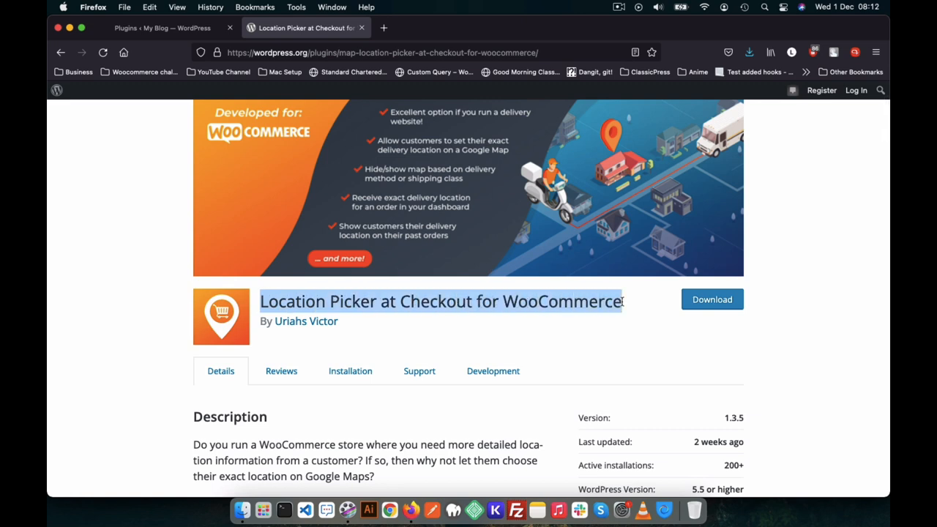
left_click(363, 301)
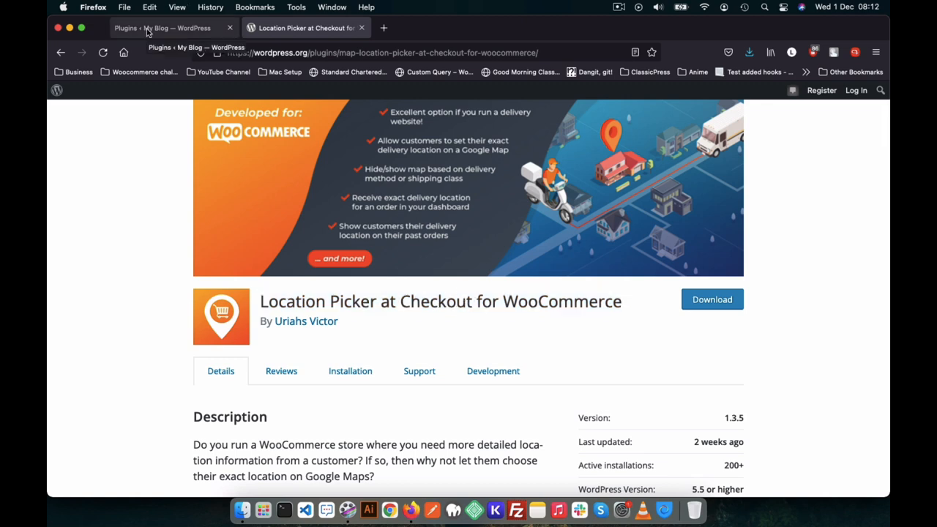
Go to Plugins > Add New to search for Location Picker at Checkout for WooCommerce
left_click(161, 28)
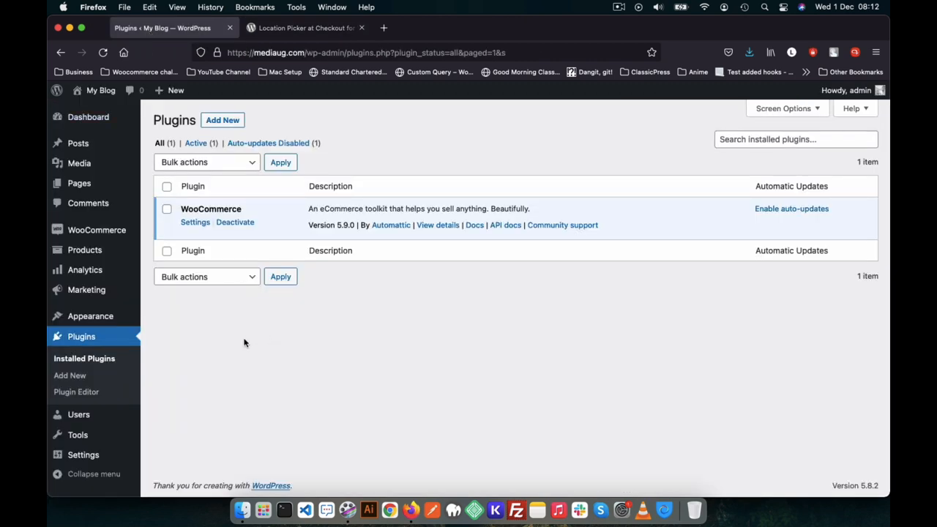
mouse_move(666, 319)
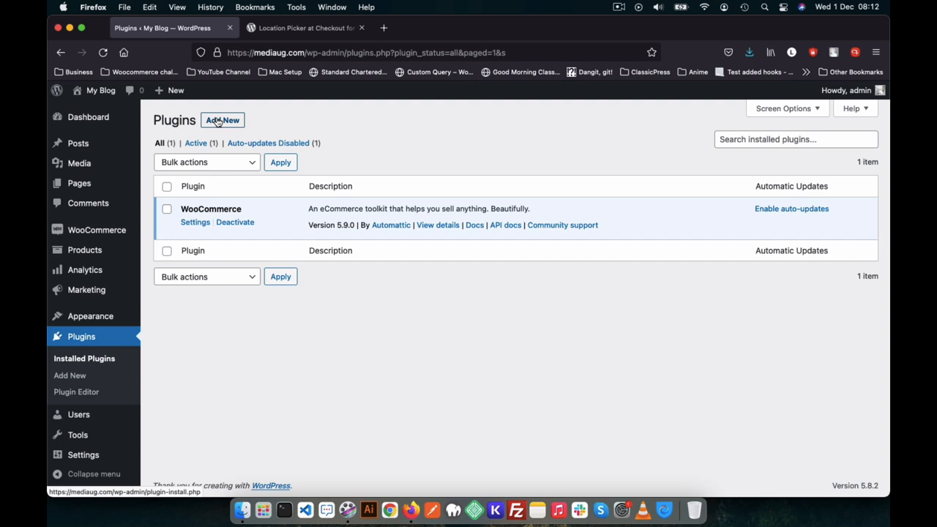
left_click(223, 120)
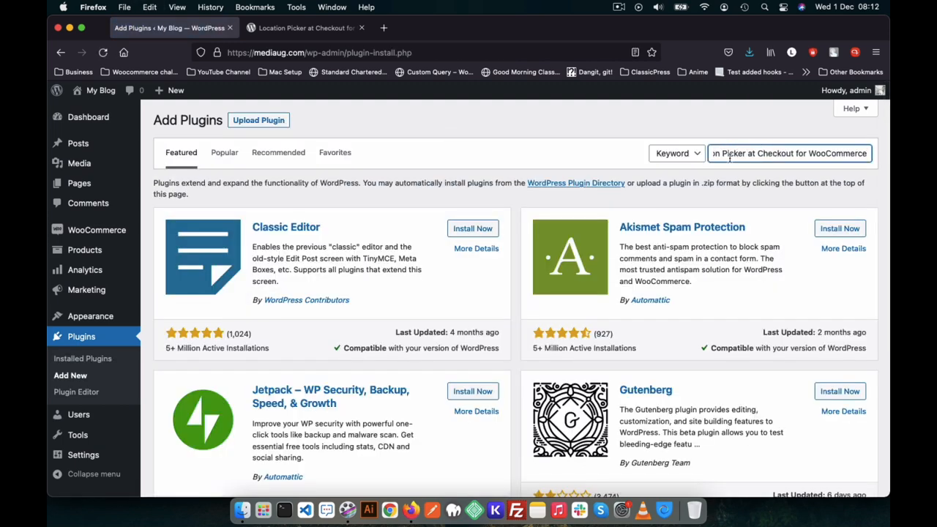
mouse_move(436, 137)
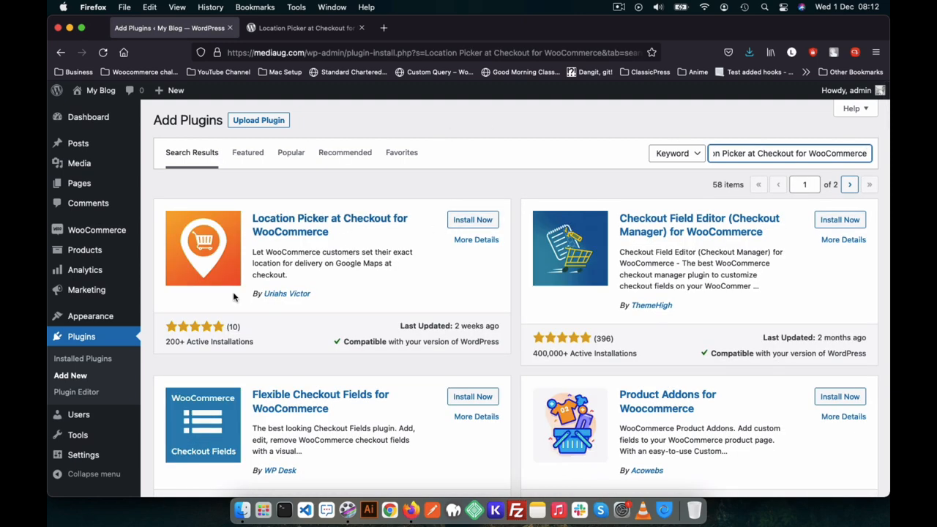
mouse_move(212, 349)
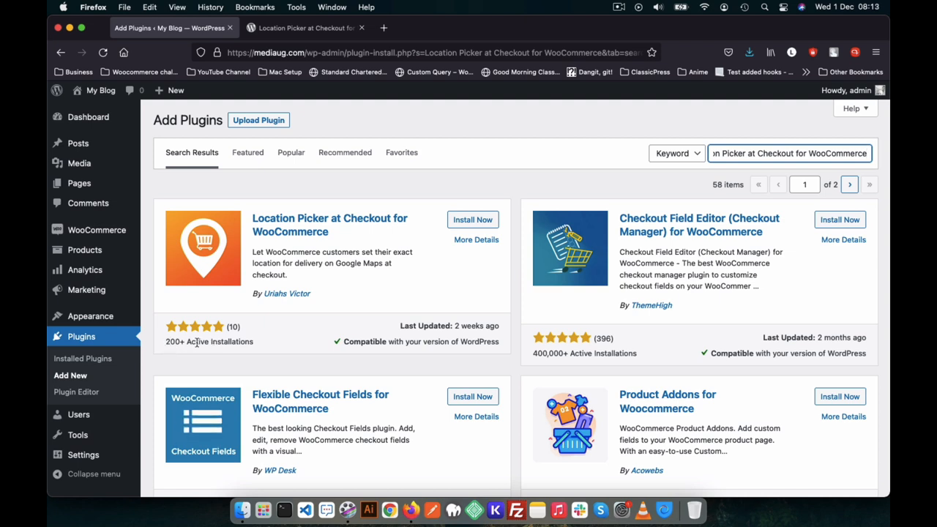
mouse_move(205, 344)
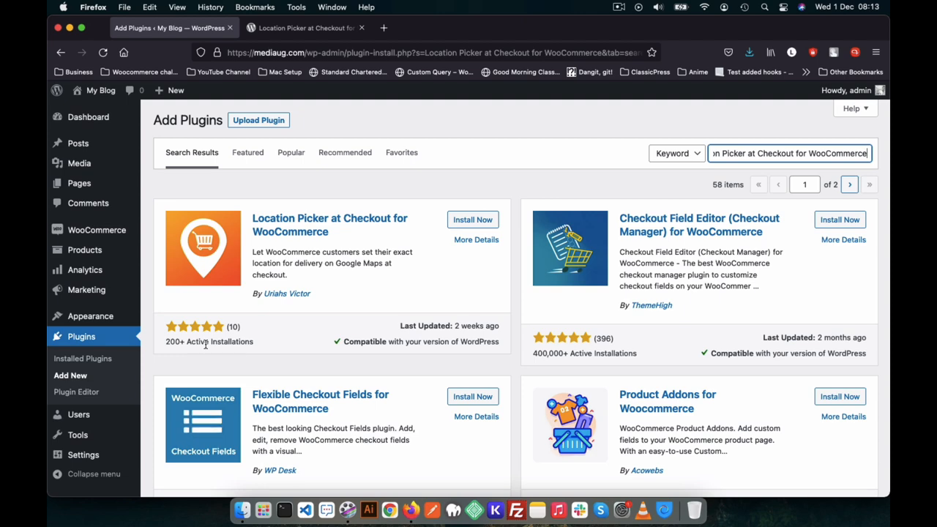
Install and activate the plugin, allowing the Freemius security and update notifications opt-in
left_click(471, 220)
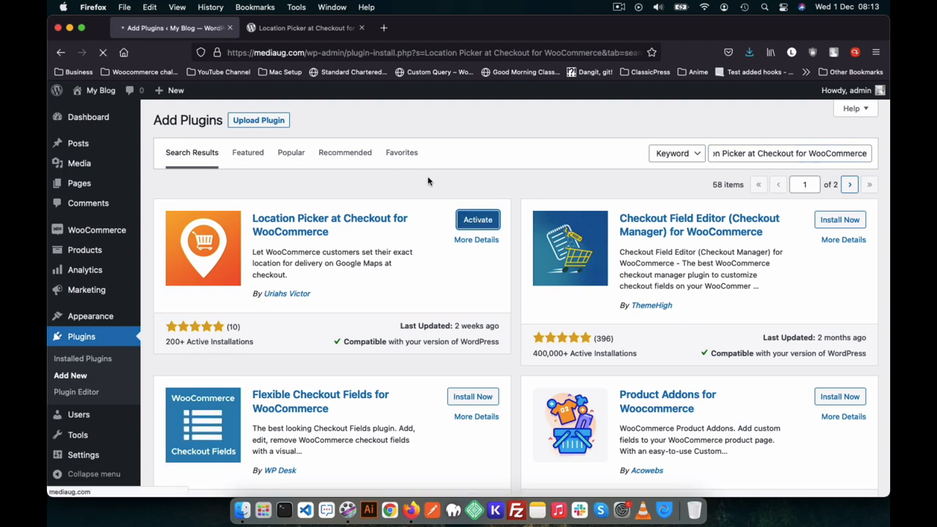
left_click(478, 220)
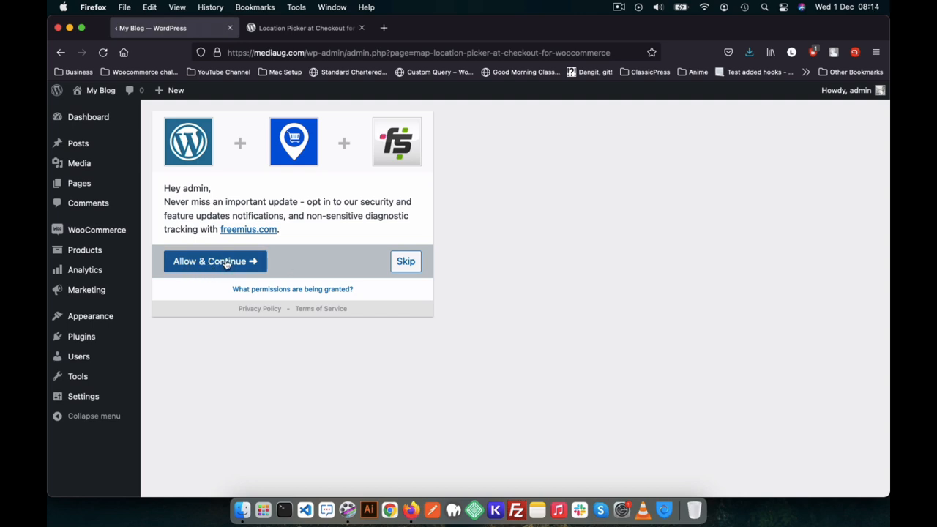
mouse_move(313, 211)
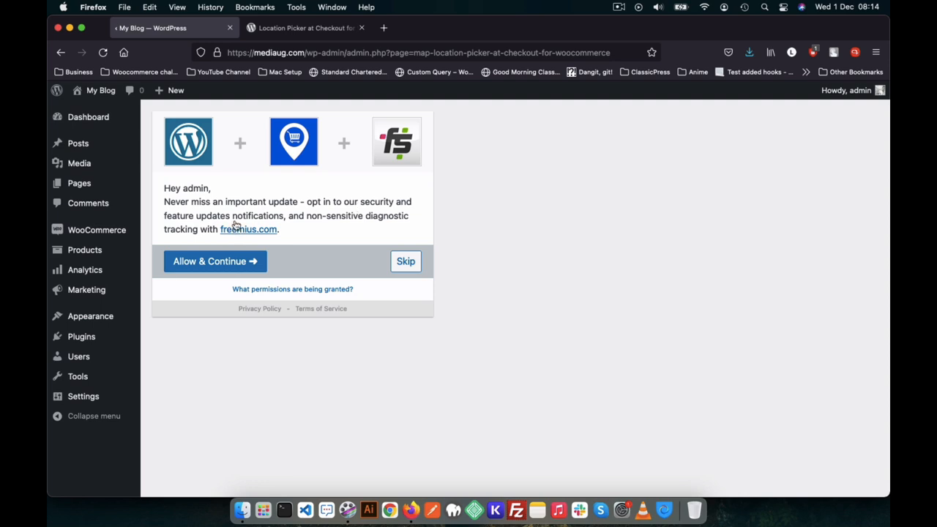
mouse_move(408, 246)
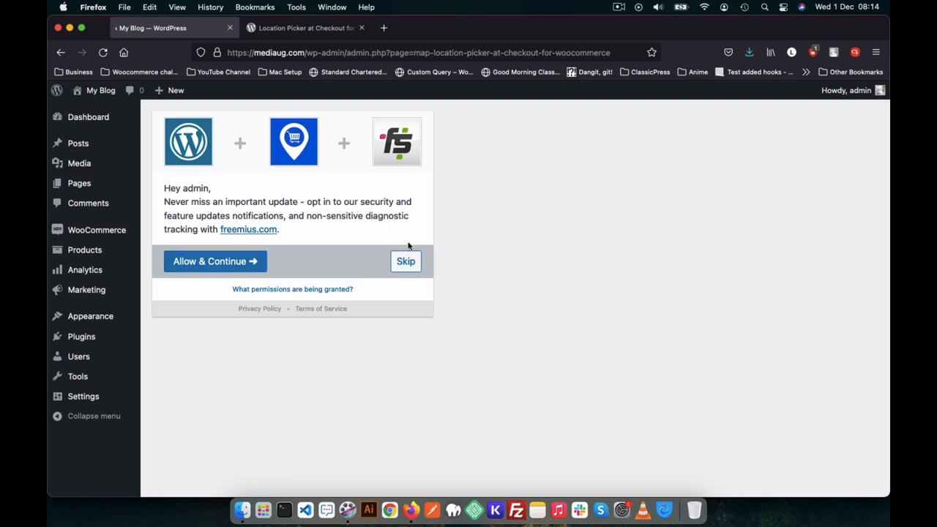
mouse_move(337, 258)
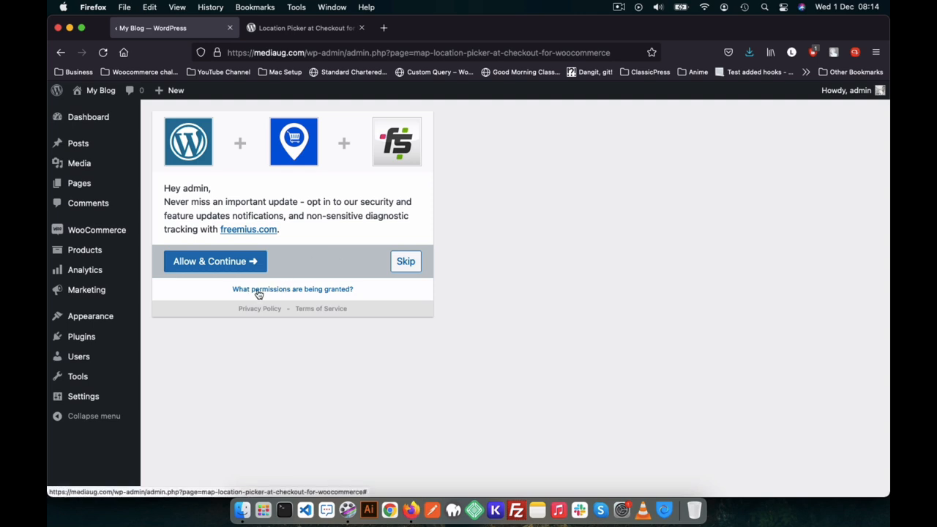
mouse_move(288, 293)
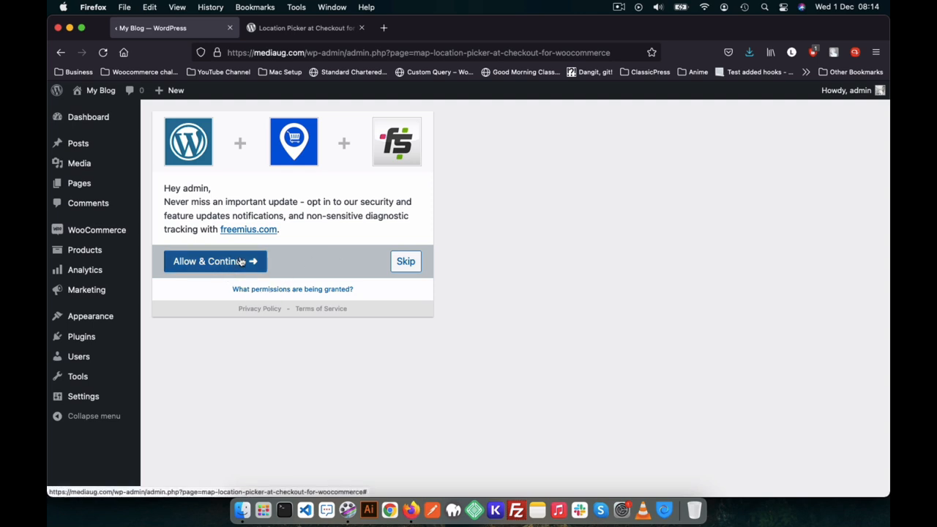
left_click(214, 261)
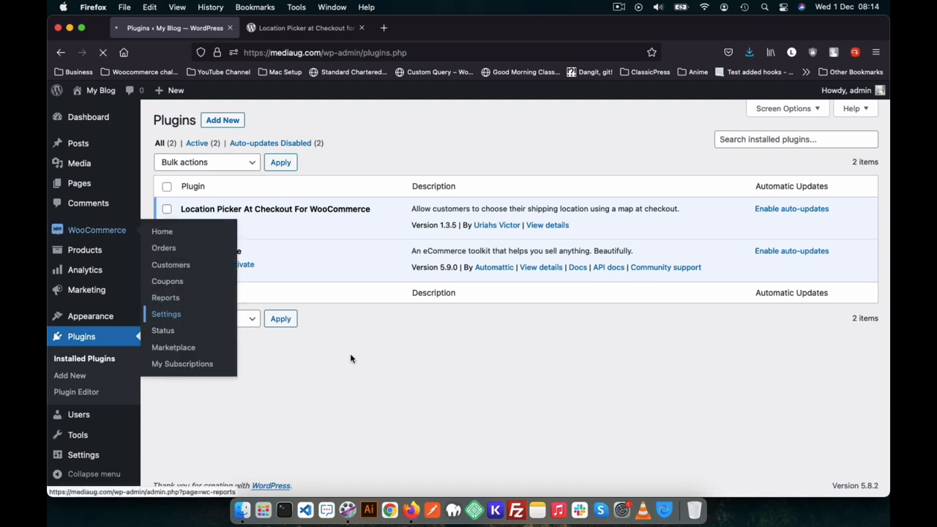
Reach the Location Picker at Checkout settings tab and follow Learn More under Google Maps API Key
left_click(165, 314)
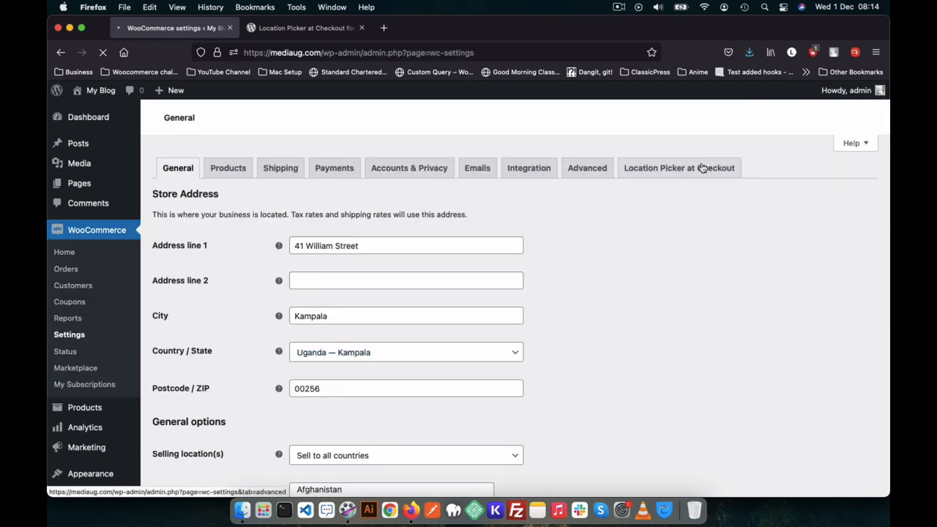
left_click(679, 167)
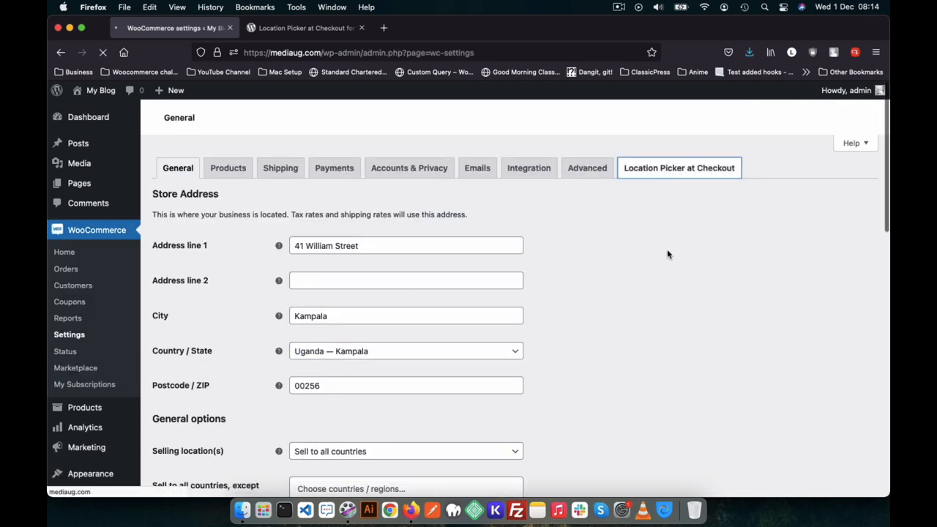
left_click(679, 166)
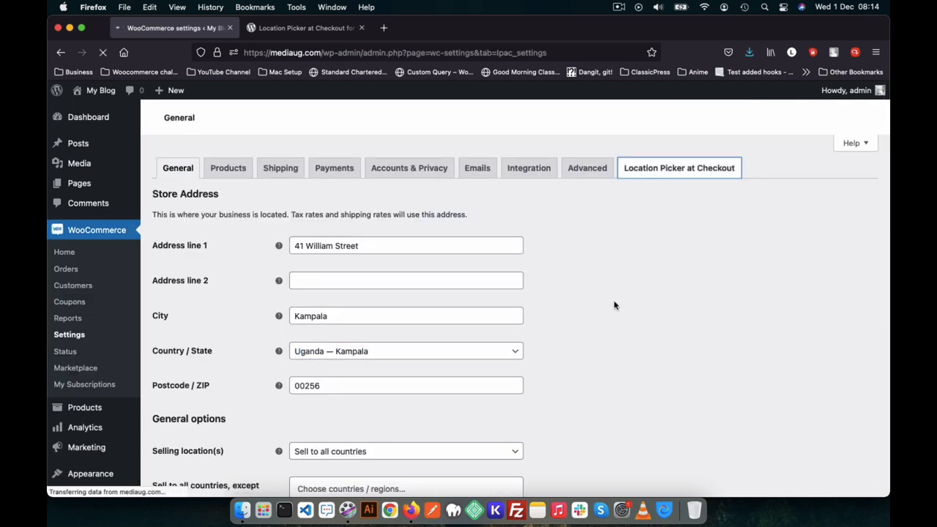
left_click(679, 167)
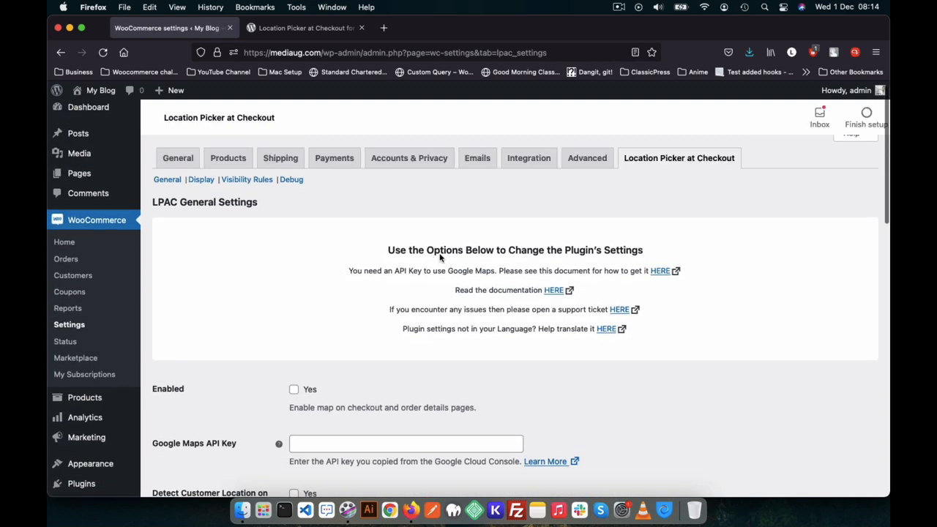
mouse_move(480, 353)
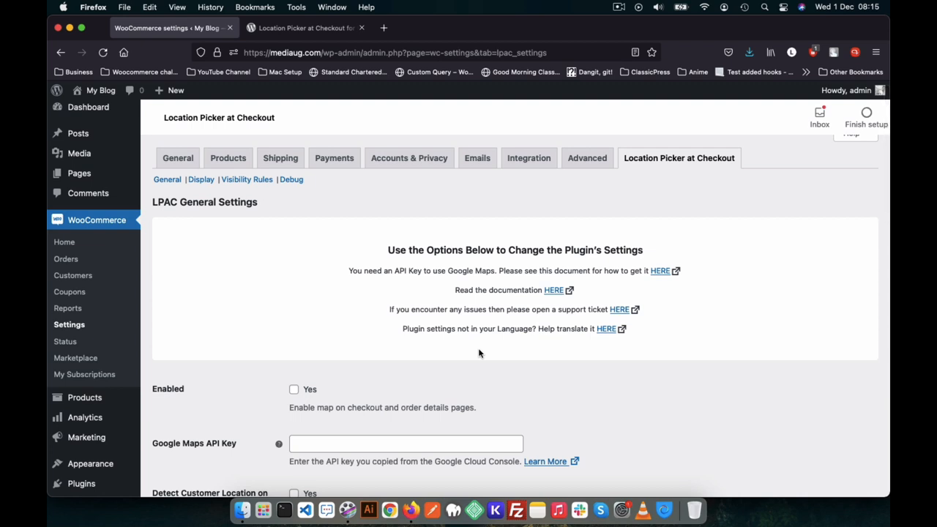
mouse_move(373, 339)
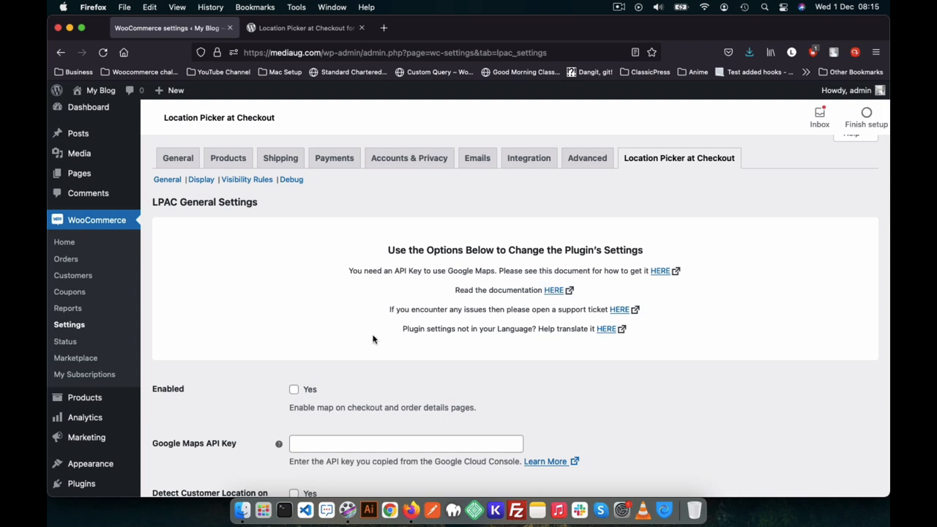
scroll("down", 3)
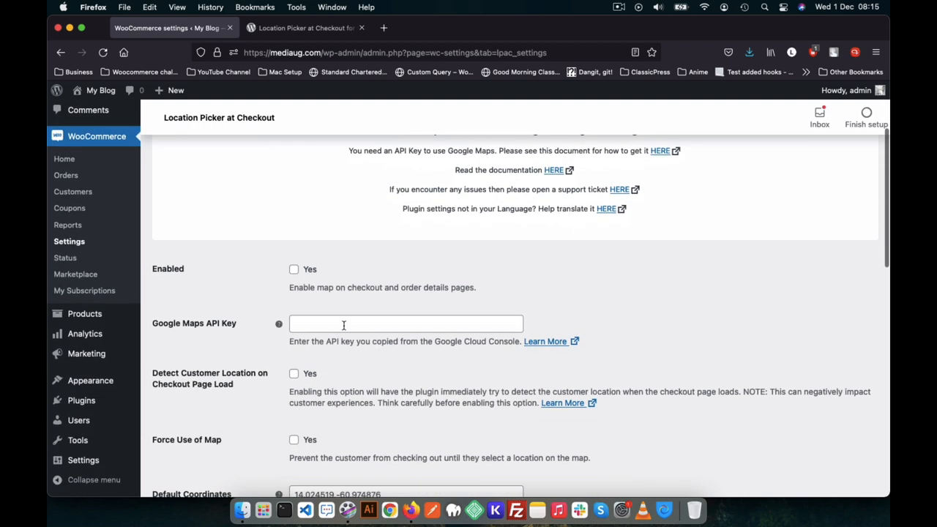
left_click(405, 323)
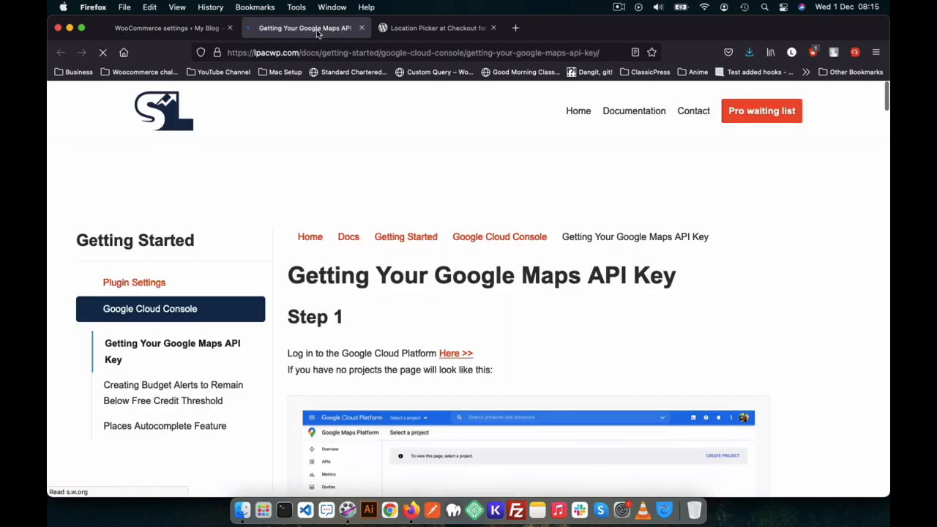
Skim the 'Getting Your Google Maps API Key' guide and follow its Step 1 'Here >>' link to Google Cloud
scroll("down", 3)
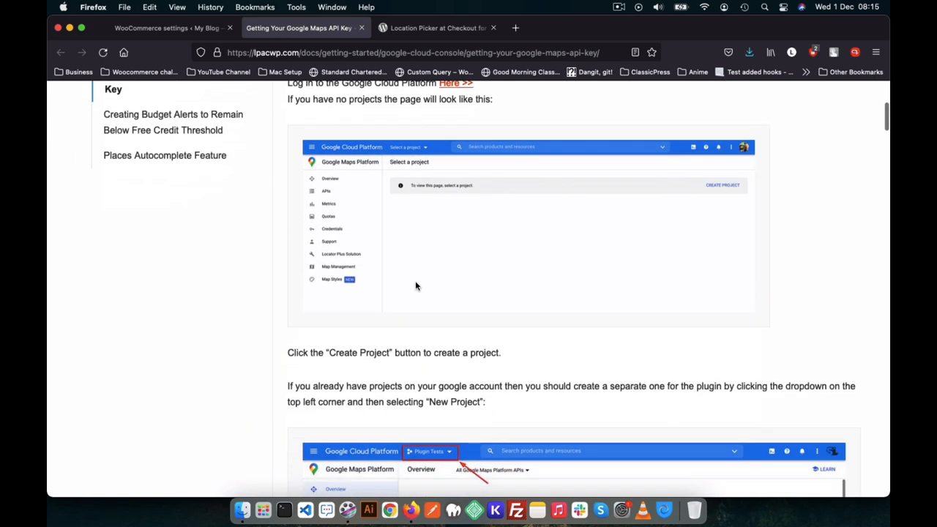
scroll("down", 3)
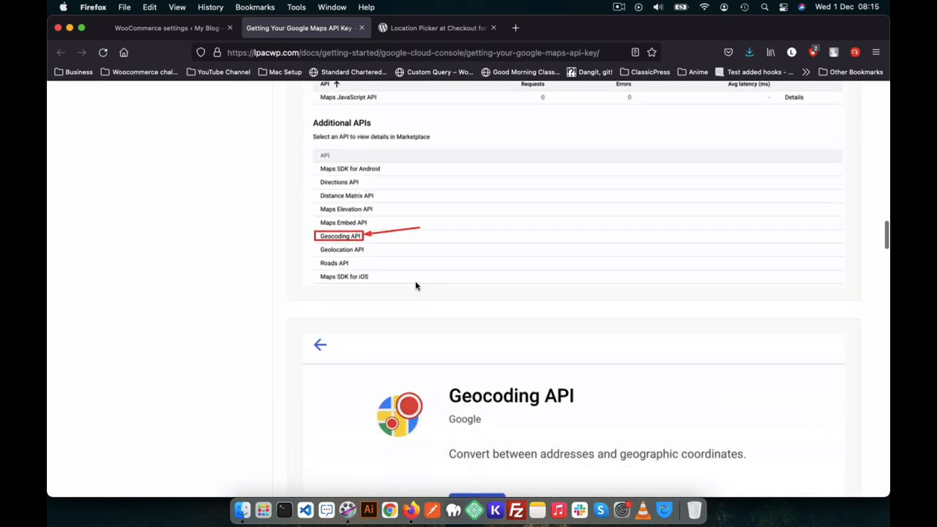
scroll("down", 3)
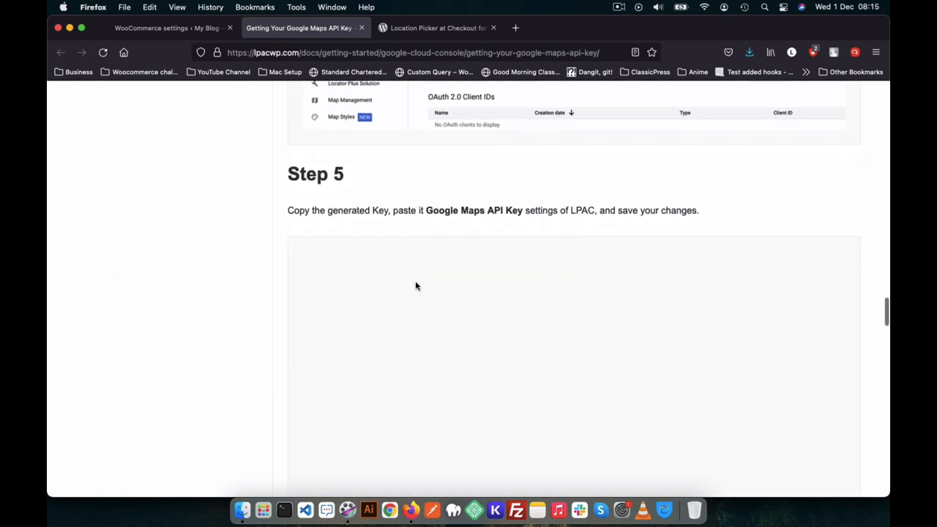
scroll("up", 3)
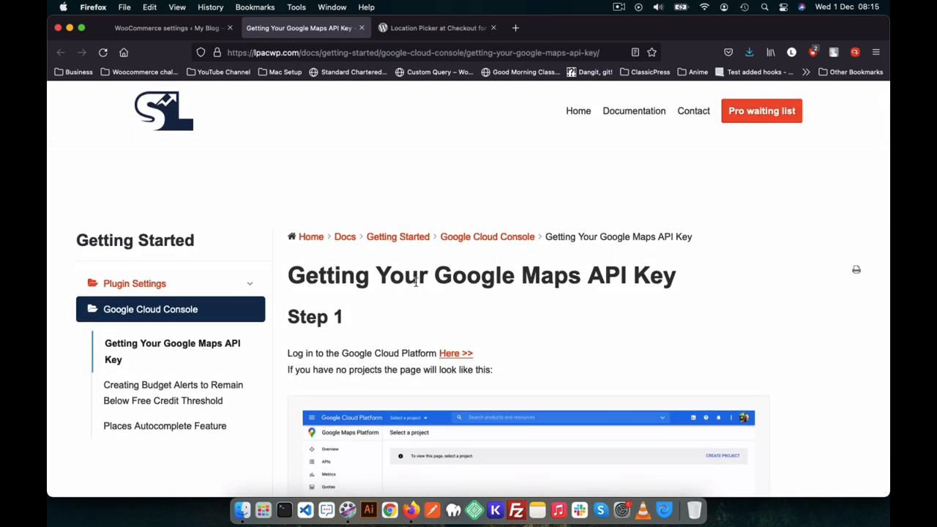
mouse_move(455, 353)
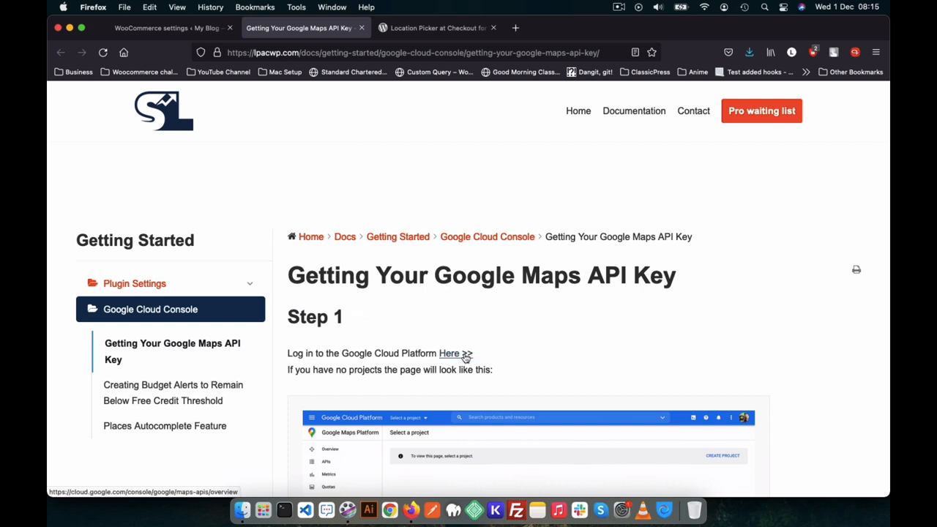
left_click(449, 353)
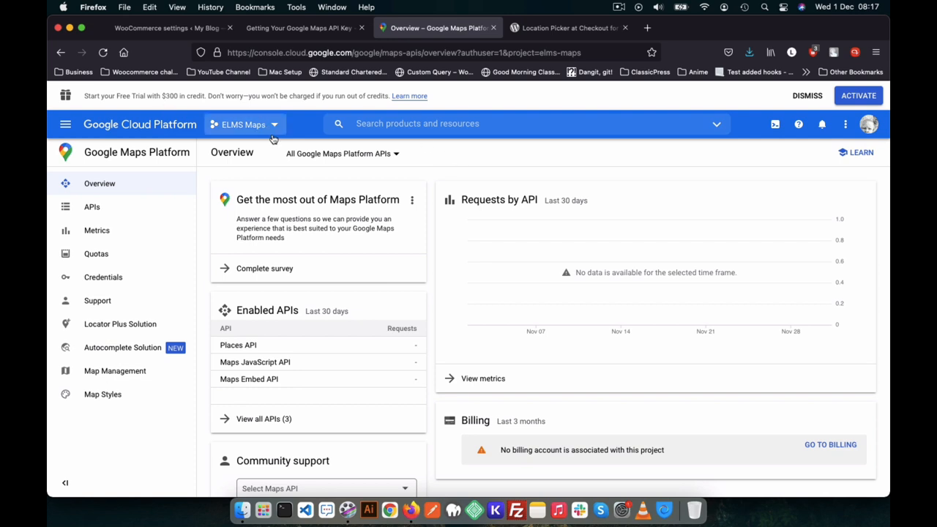
Create a new Google Cloud project named Woocommerce Store from the project selector
left_click(243, 124)
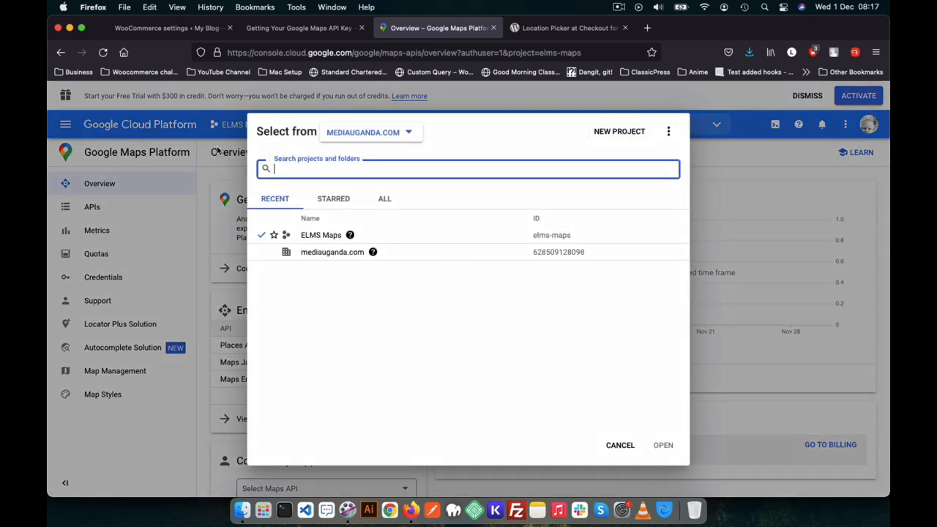
left_click(620, 445)
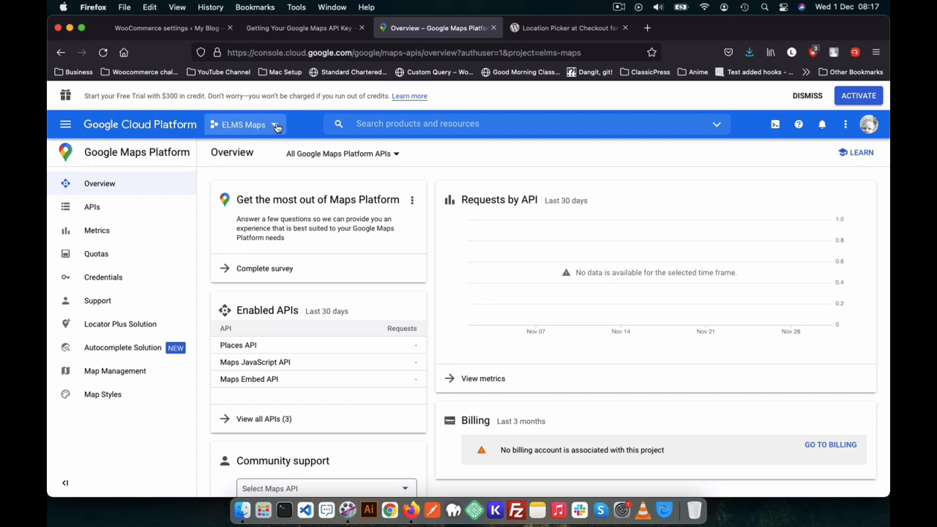
left_click(243, 123)
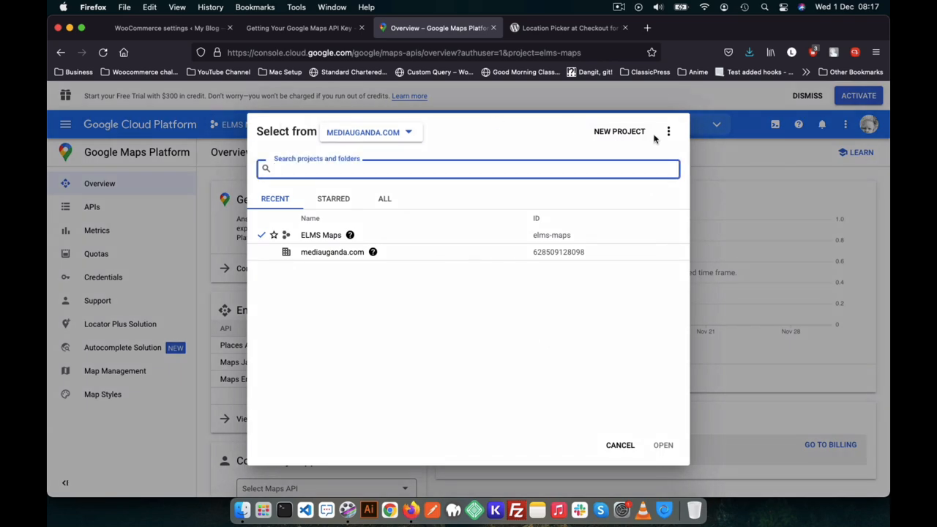
left_click(619, 445)
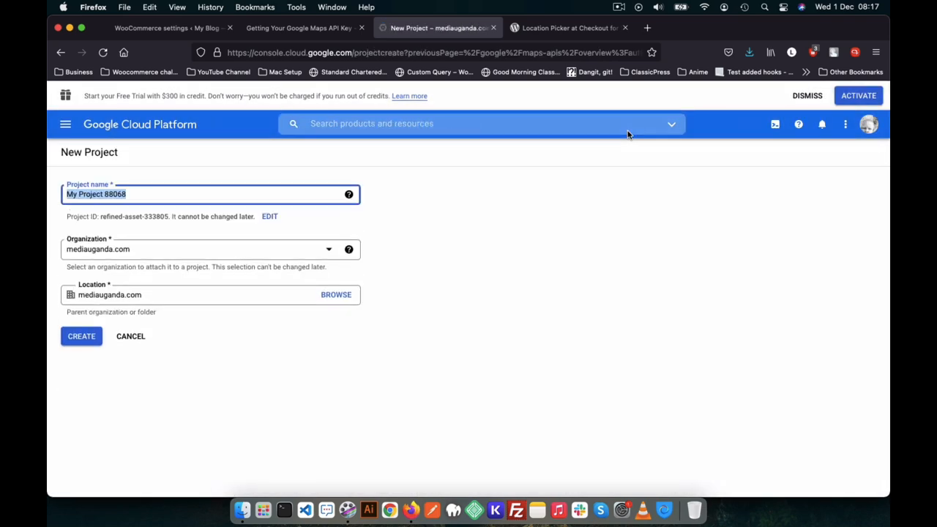
type("Woocommerce Store")
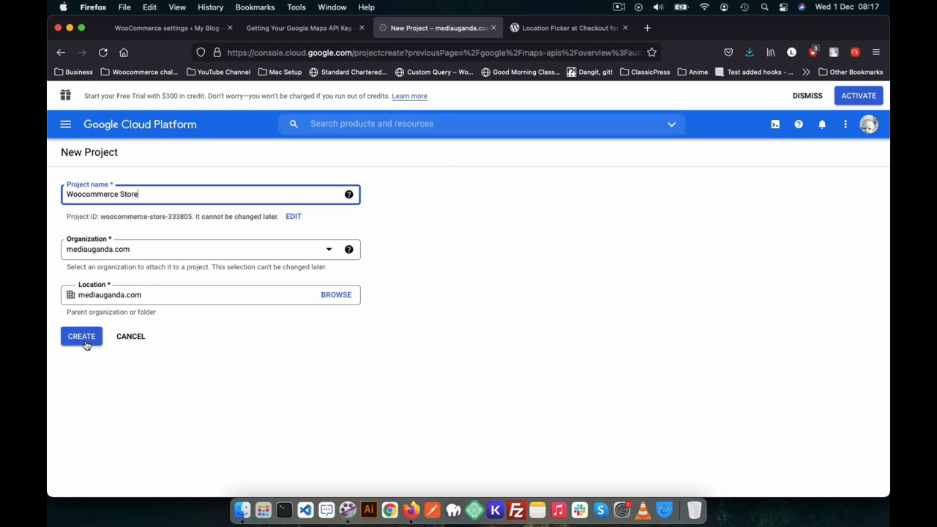
left_click(82, 335)
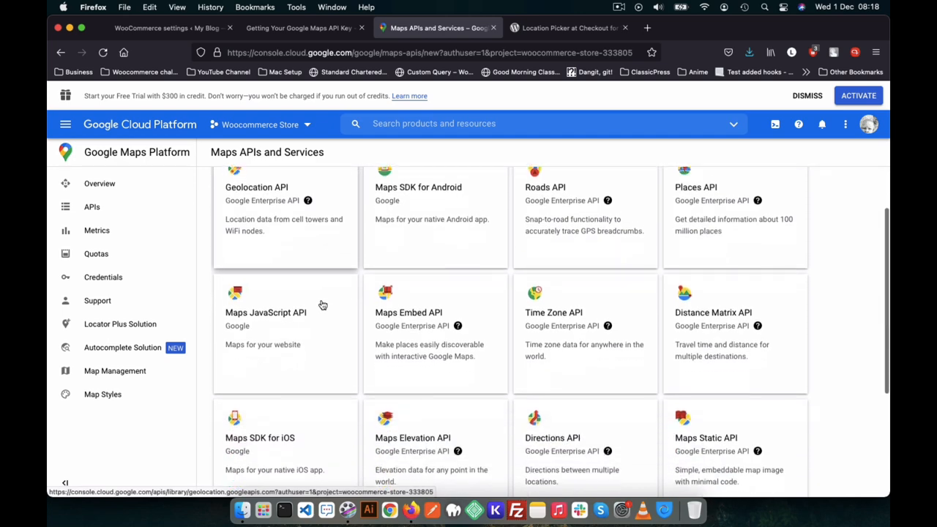
Locate the Places API tile among the Maps APIs and enable it
scroll("down", 3)
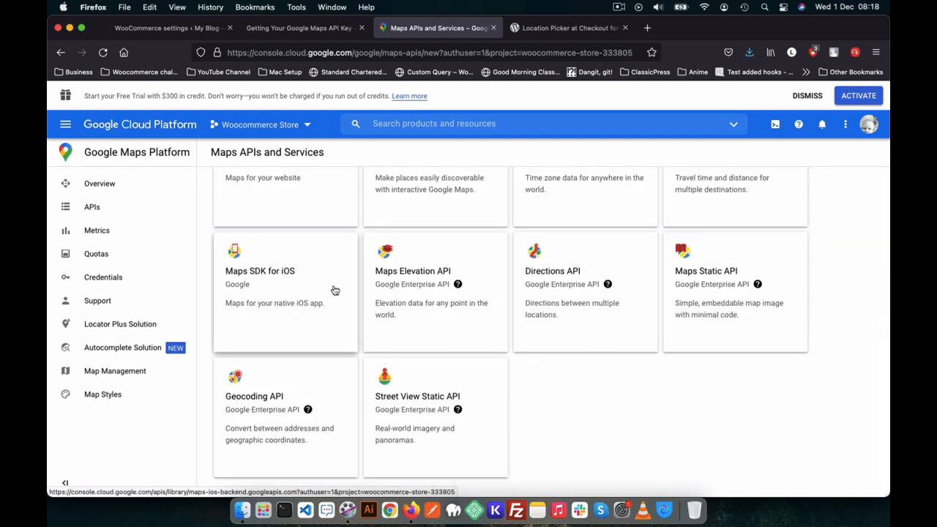
scroll("up", 3)
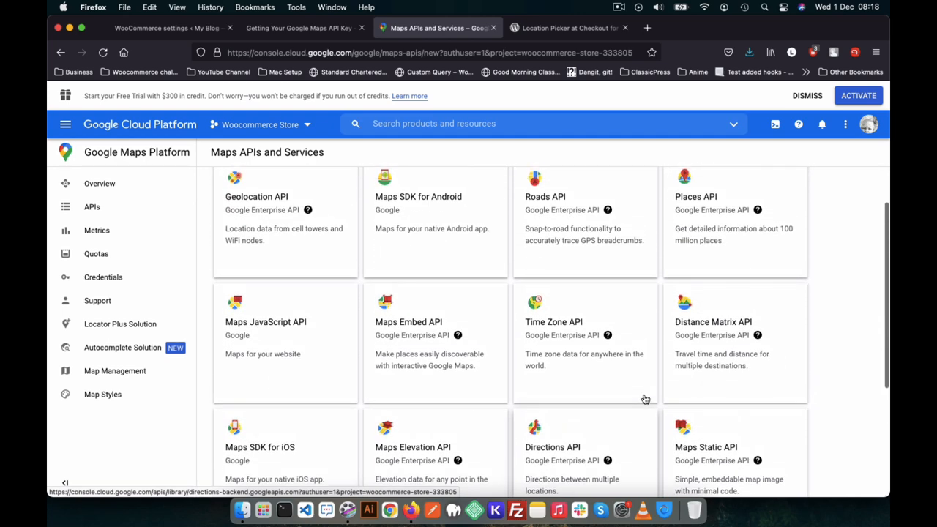
scroll("up", 3)
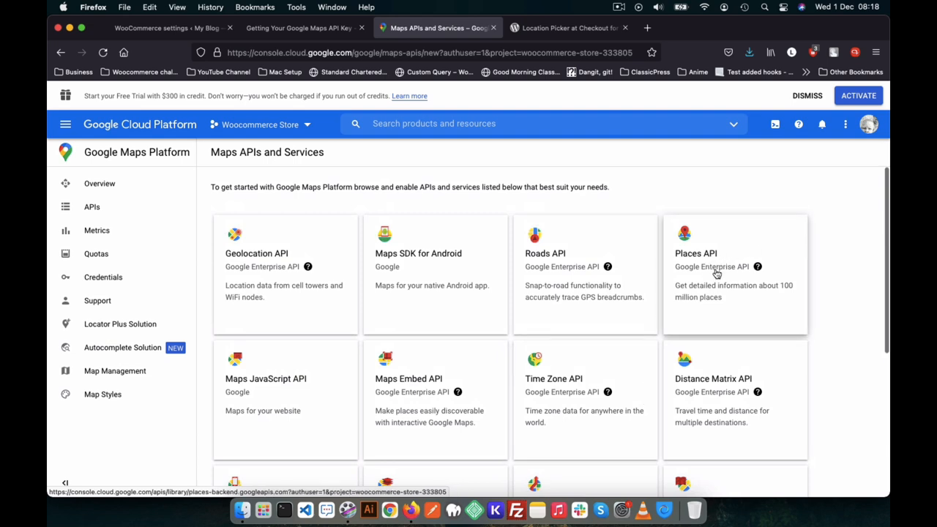
mouse_move(265, 393)
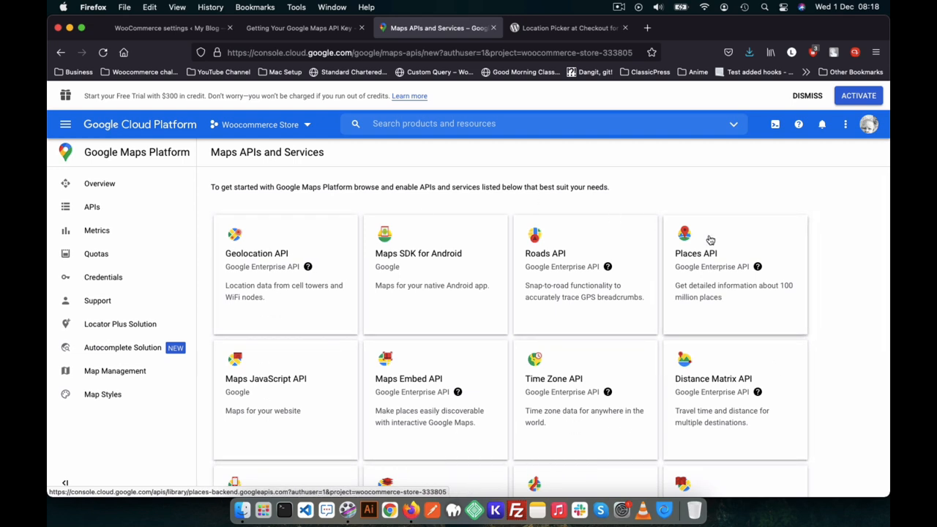
left_click(695, 253)
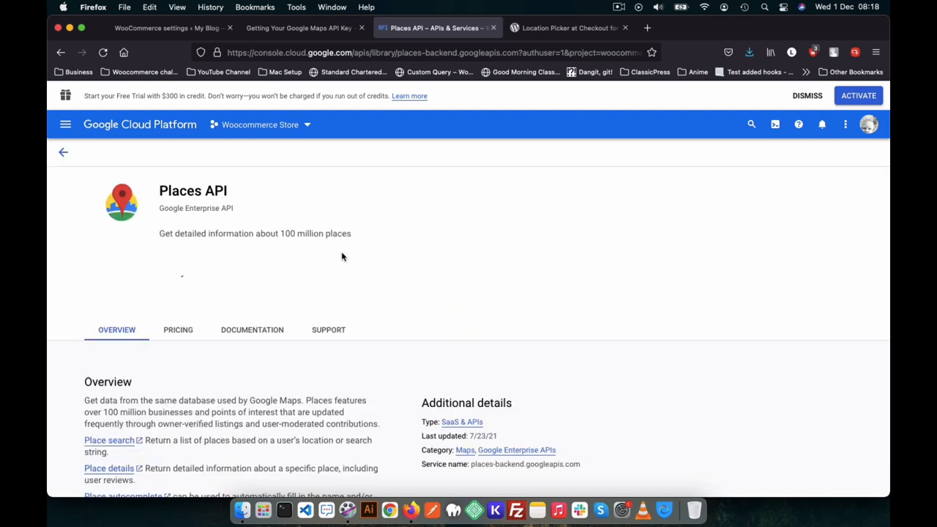
mouse_move(309, 234)
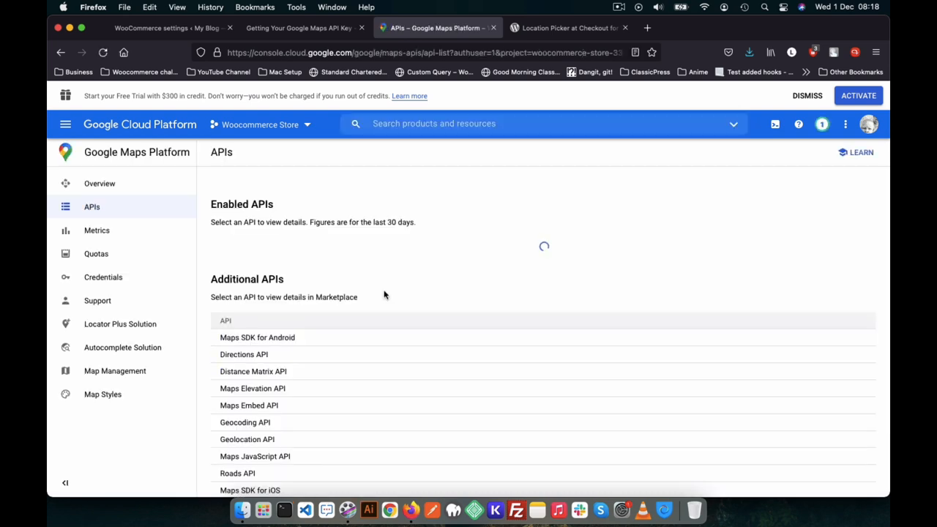
Enable the Maps JavaScript API from the Additional APIs list
scroll("down", 3)
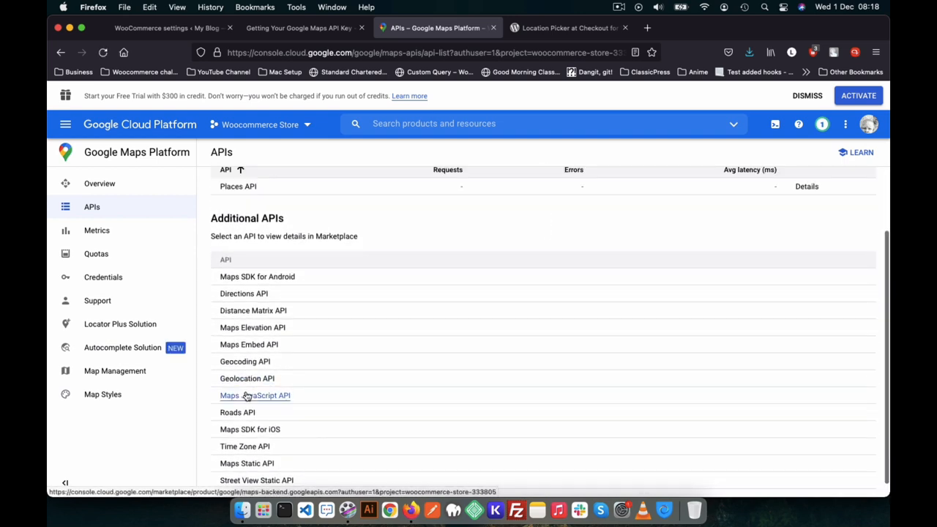
left_click(254, 395)
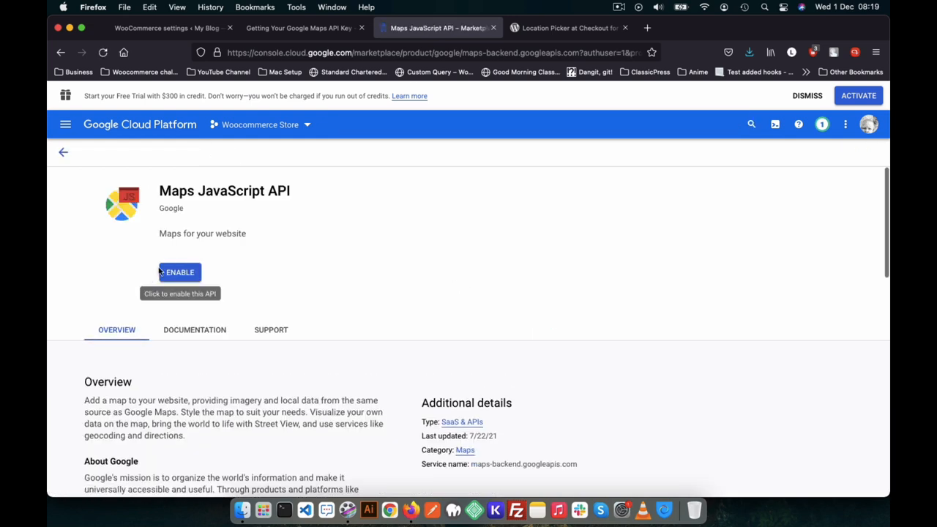
left_click(178, 271)
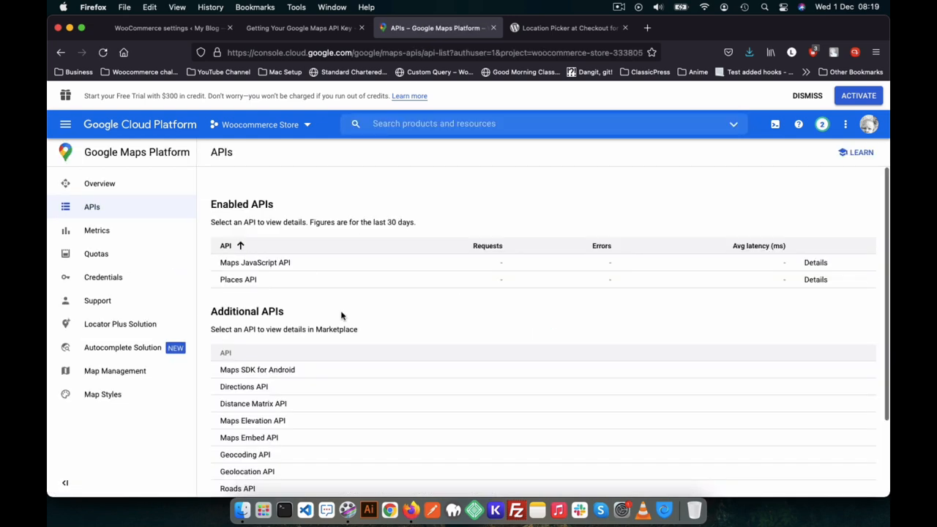
mouse_move(254, 262)
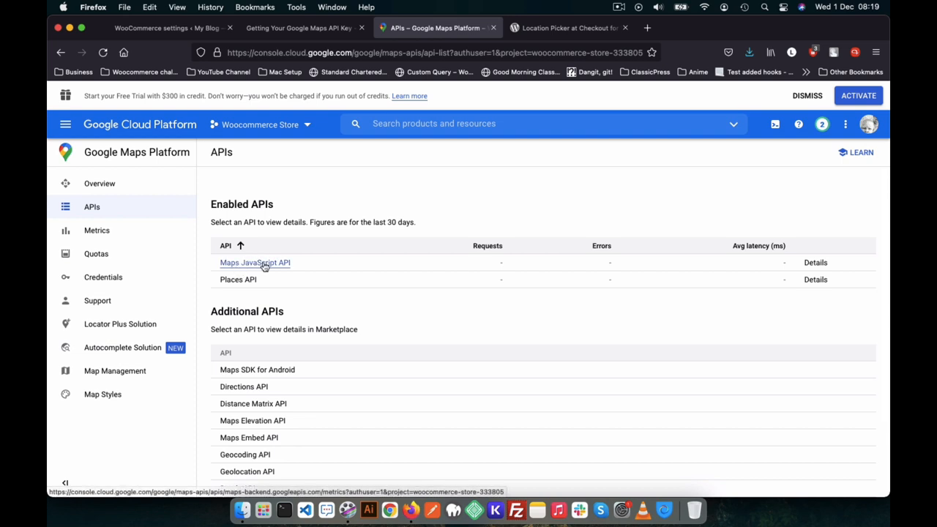
mouse_move(237, 278)
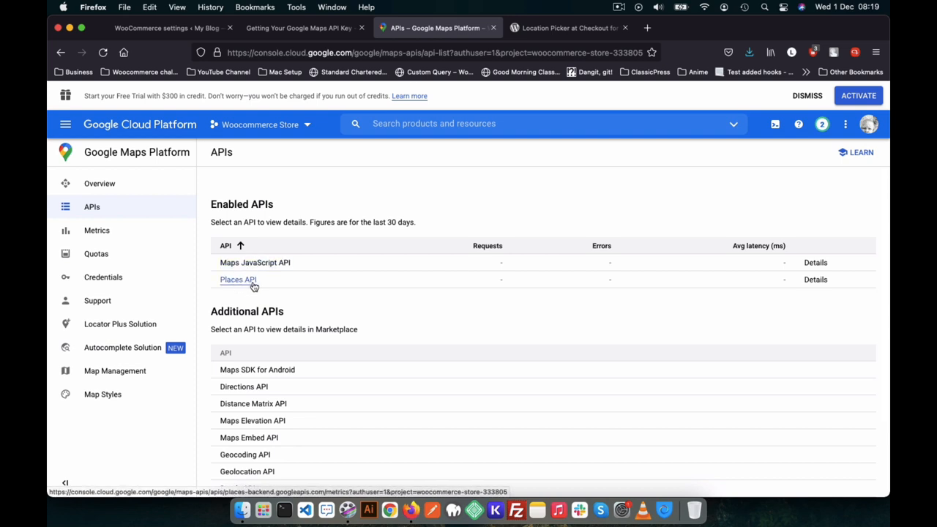
mouse_move(300, 28)
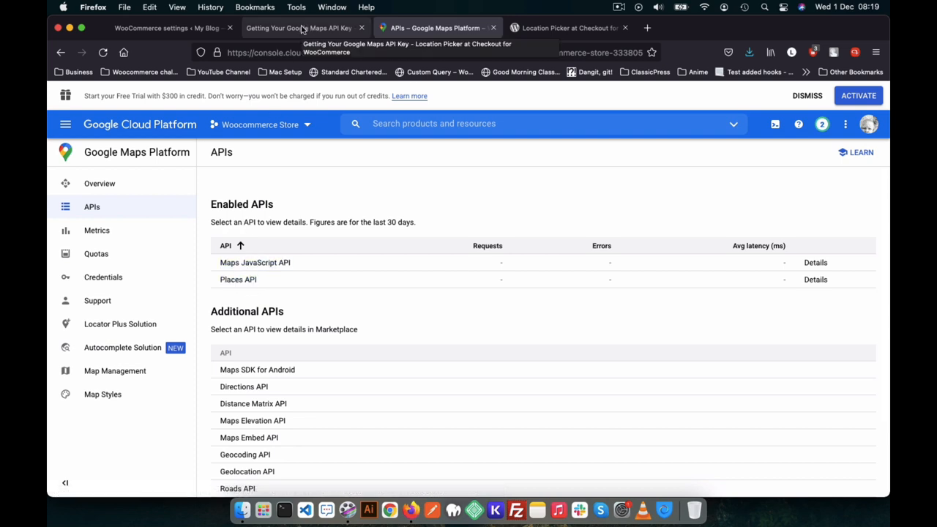
Enable the Geocoding API for the project after checking the guide's list of required APIs
left_click(300, 28)
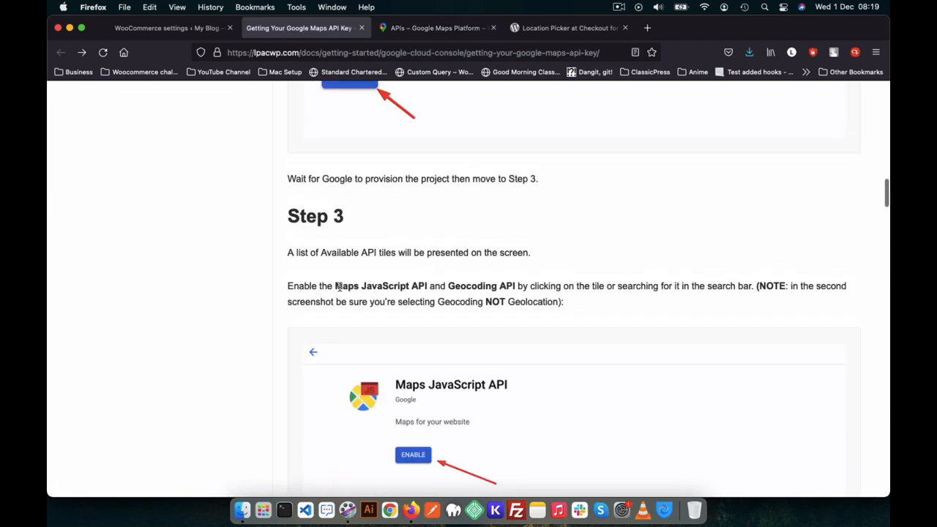
left_click_drag(334, 286, 520, 285)
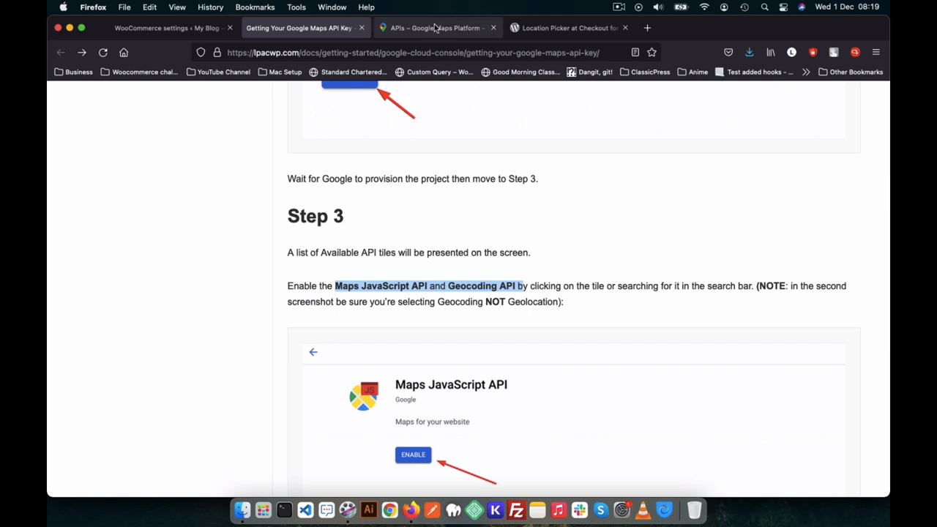
left_click(434, 28)
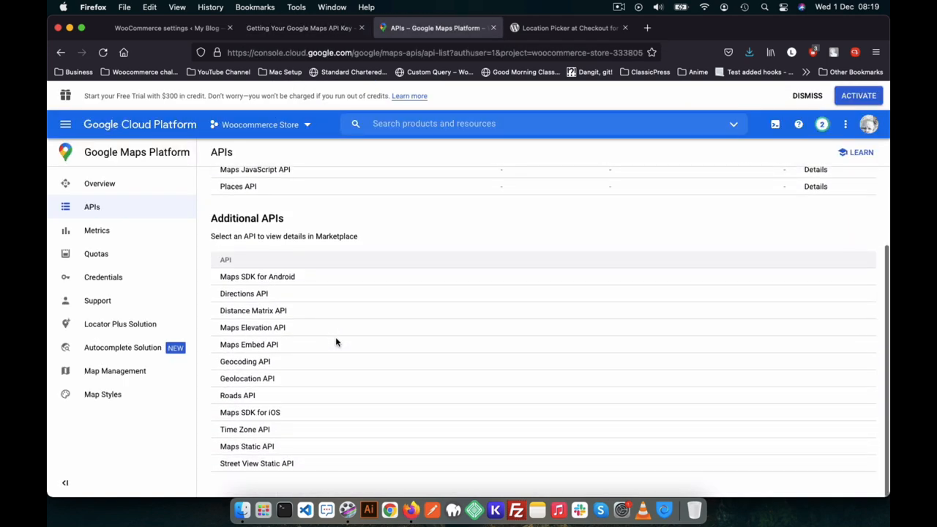
left_click(244, 360)
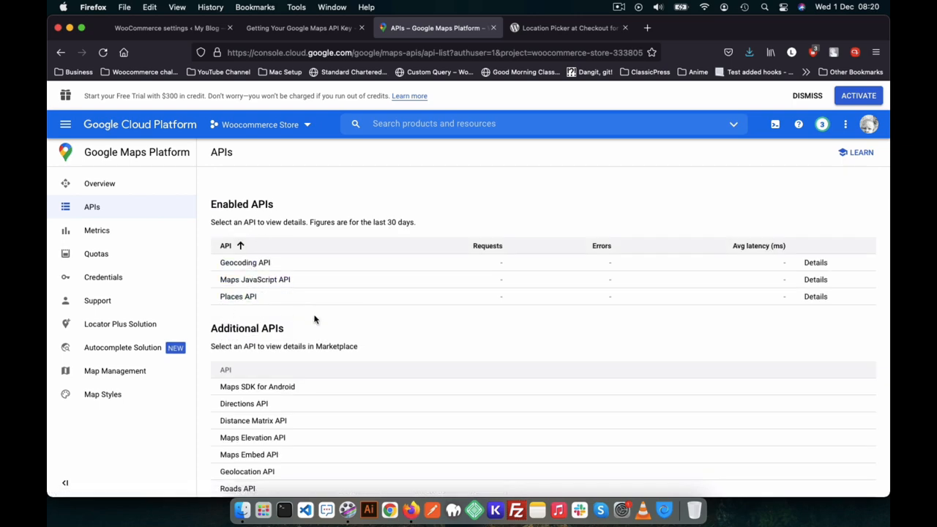
Review the guide's Step 3, noting the Geocoding and Maps JavaScript API mentions
left_click(300, 28)
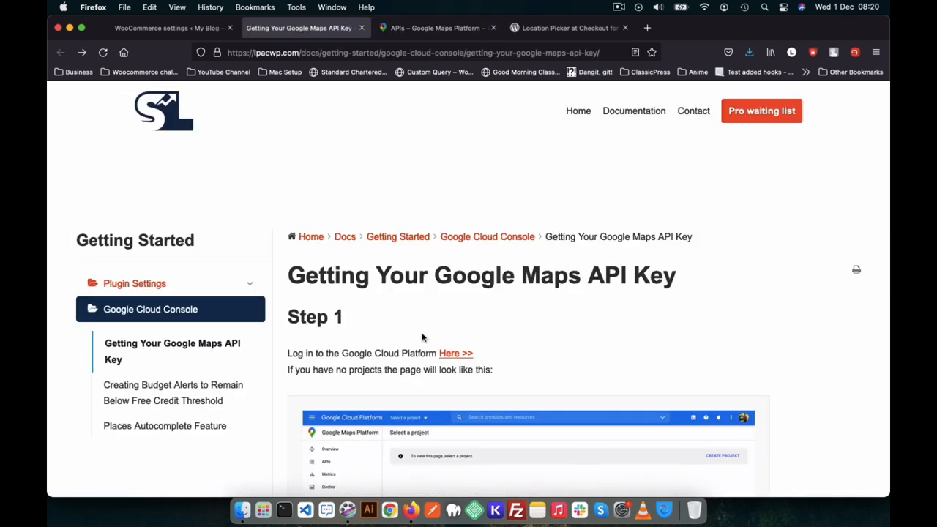
scroll("down", 3)
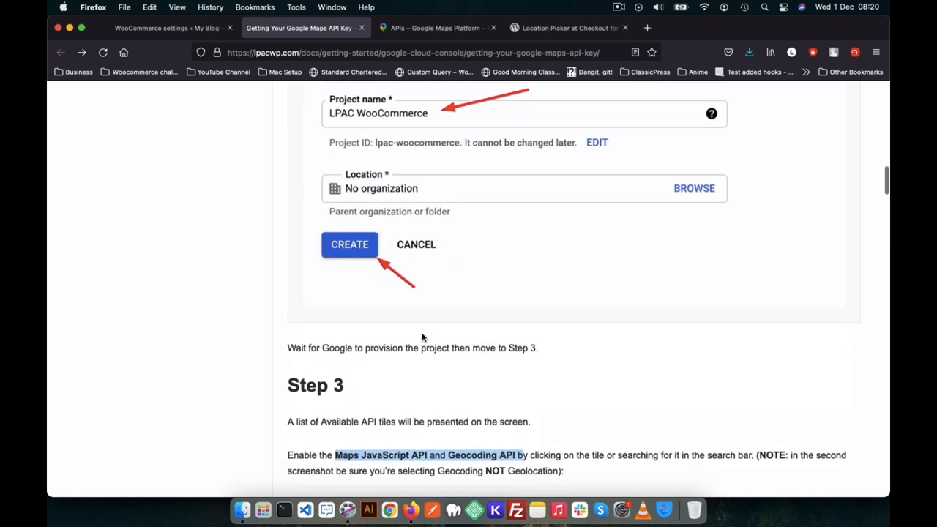
scroll("down", 3)
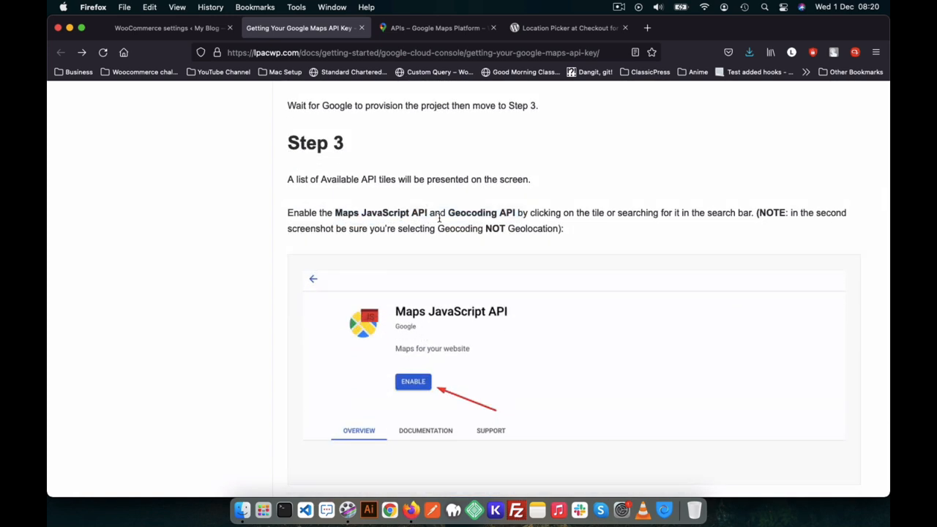
double_click(471, 213)
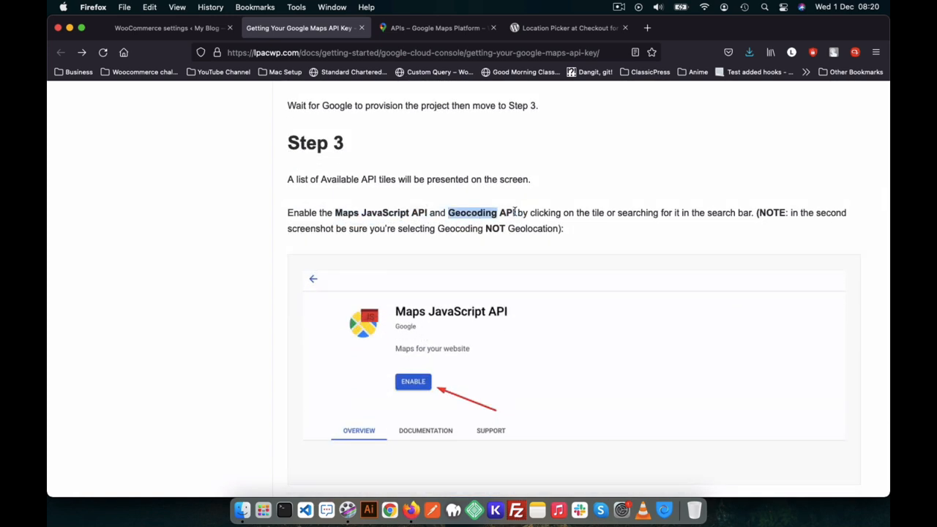
scroll("down", 3)
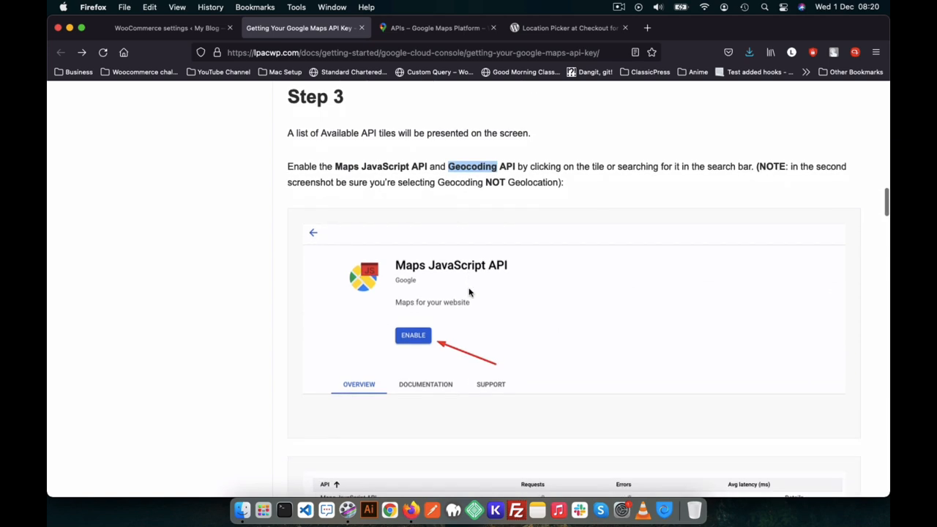
scroll("down", 3)
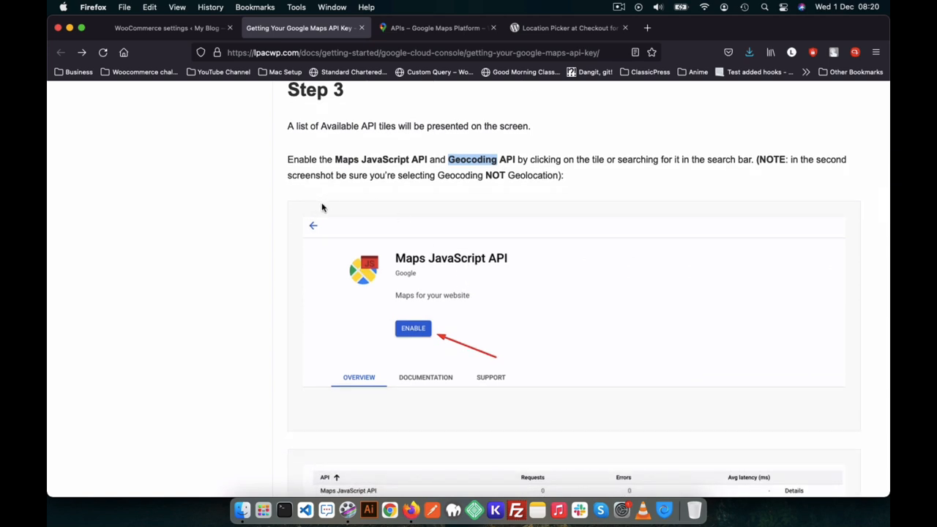
left_click_drag(334, 158, 497, 158)
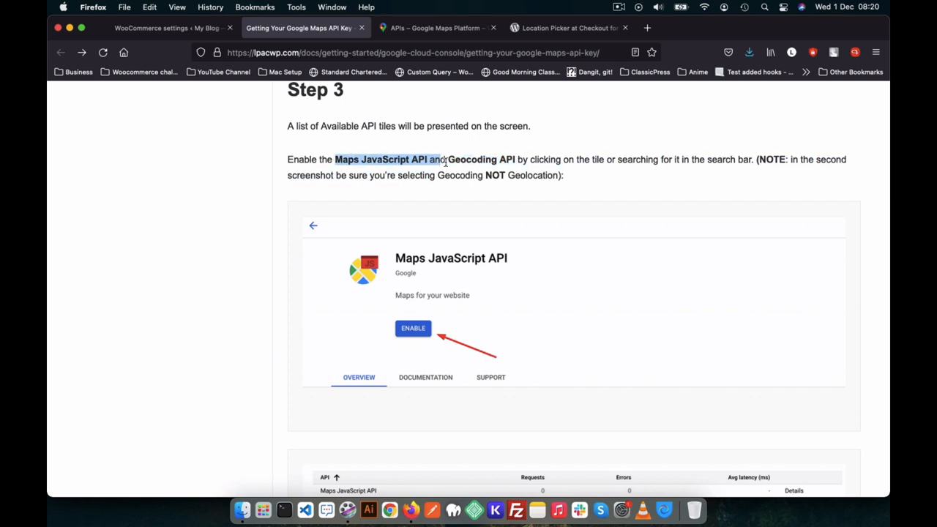
Review the enabled Geocoding, Maps JavaScript and Places APIs, then head to Credentials
left_click(435, 28)
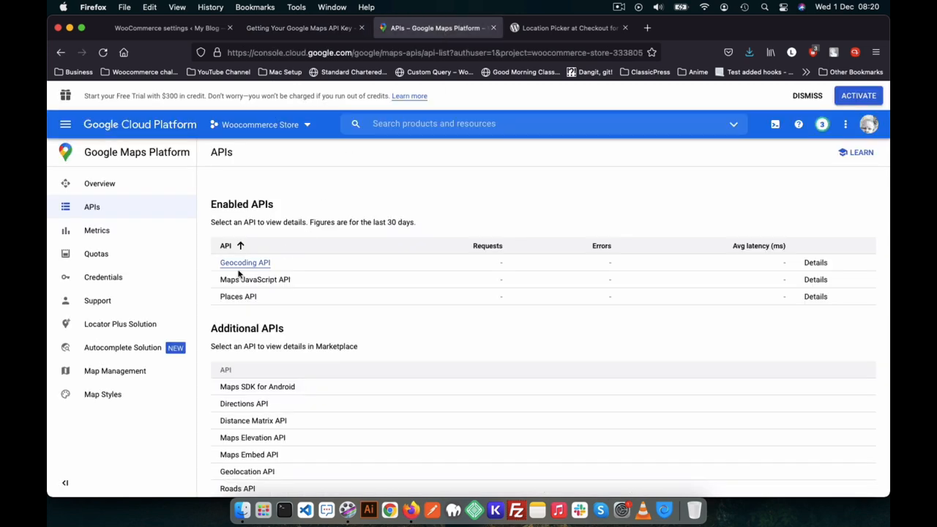
mouse_move(255, 278)
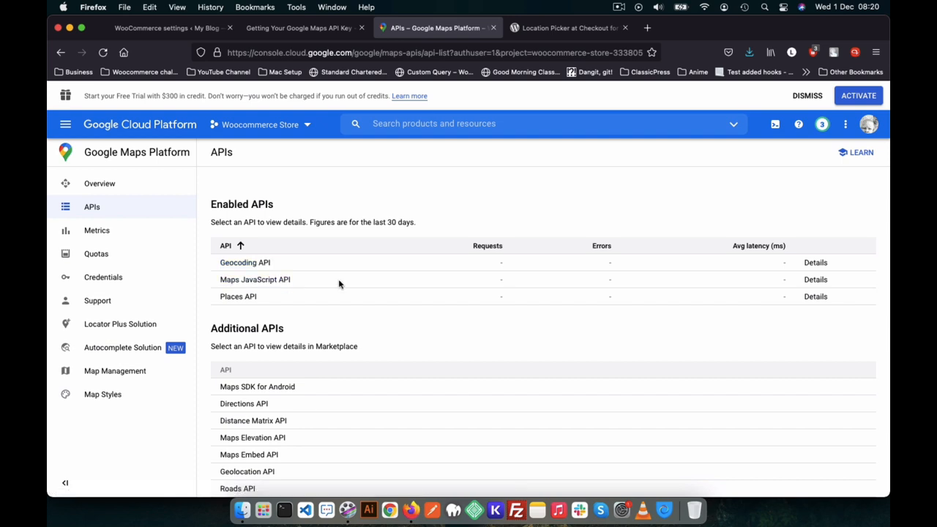
scroll("down", 3)
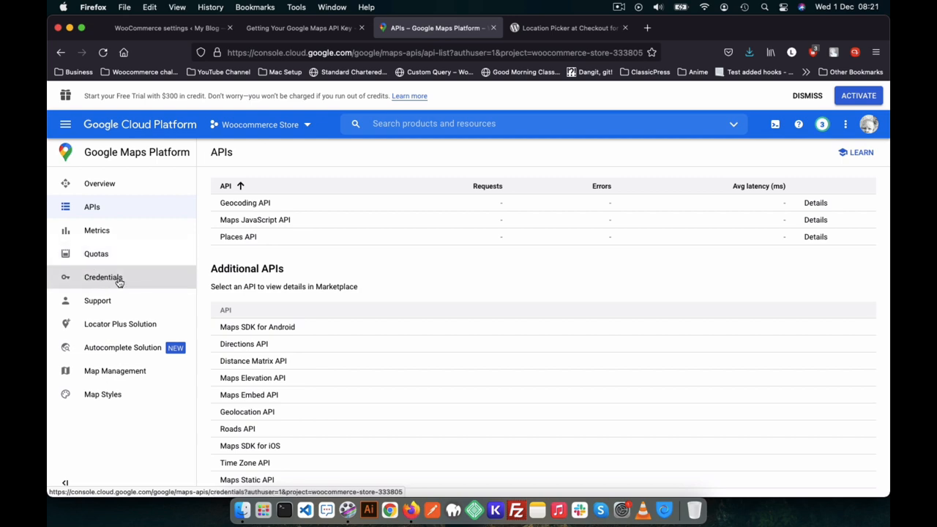
mouse_move(96, 281)
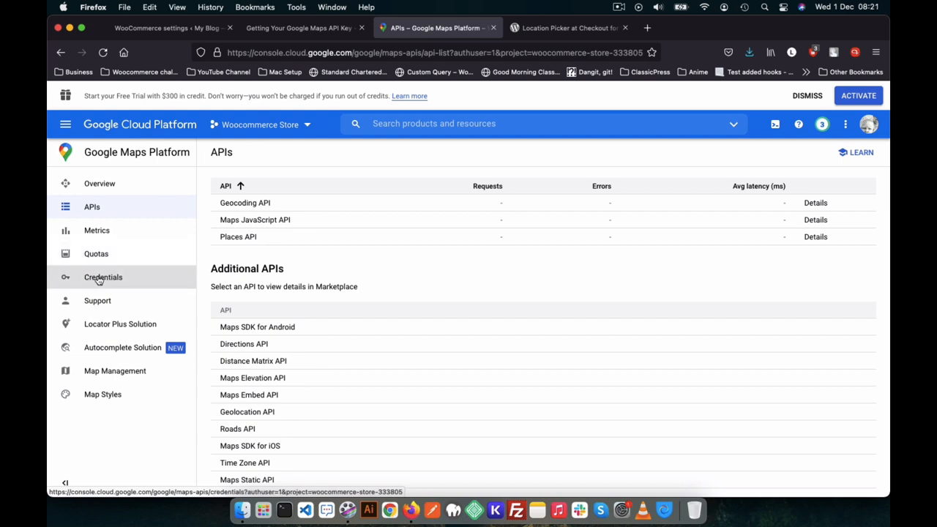
left_click(103, 276)
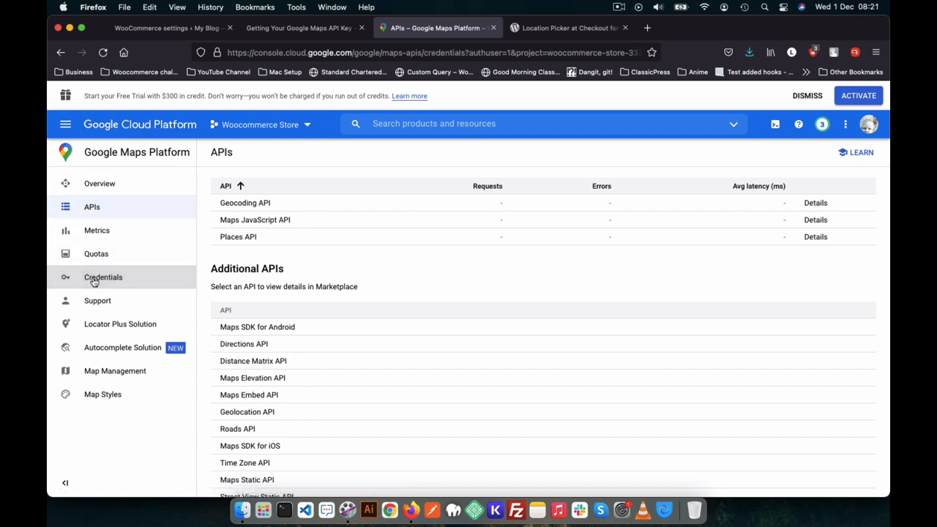
Create a new API key under Credentials and copy it to the clipboard
left_click(102, 277)
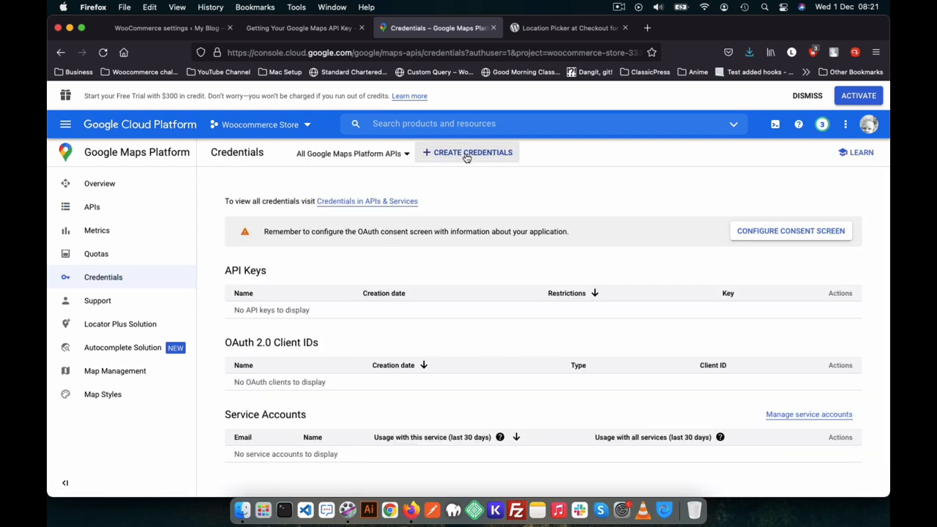
left_click(467, 152)
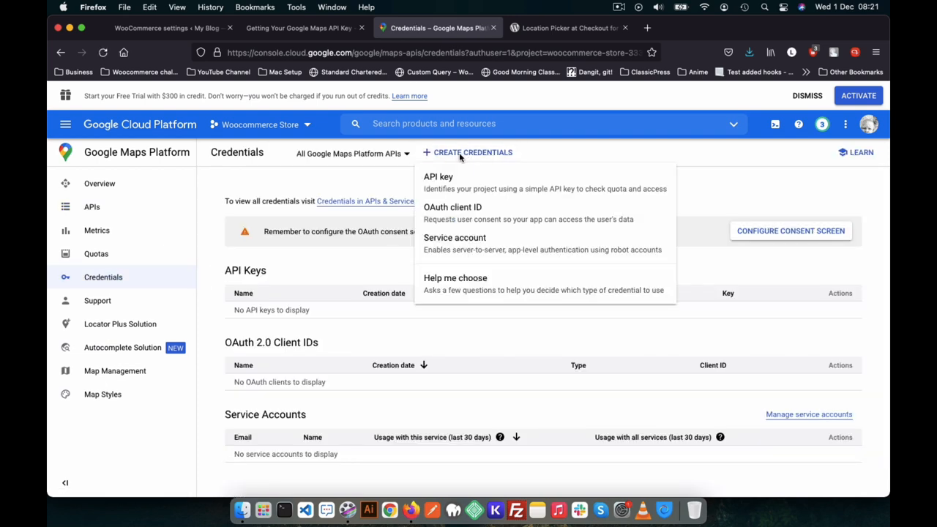
mouse_move(461, 182)
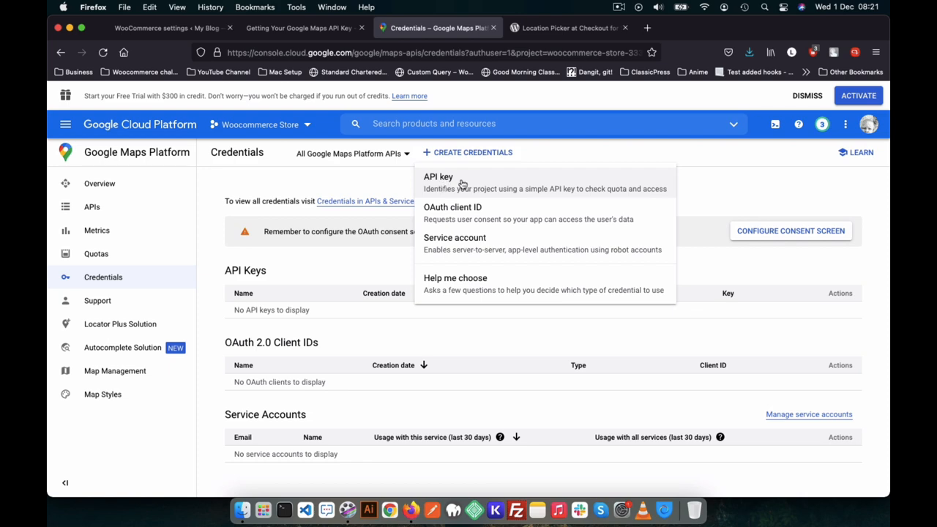
left_click(437, 176)
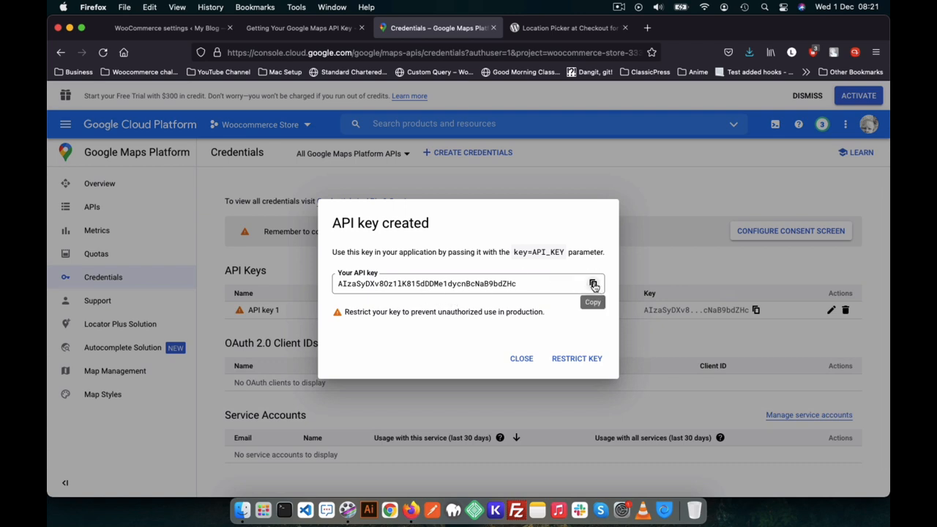
left_click(593, 284)
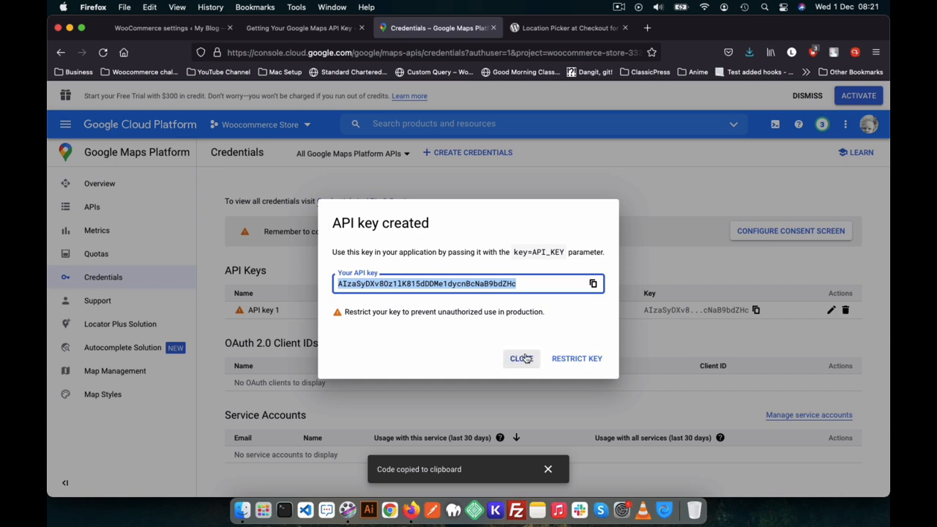
mouse_move(577, 359)
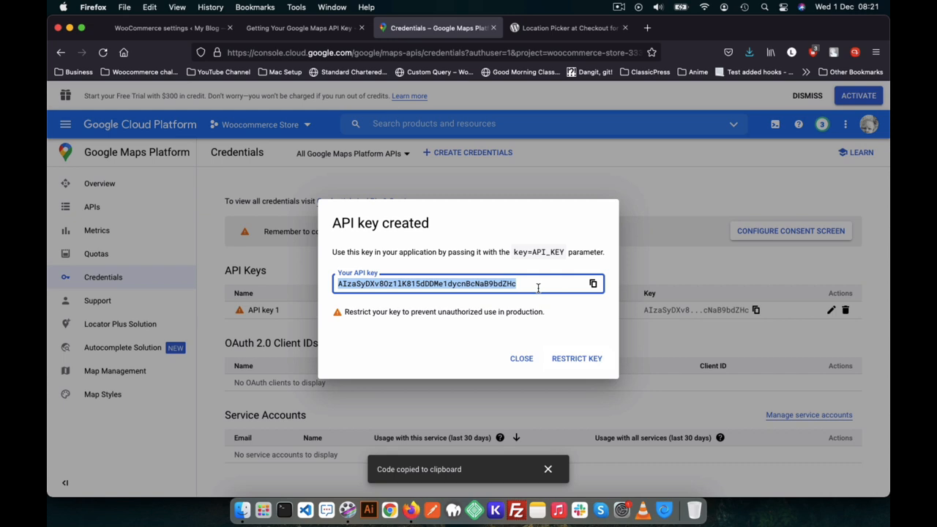
mouse_move(553, 352)
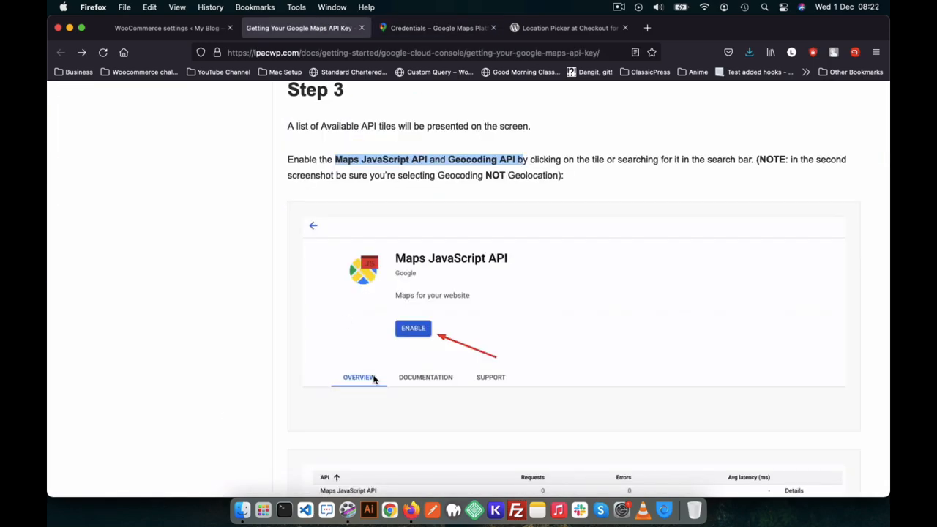
Check the guide's key restriction example, then return to the credentials list with API key 1
scroll("down", 3)
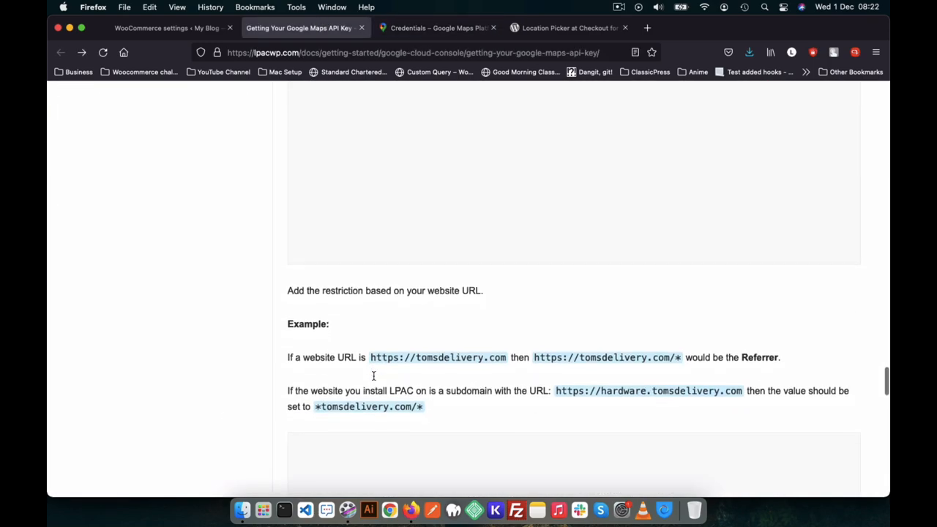
left_click(436, 26)
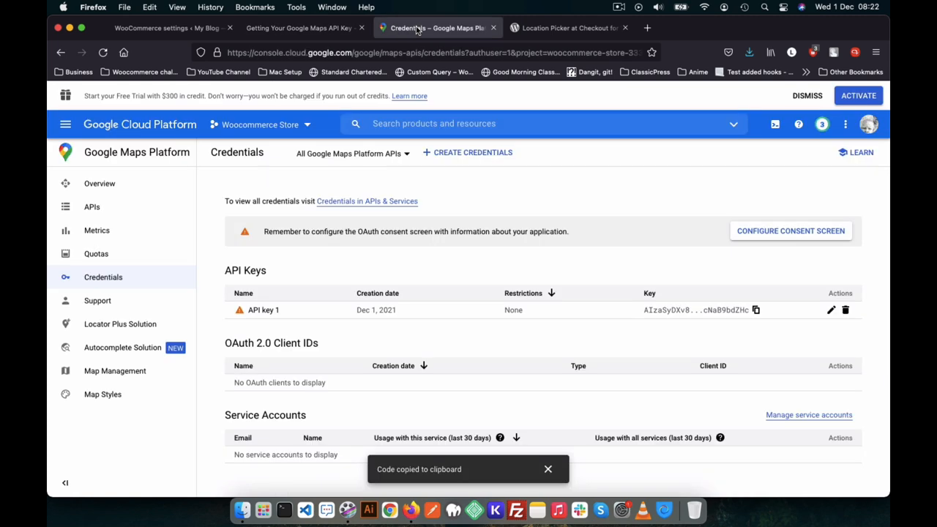
mouse_move(472, 272)
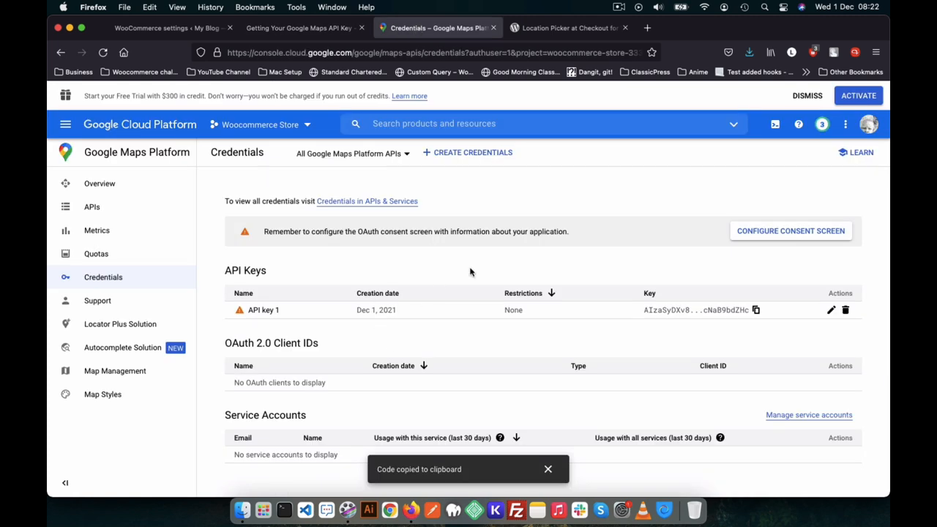
mouse_move(615, 298)
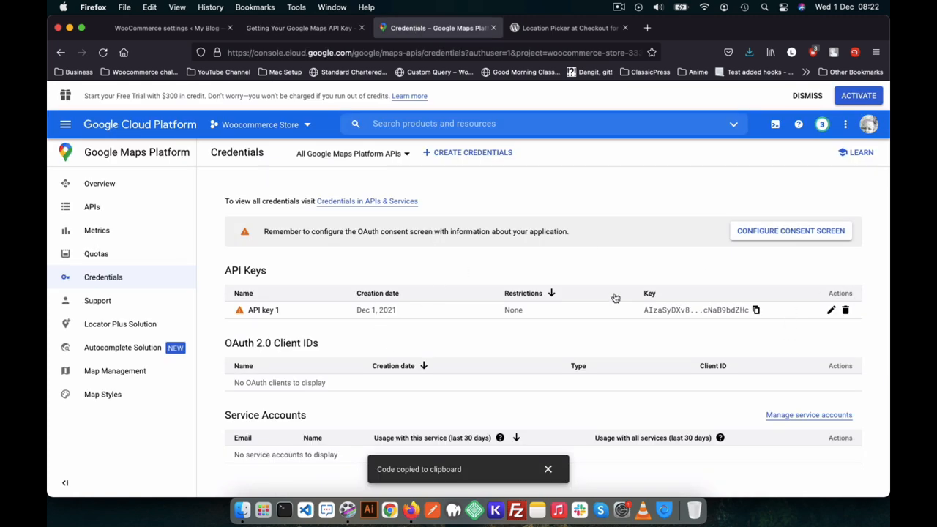
Fill in the Google Maps API key and enable the map on checkout pages
left_click(164, 28)
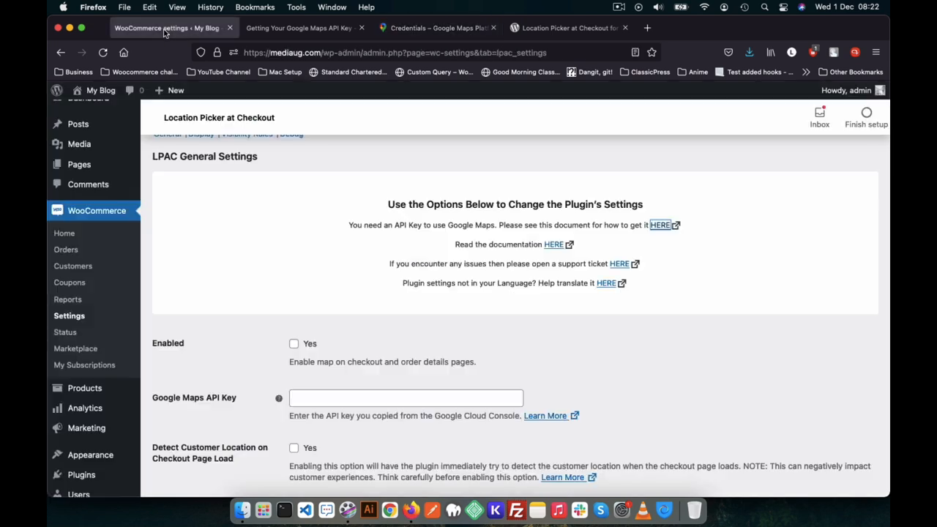
mouse_move(335, 317)
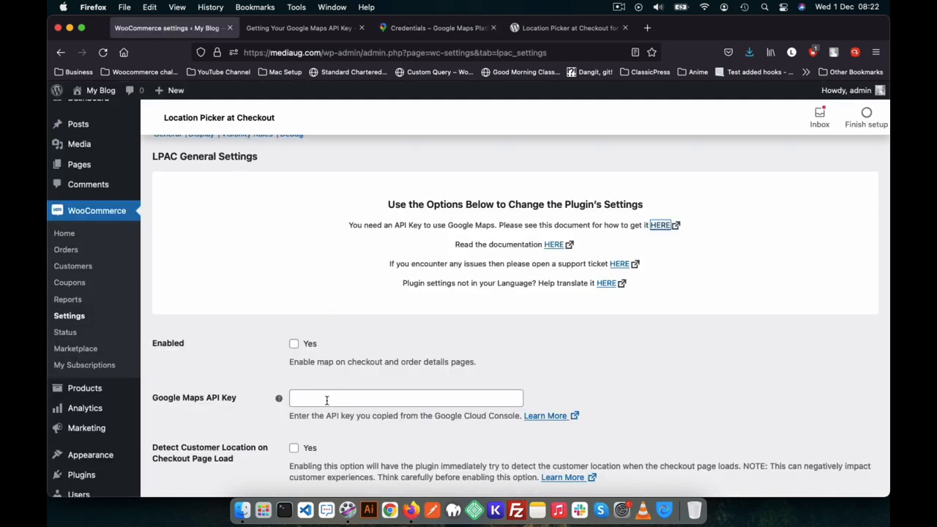
left_click(405, 398)
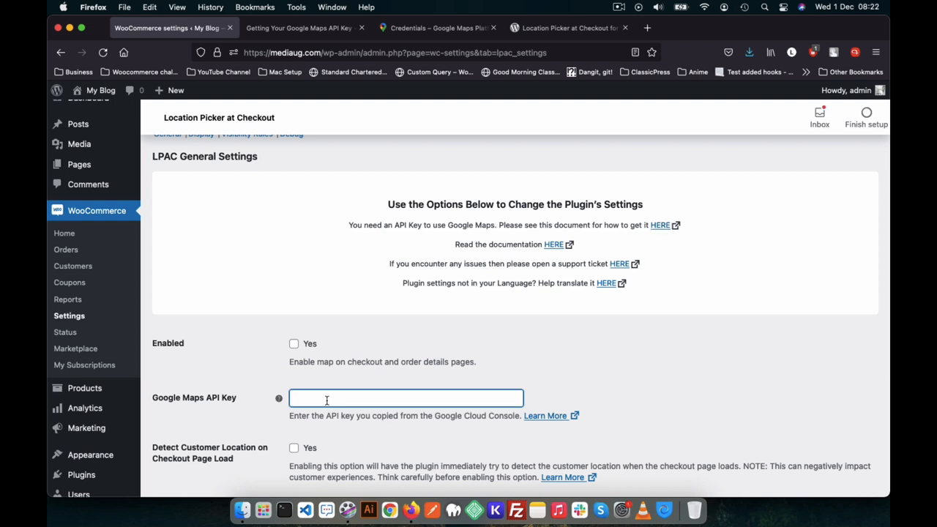
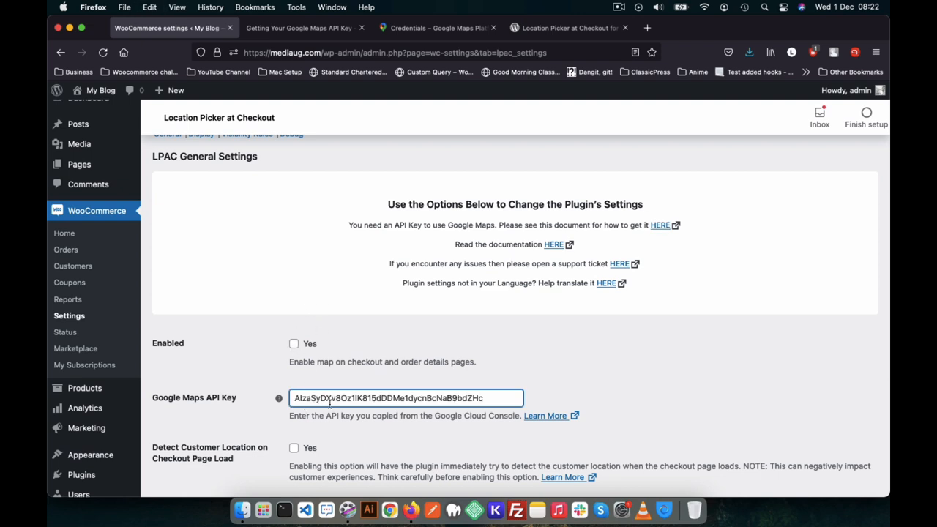
left_click(293, 343)
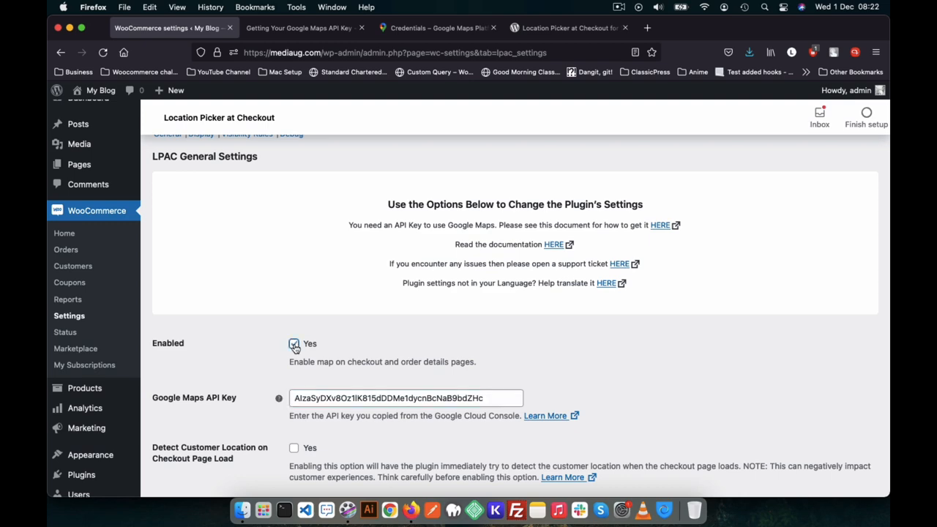
left_click(293, 342)
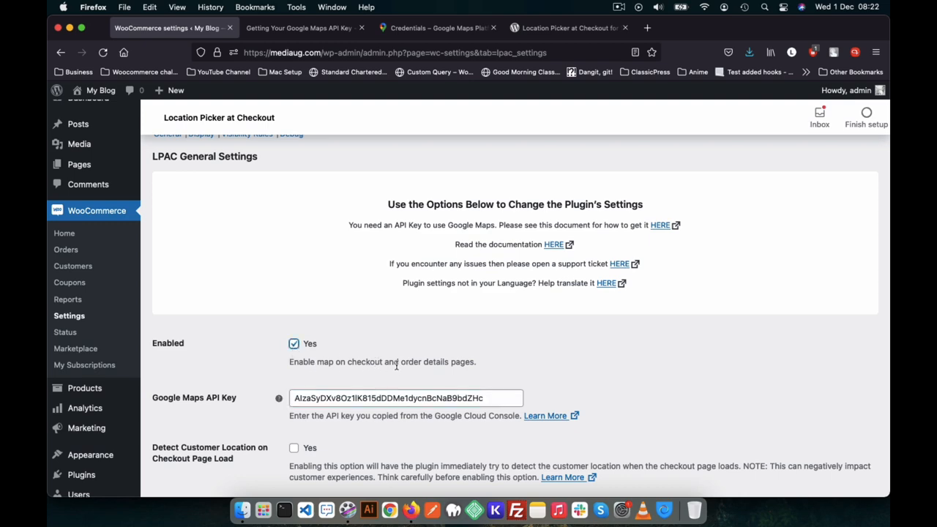
Turn on Housekeeping (delete settings on uninstall) and save the Location Picker settings
scroll("down", 3)
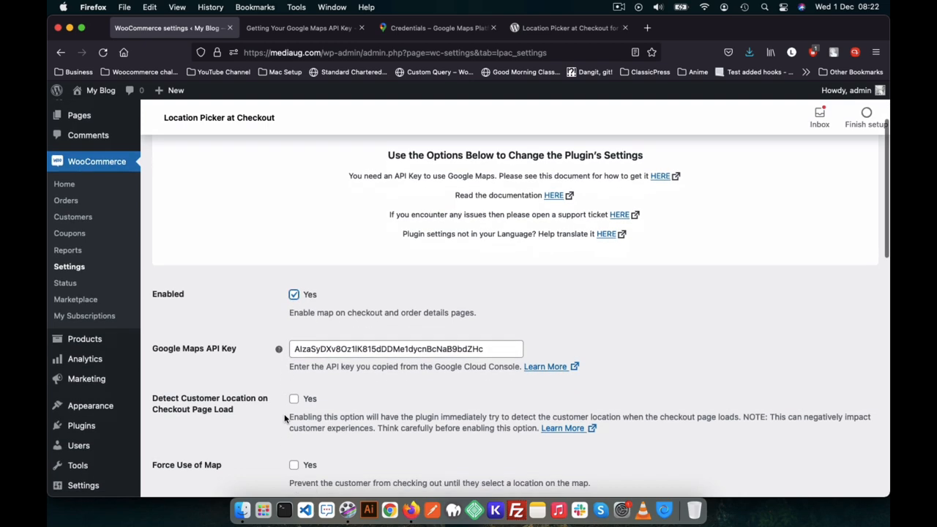
scroll("down", 3)
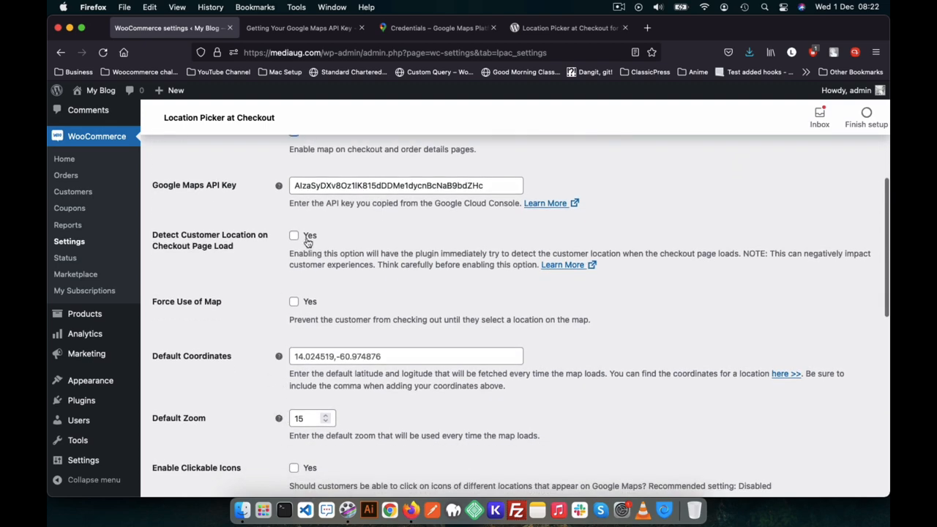
scroll("down", 3)
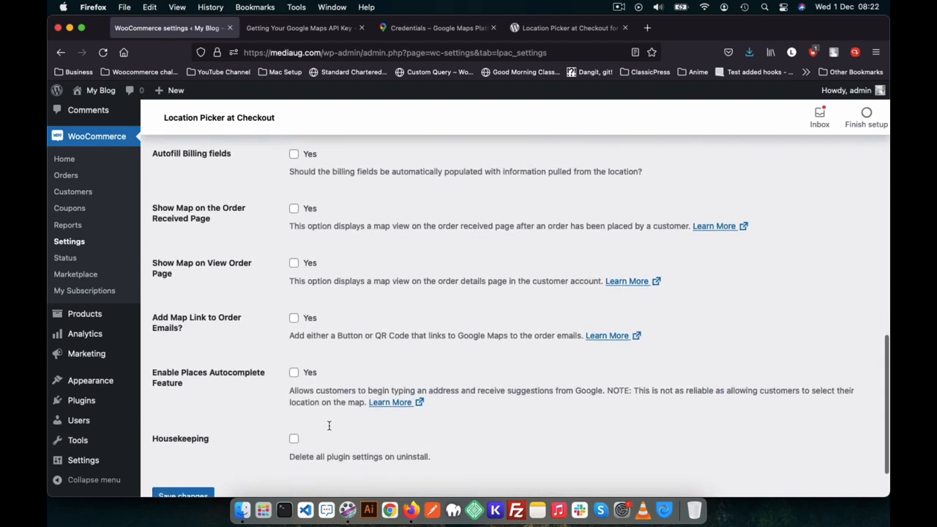
scroll("down", 3)
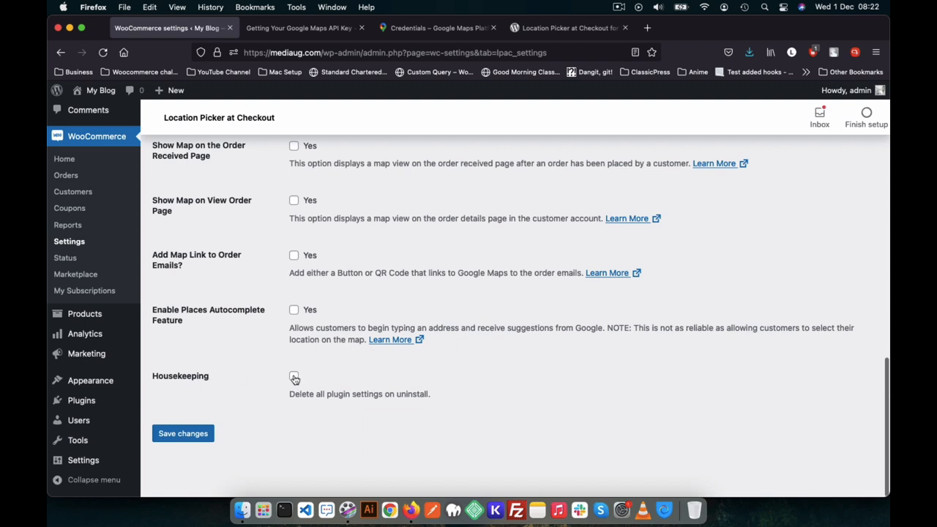
left_click(293, 378)
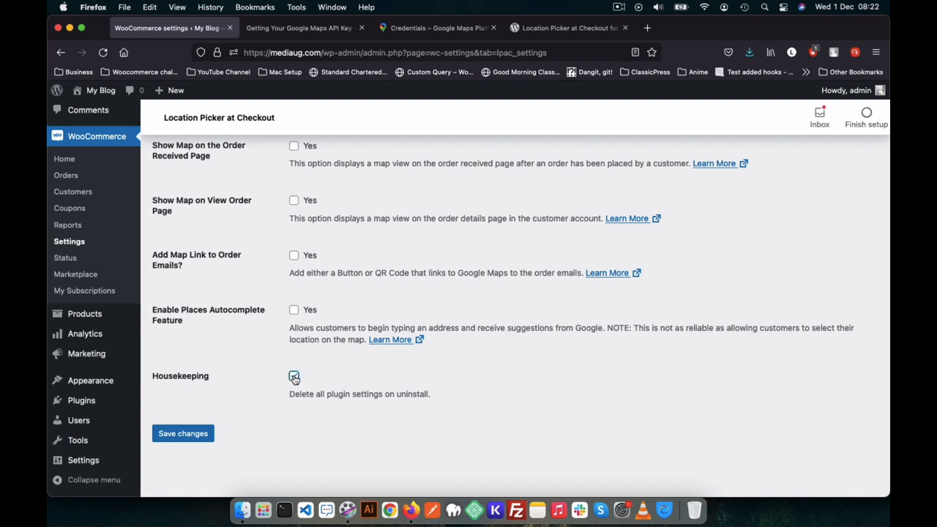
left_click(293, 375)
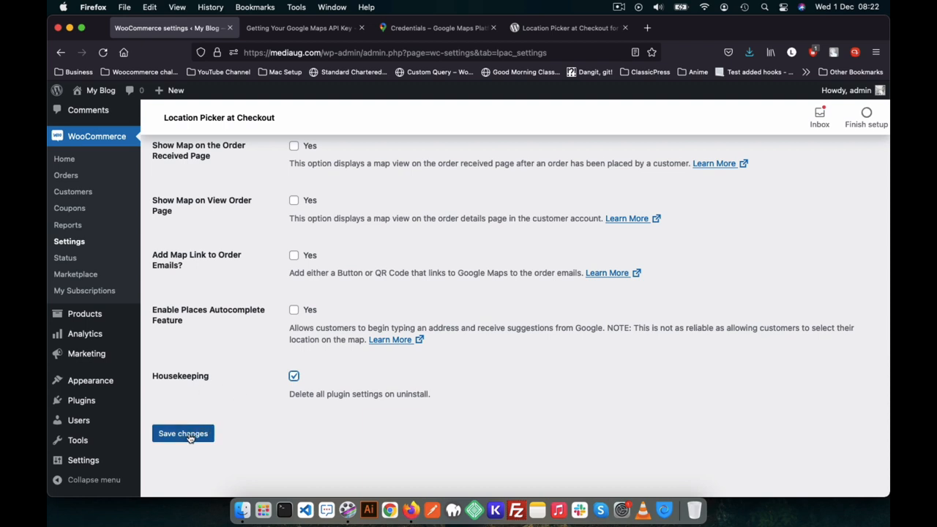
left_click(183, 434)
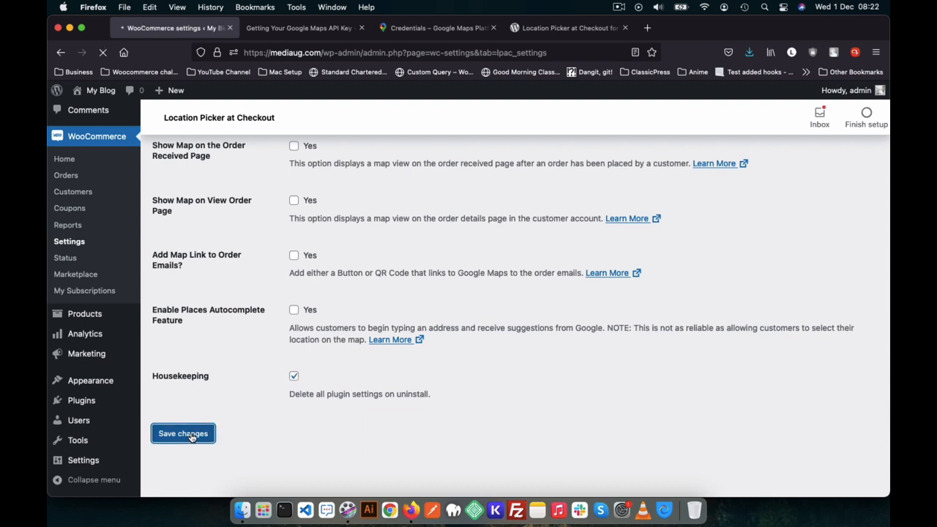
left_click(181, 434)
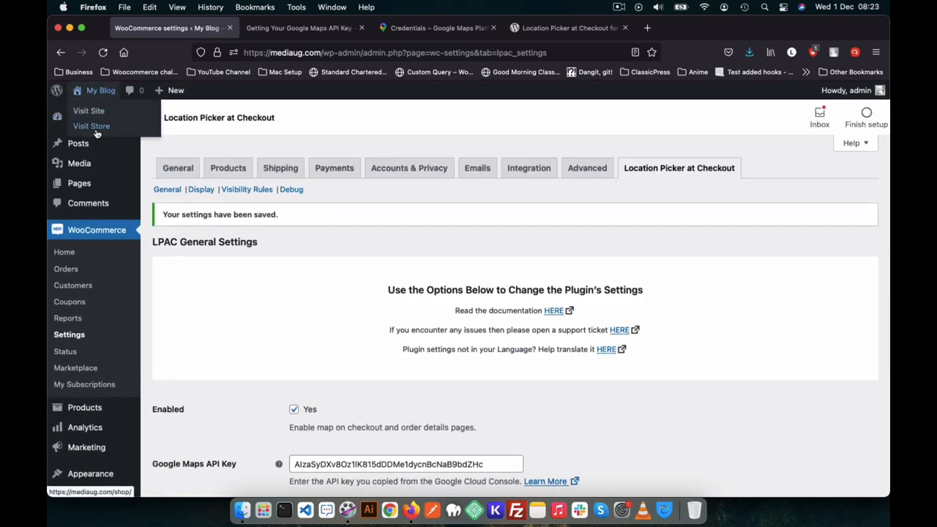
Add the Album to the cart from the shop and proceed to checkout
right_click(90, 126)
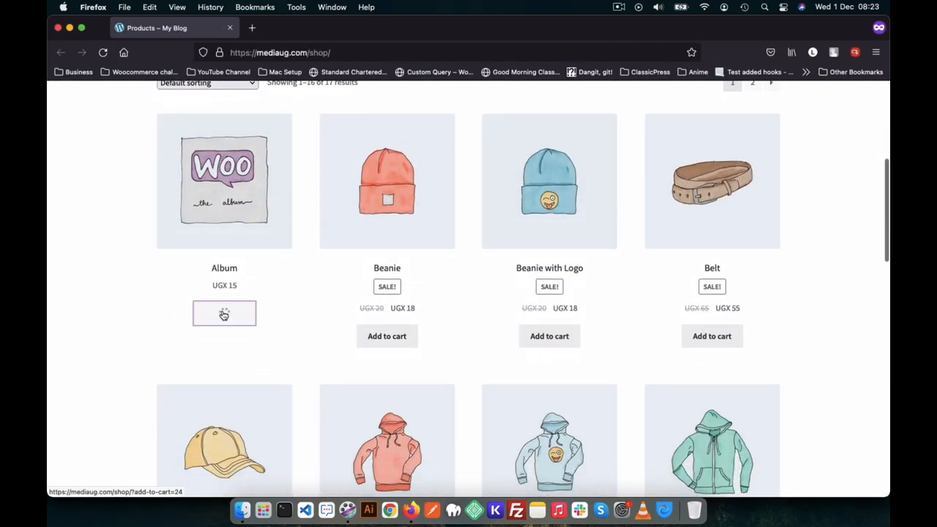
left_click(224, 313)
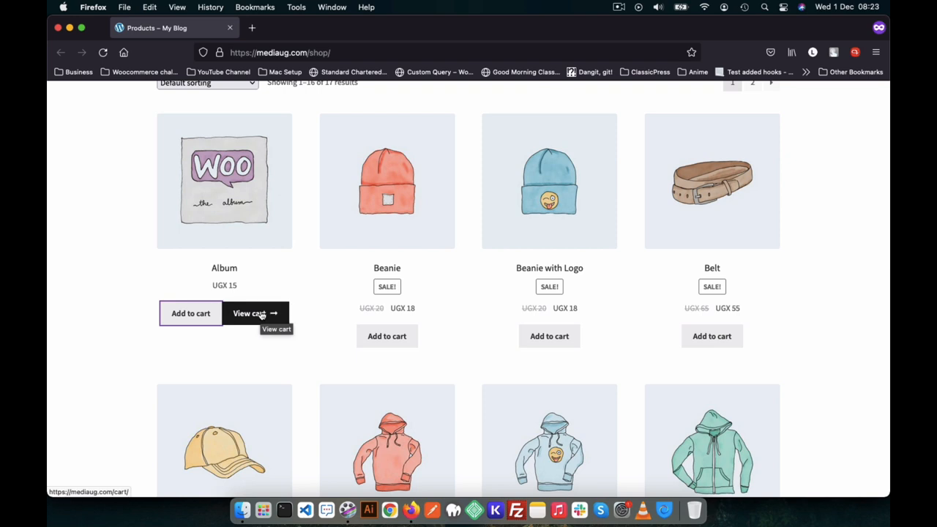
left_click(255, 313)
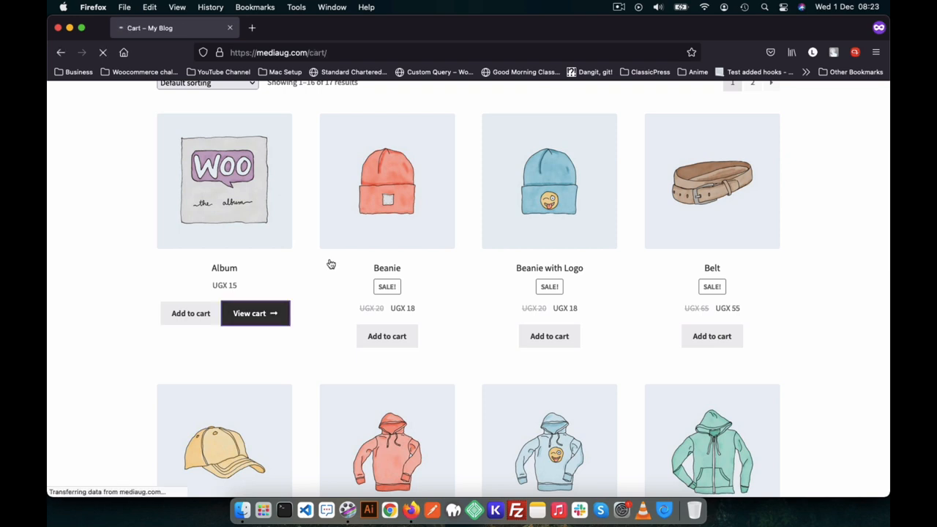
left_click(255, 313)
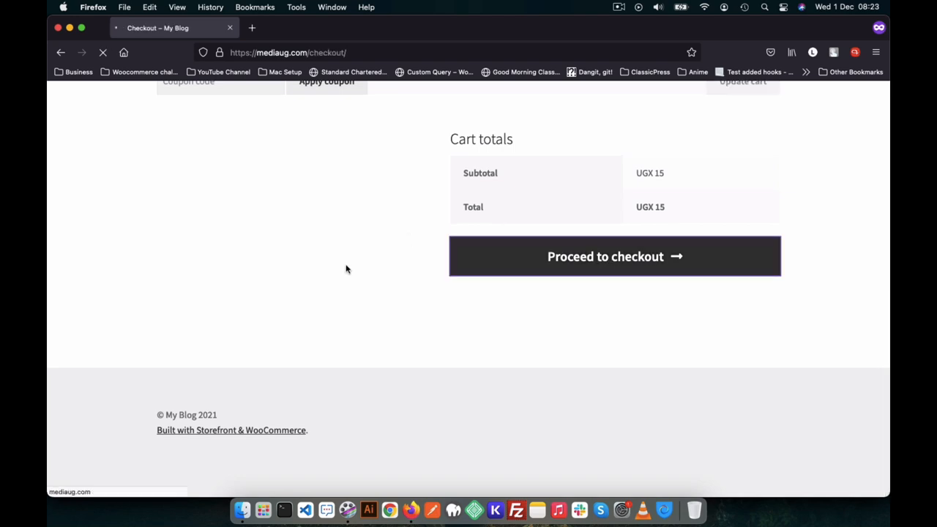
left_click(615, 256)
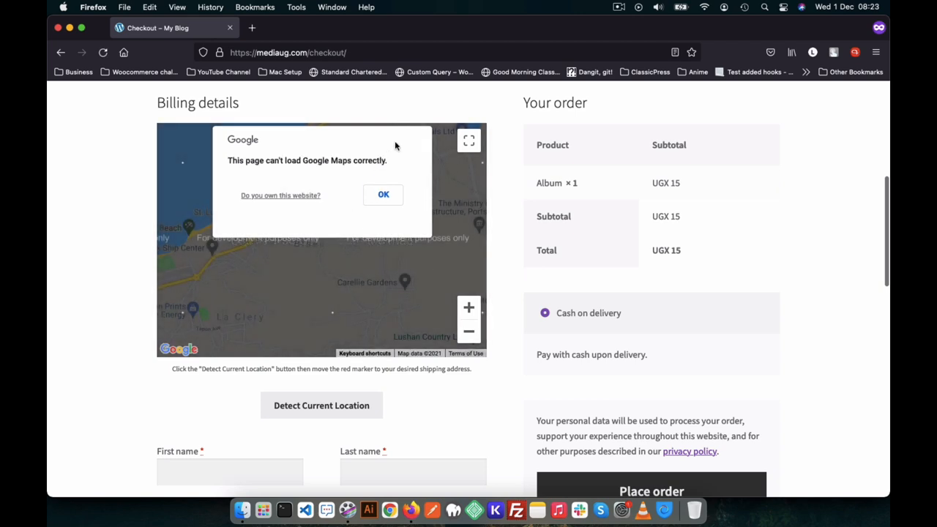
mouse_move(407, 176)
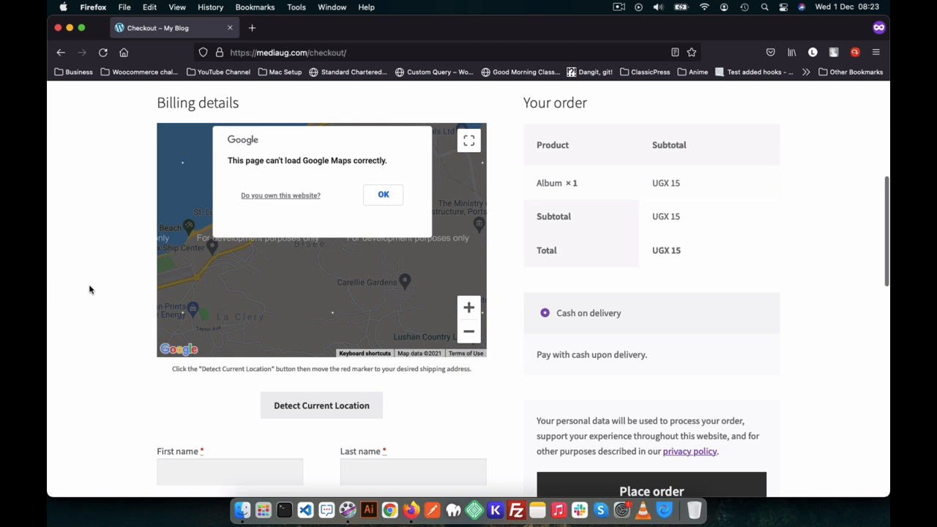
Inspect the checkout page's console, revealing the Google Maps billing-not-enabled error
right_click(91, 290)
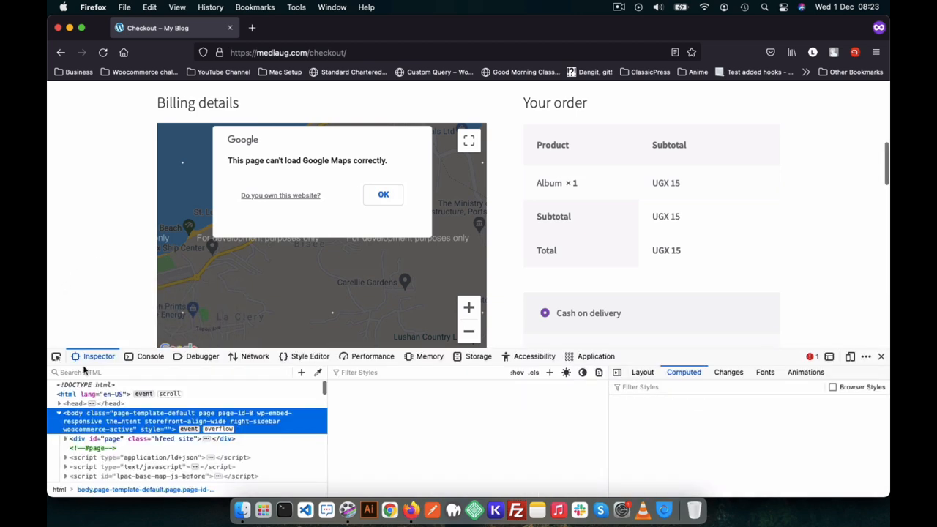
left_click(149, 357)
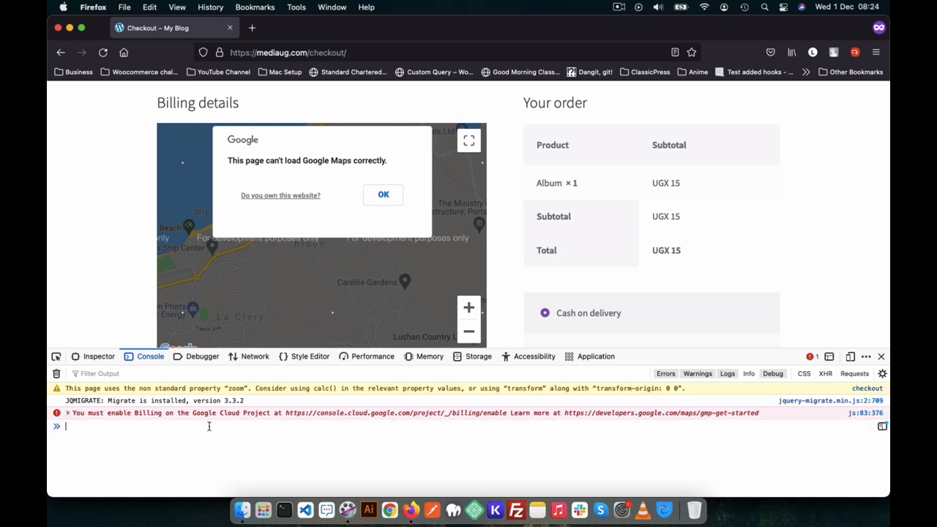
left_click(384, 194)
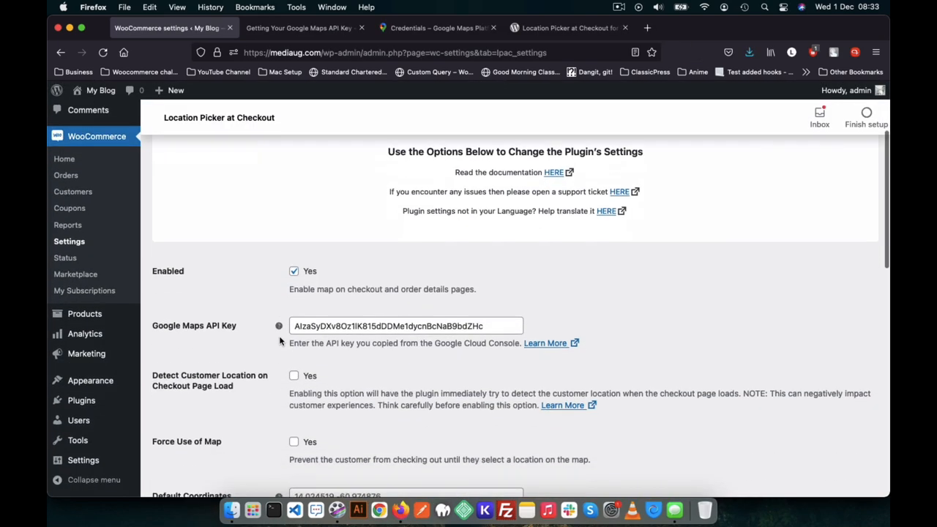
Turn on Force Use of Map so checkout requires a chosen location
scroll("down", 3)
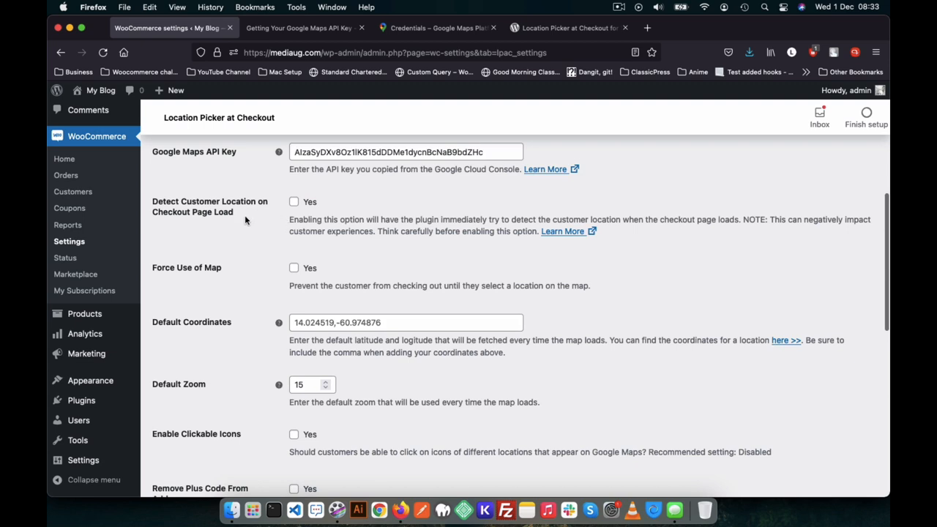
mouse_move(281, 212)
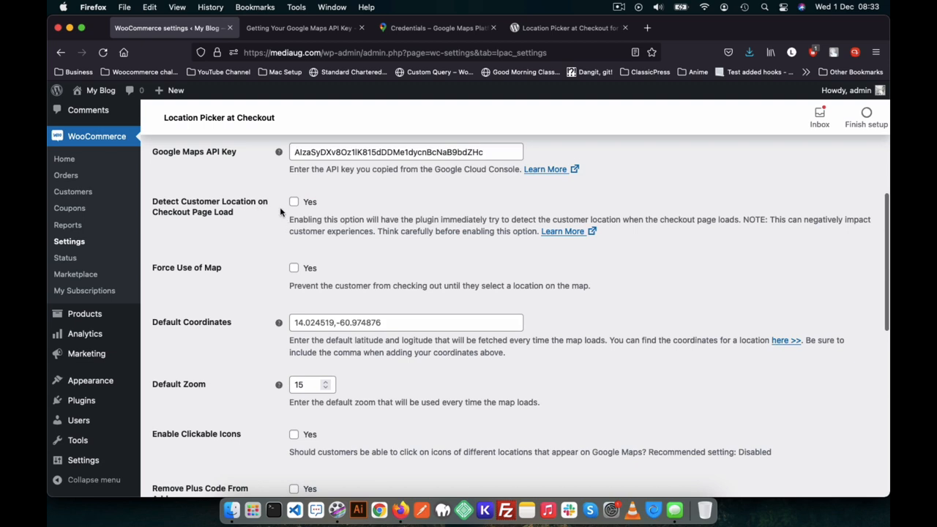
mouse_move(334, 214)
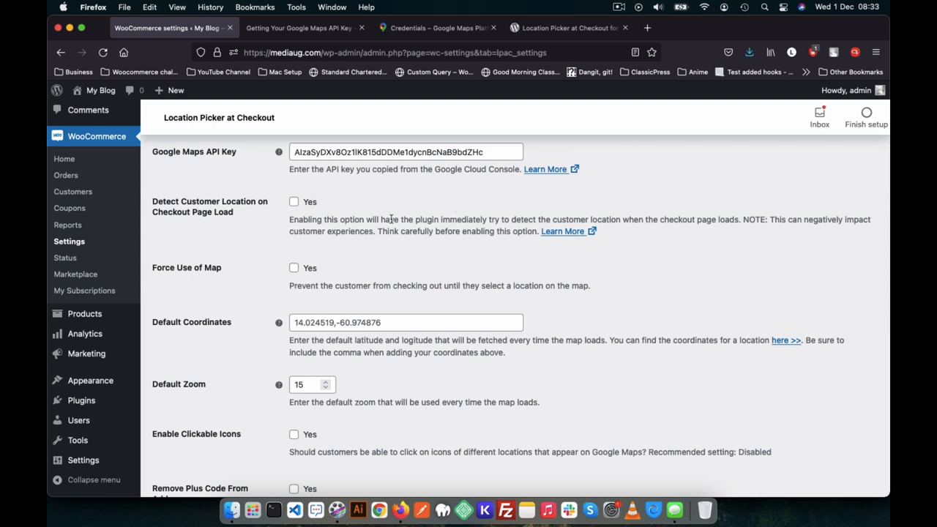
mouse_move(730, 214)
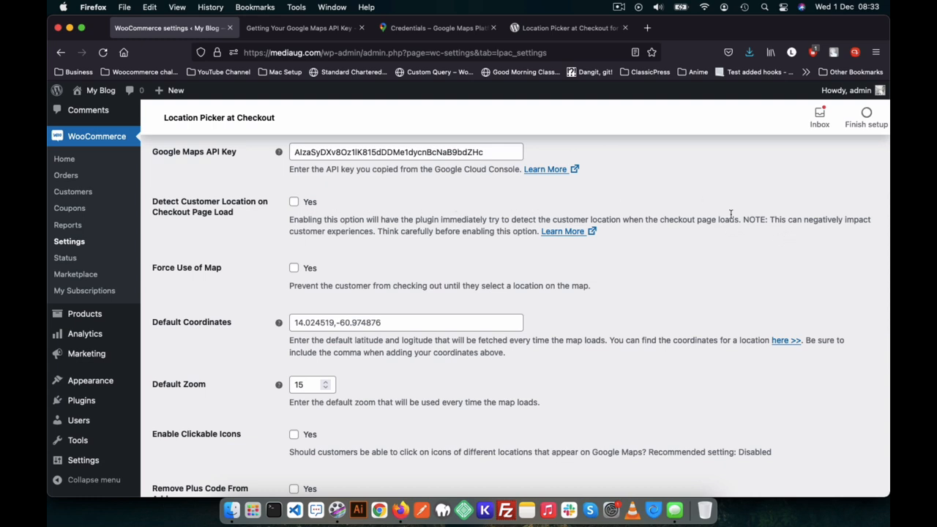
mouse_move(334, 214)
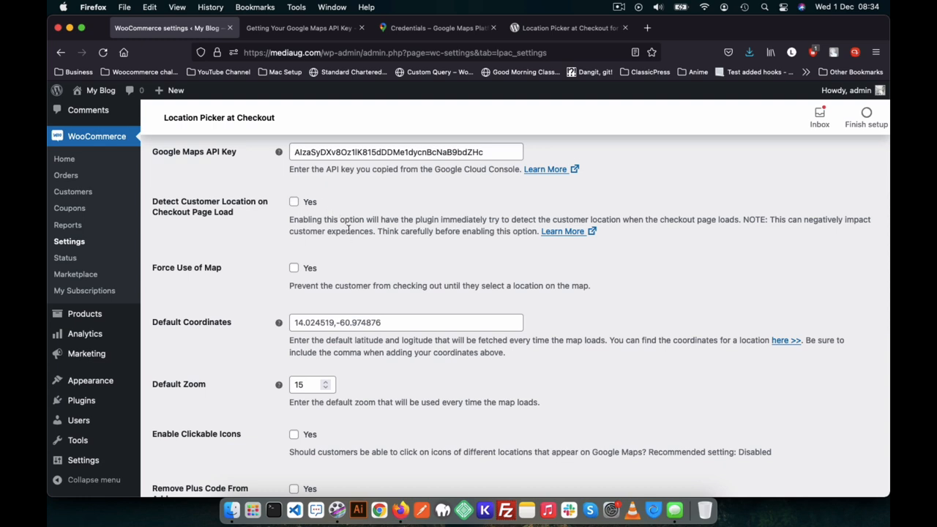
mouse_move(277, 199)
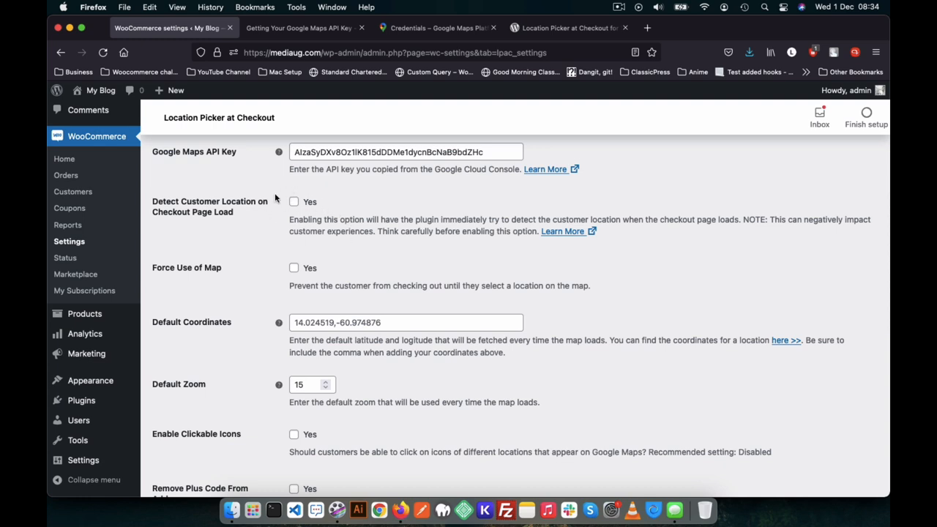
scroll("down", 3)
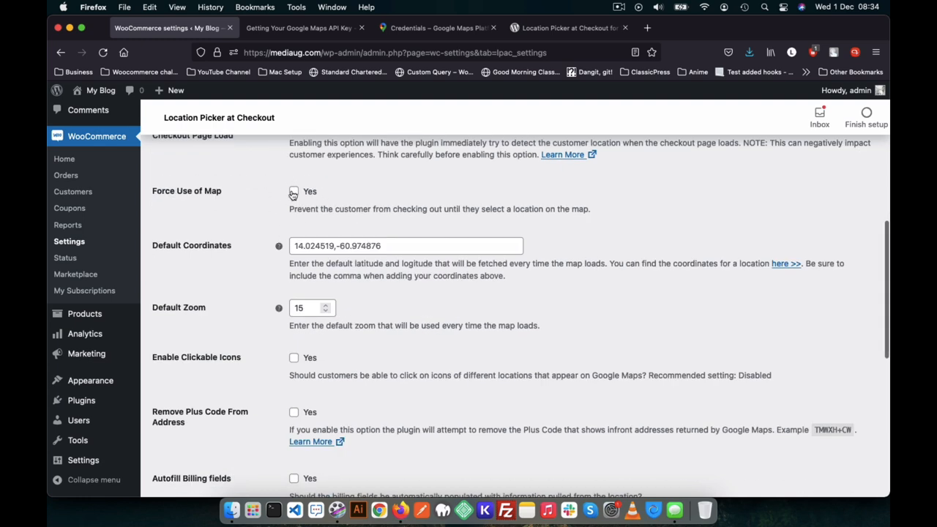
left_click(293, 190)
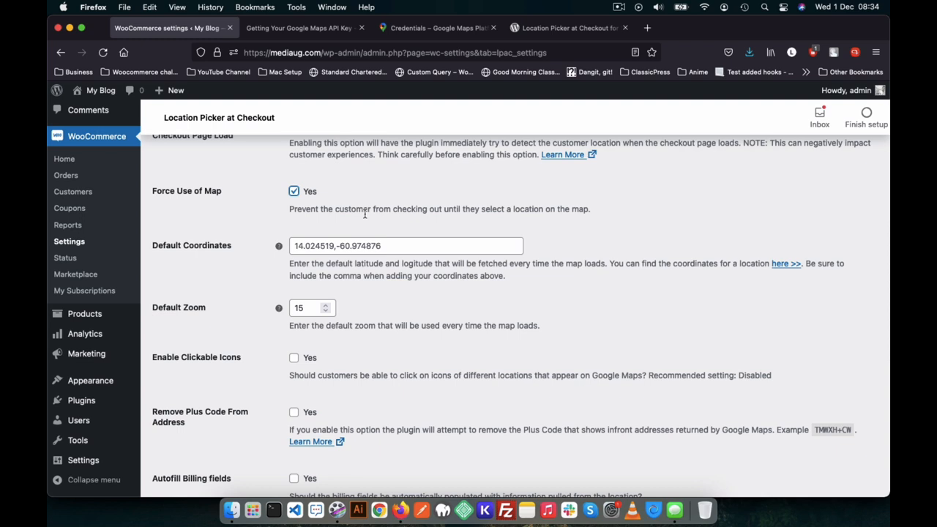
mouse_move(363, 205)
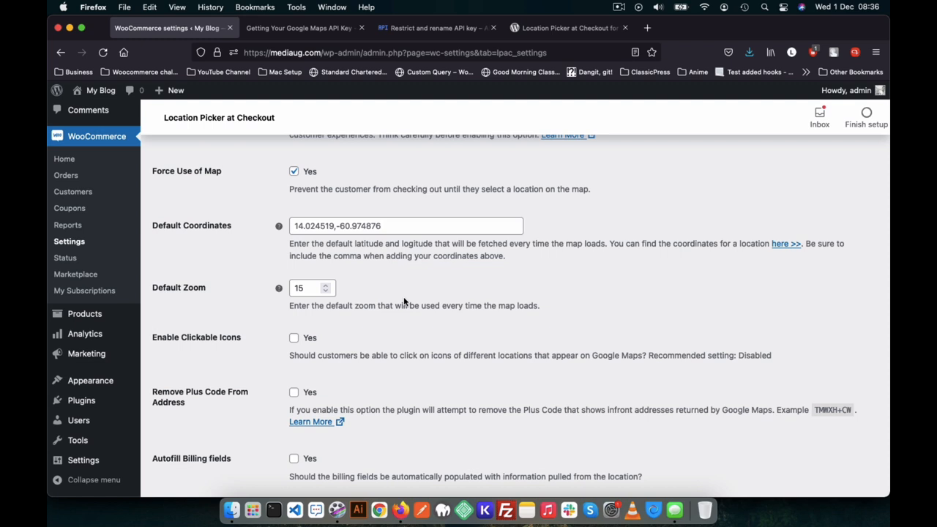
Search Google for Kampala's coordinates, finding latitude 0.347596 and longitude 32.582520
left_click(405, 226)
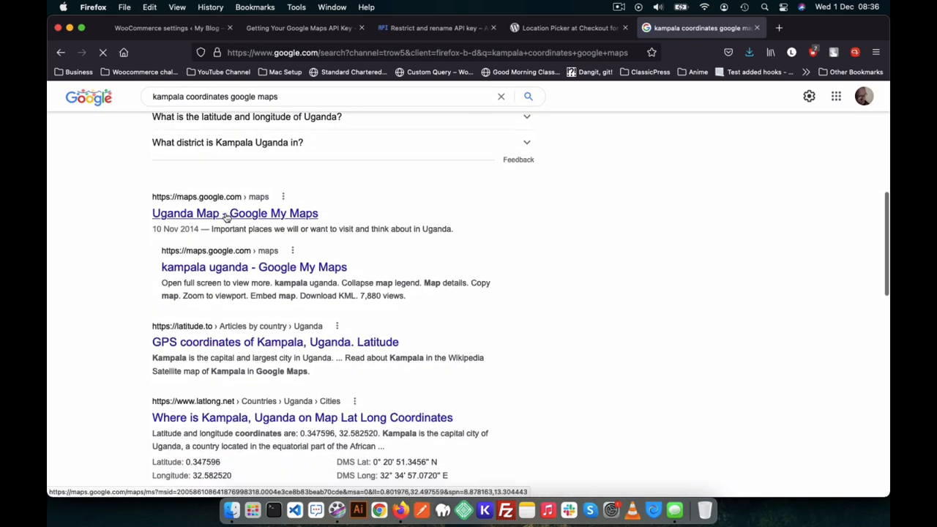
scroll("down", 3)
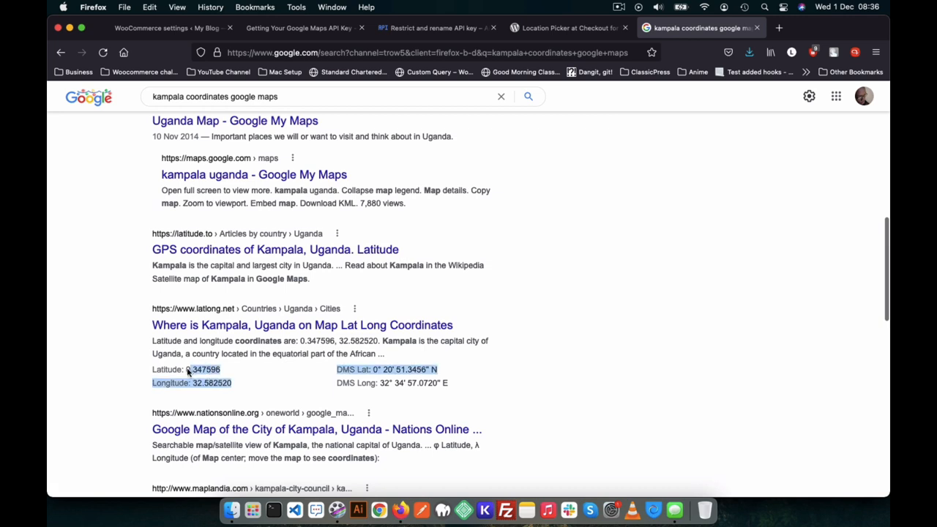
mouse_move(243, 369)
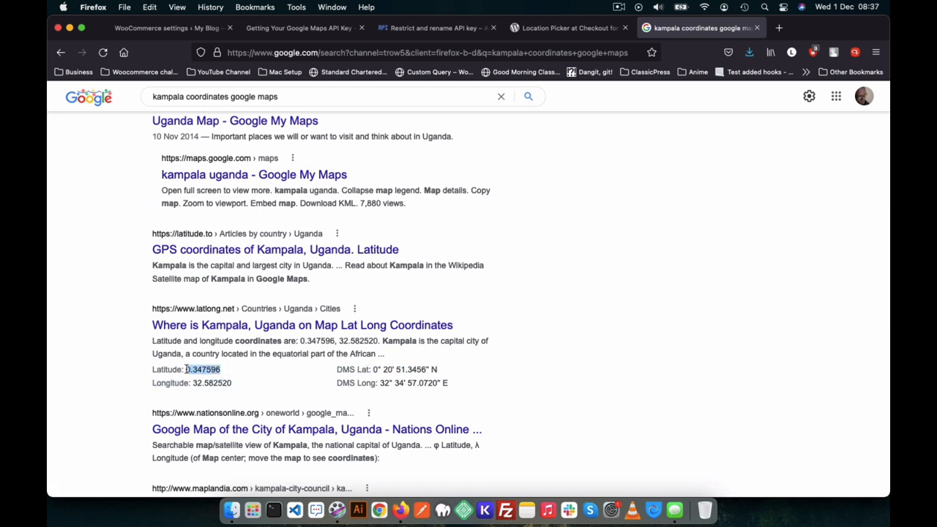
Enter latitude 0.347596 in Default Coordinates and return to the results for the longitude
left_click(169, 26)
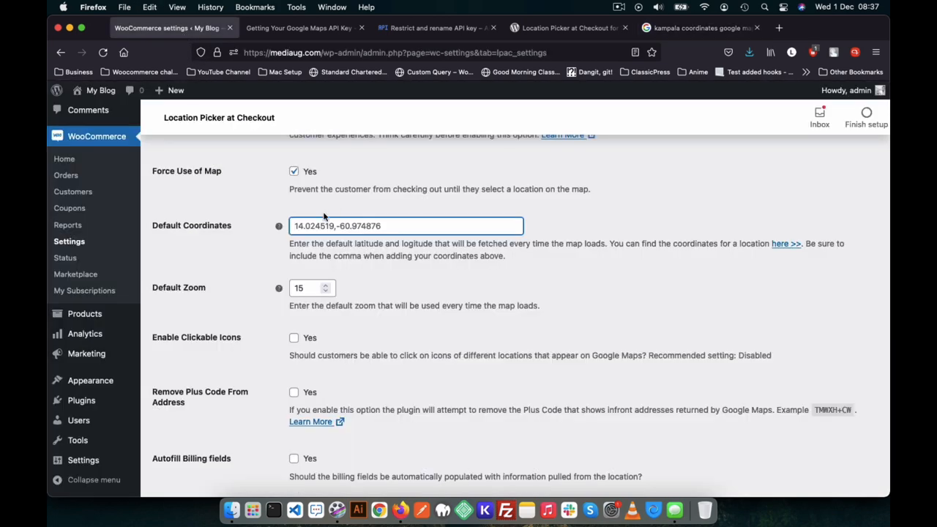
type("0.347596,")
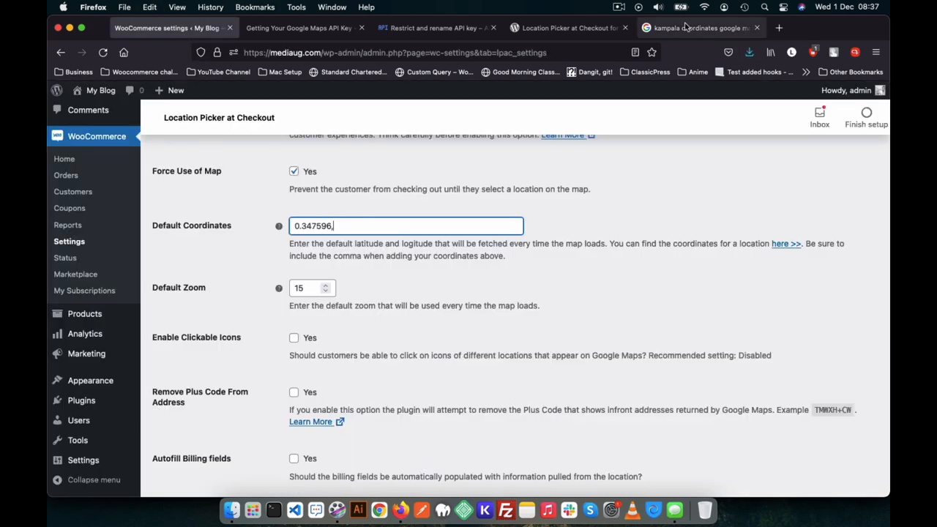
left_click(696, 28)
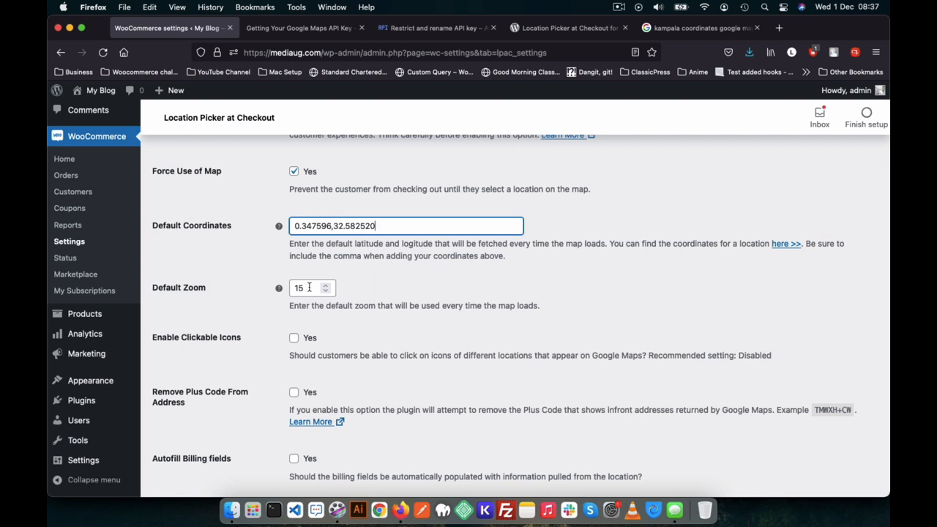
mouse_move(349, 344)
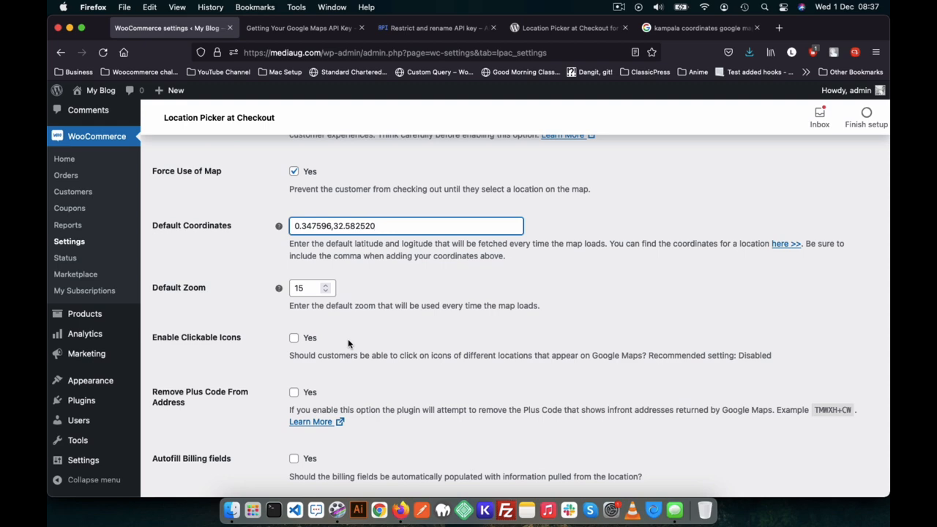
Enable billing autofill, order-received and view-order maps, and map links in order emails
scroll("down", 3)
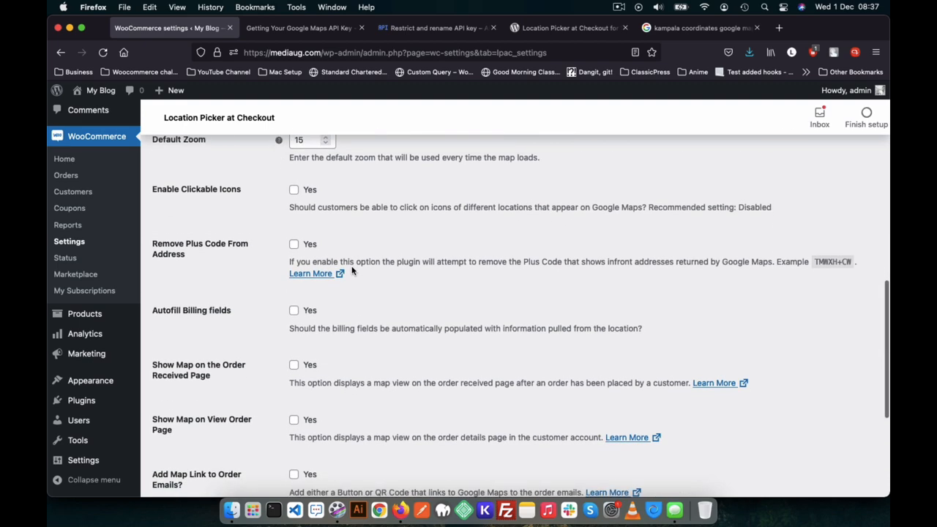
scroll("down", 3)
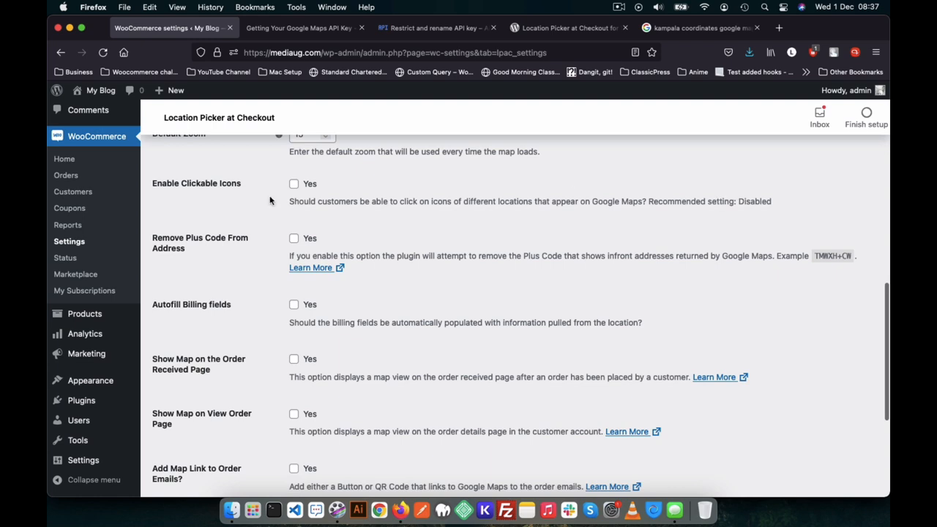
mouse_move(266, 194)
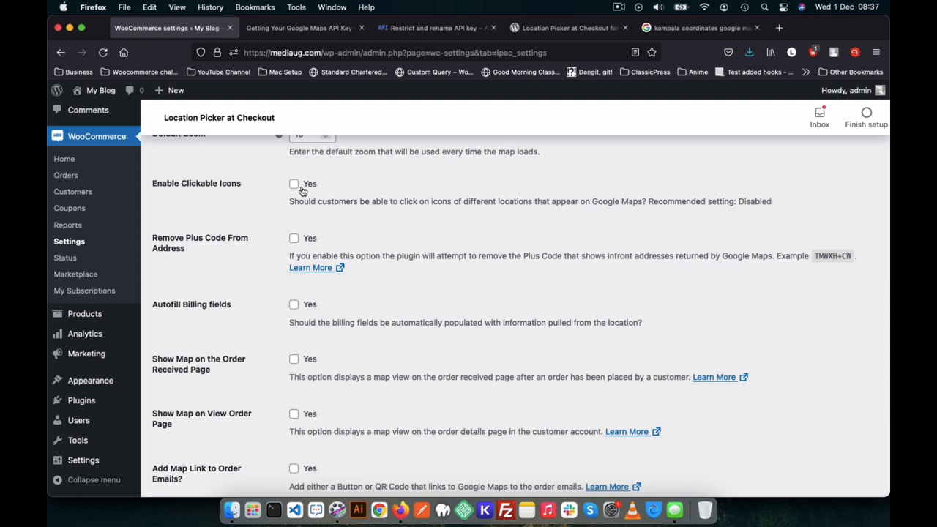
mouse_move(319, 187)
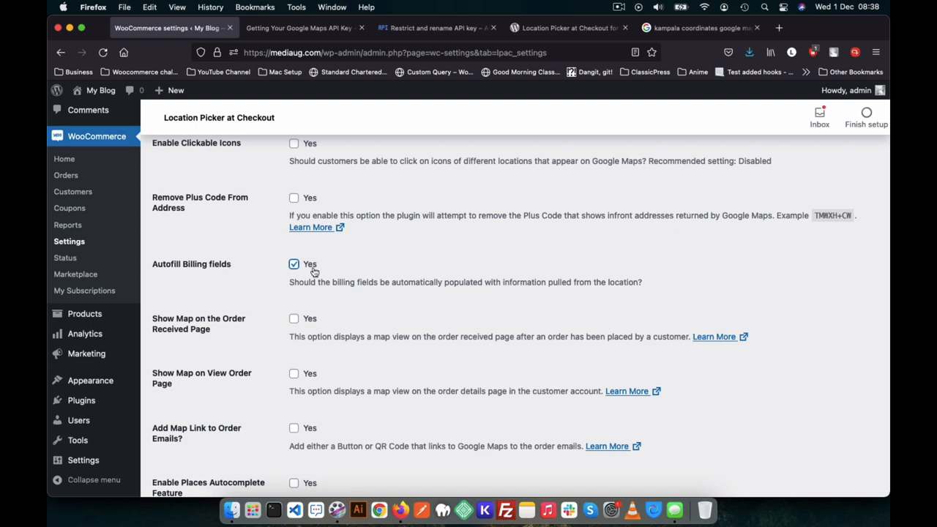
scroll("down", 3)
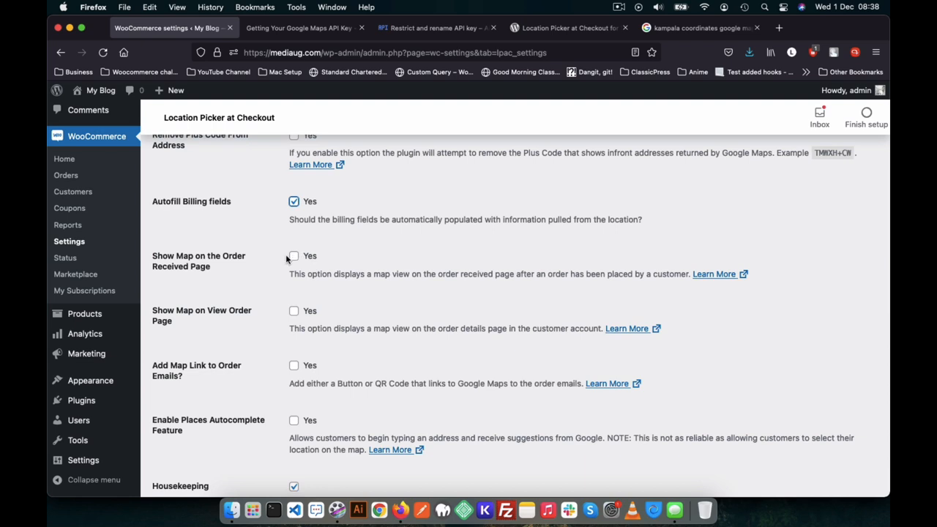
mouse_move(290, 262)
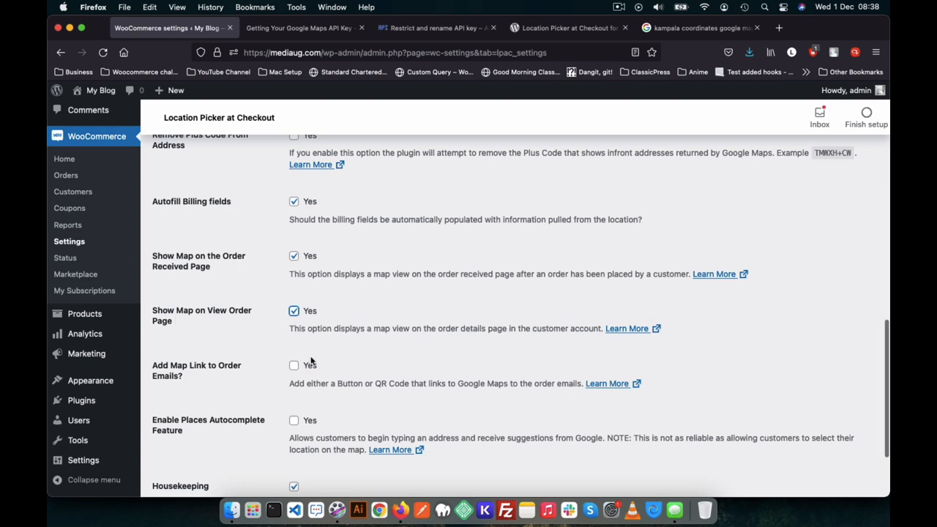
left_click(293, 365)
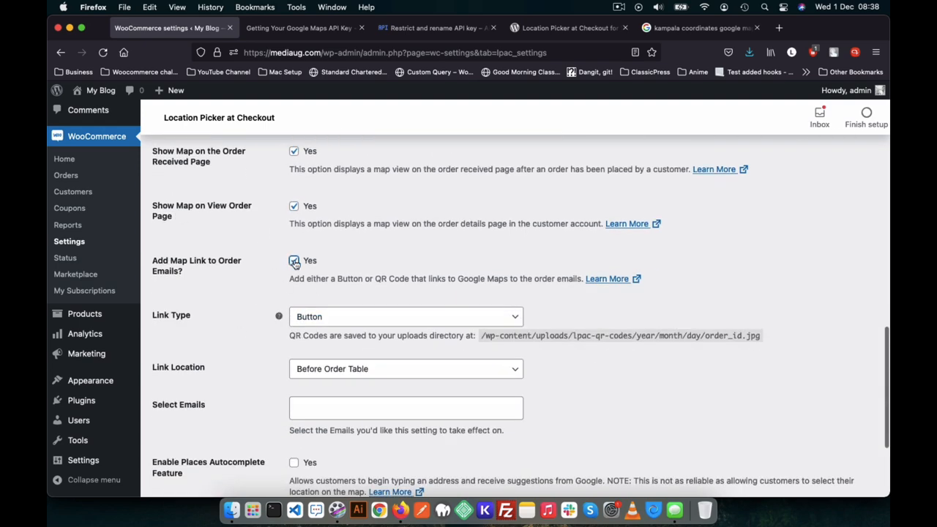
scroll("down", 3)
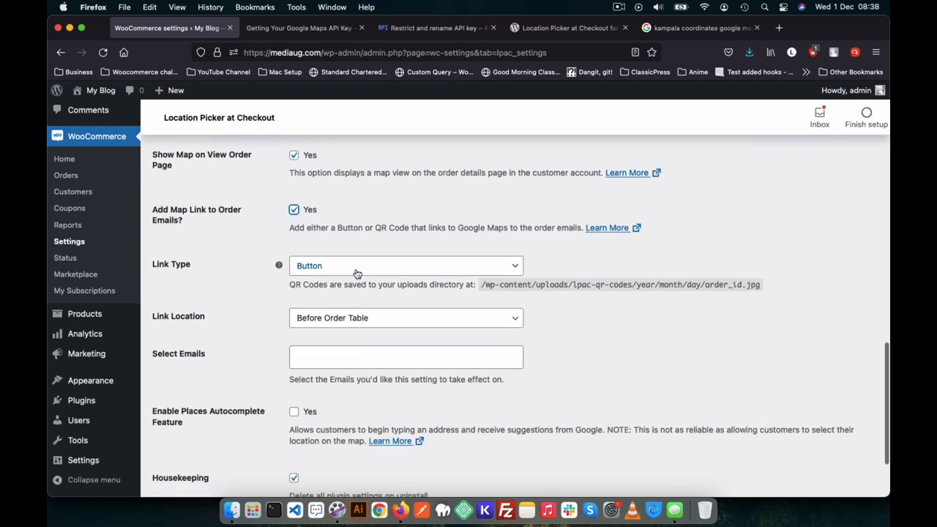
scroll("down", 3)
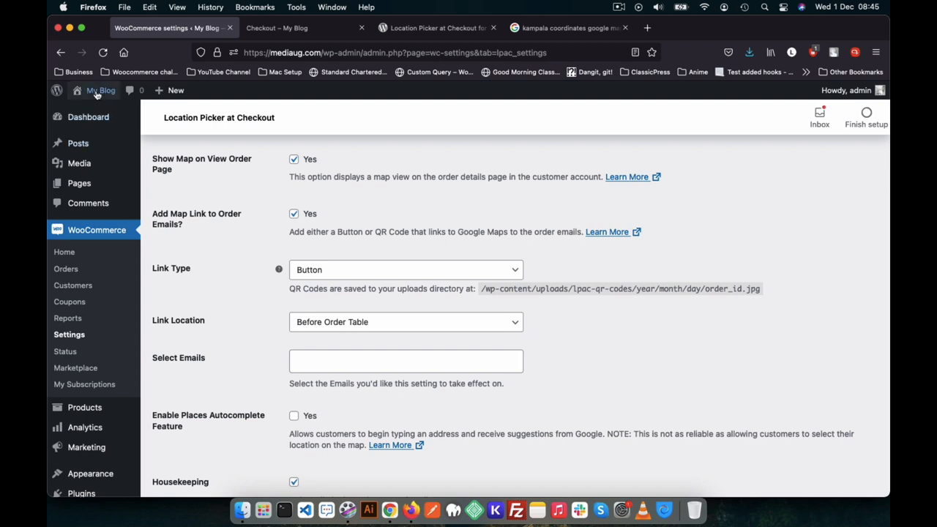
From the storefront add the Album, view the cart with the Beanie with Logo, and proceed to checkout
right_click(100, 91)
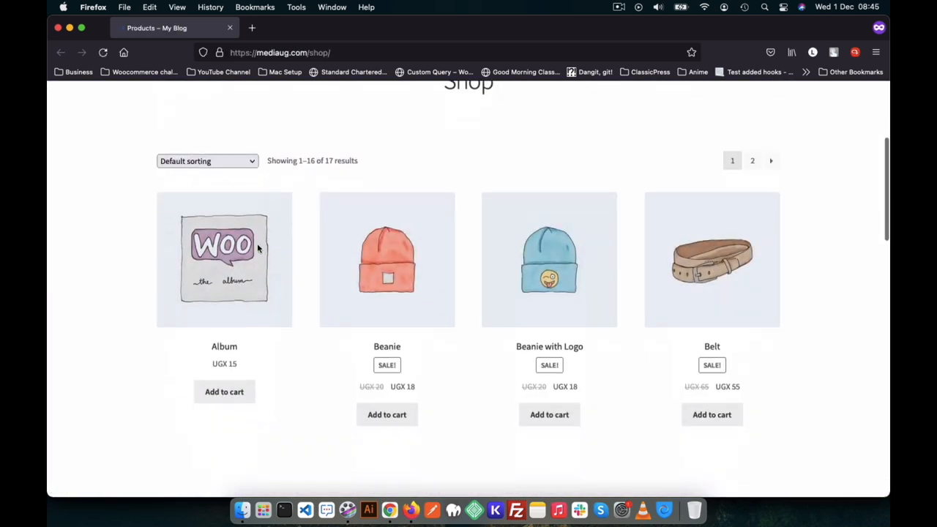
scroll("down", 3)
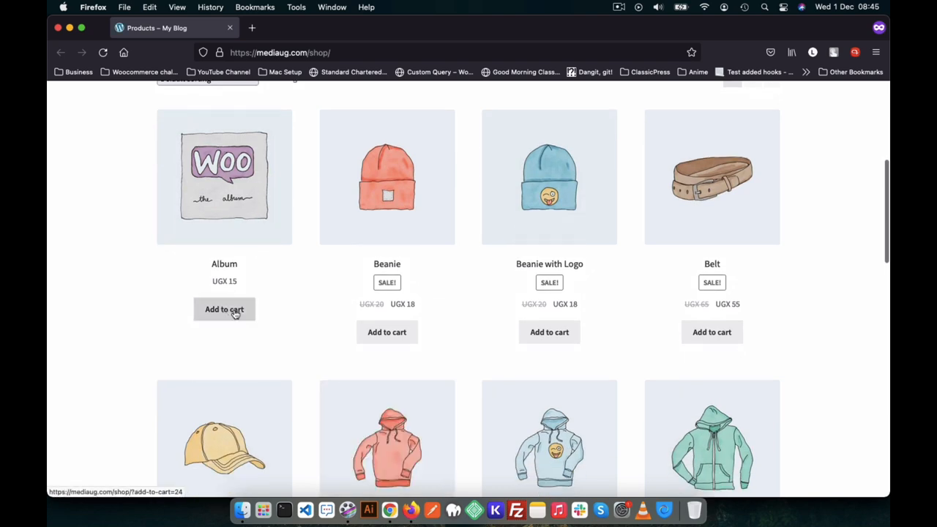
left_click(224, 309)
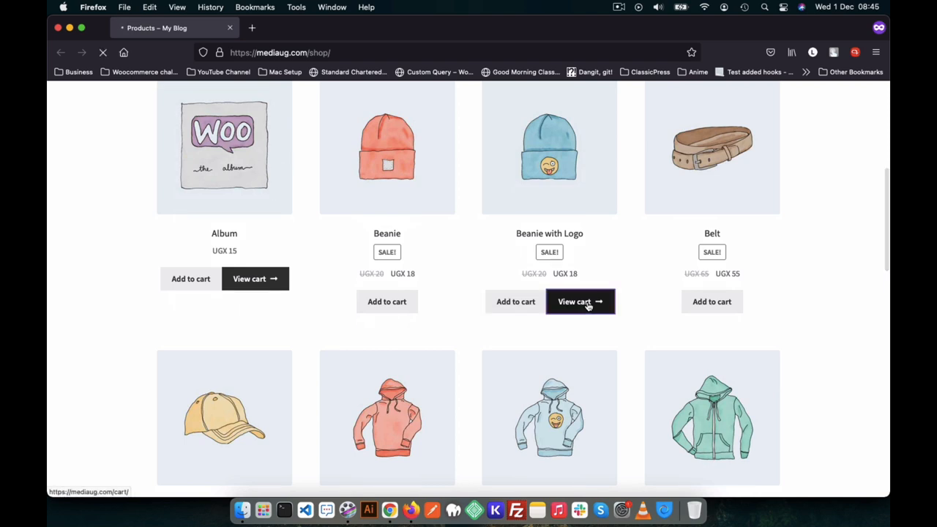
left_click(580, 301)
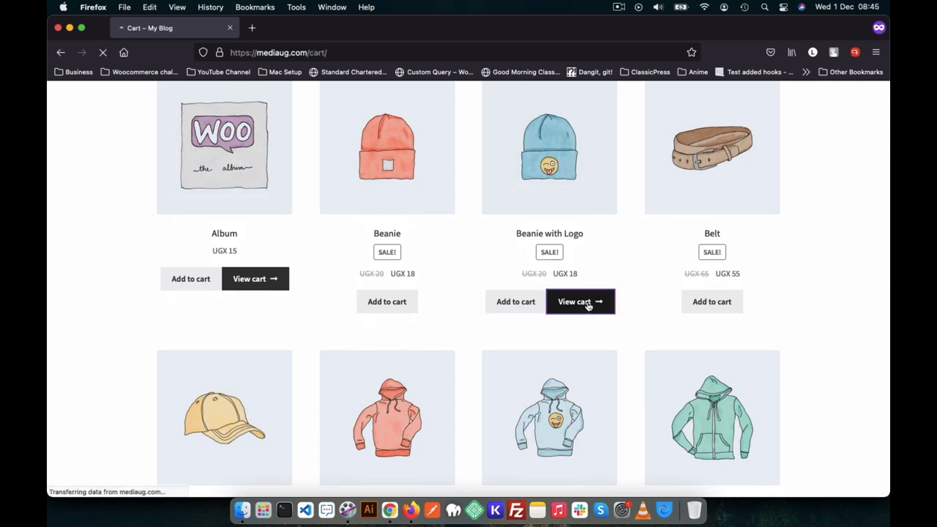
left_click(579, 302)
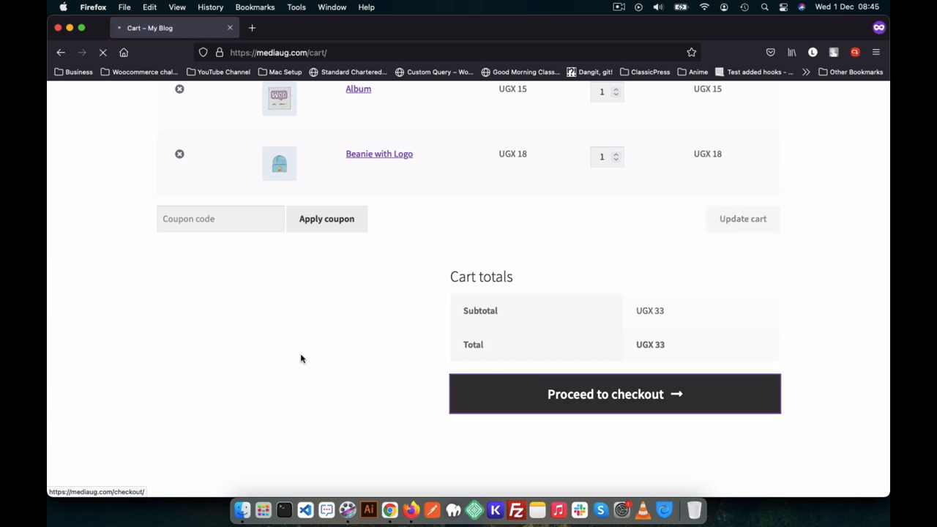
left_click(615, 394)
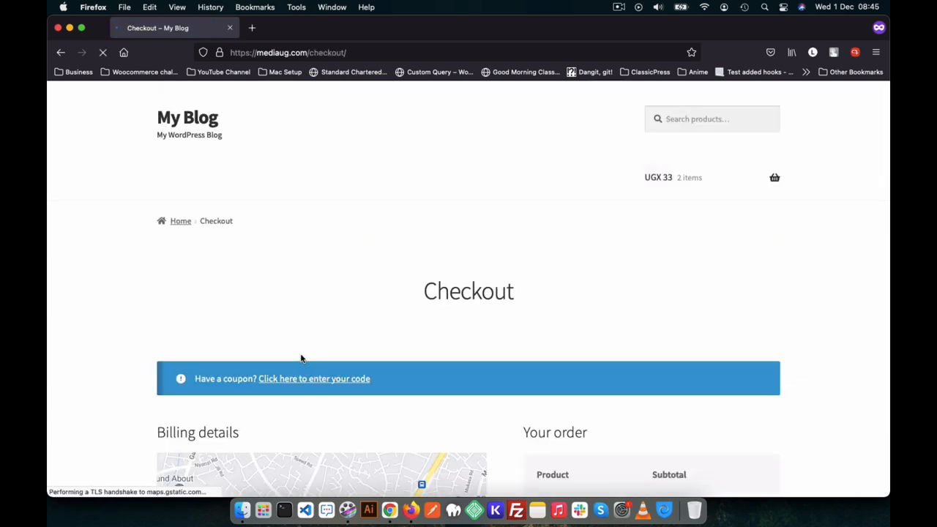
Detect the shopper's current location on the checkout map, allowing device location access
scroll("down", 3)
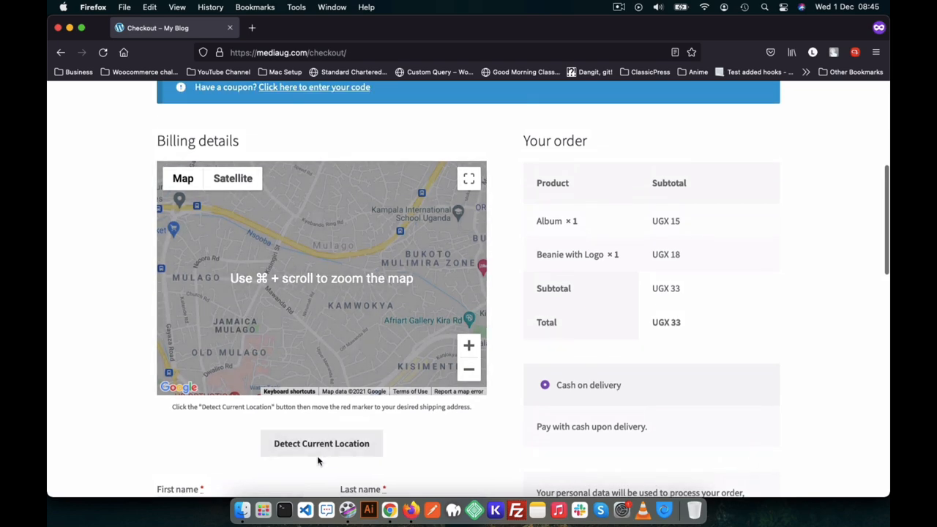
left_click(320, 442)
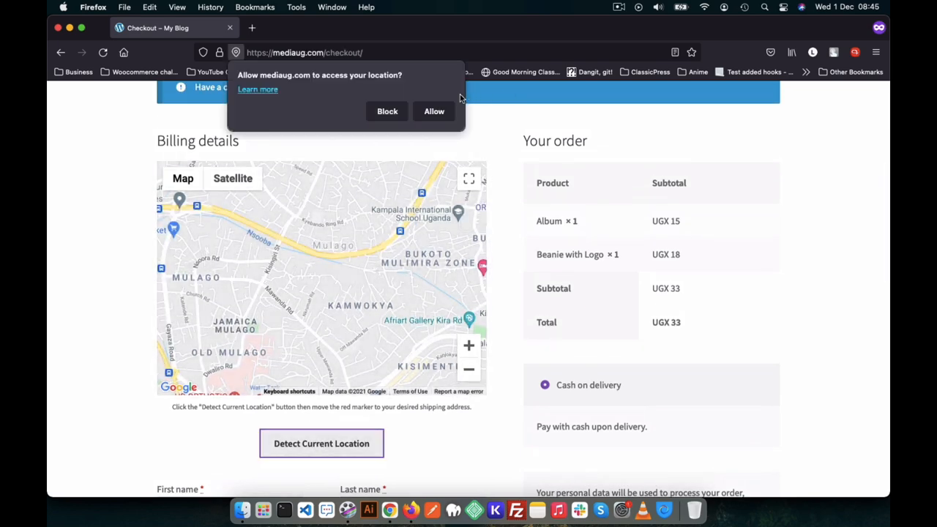
left_click(434, 112)
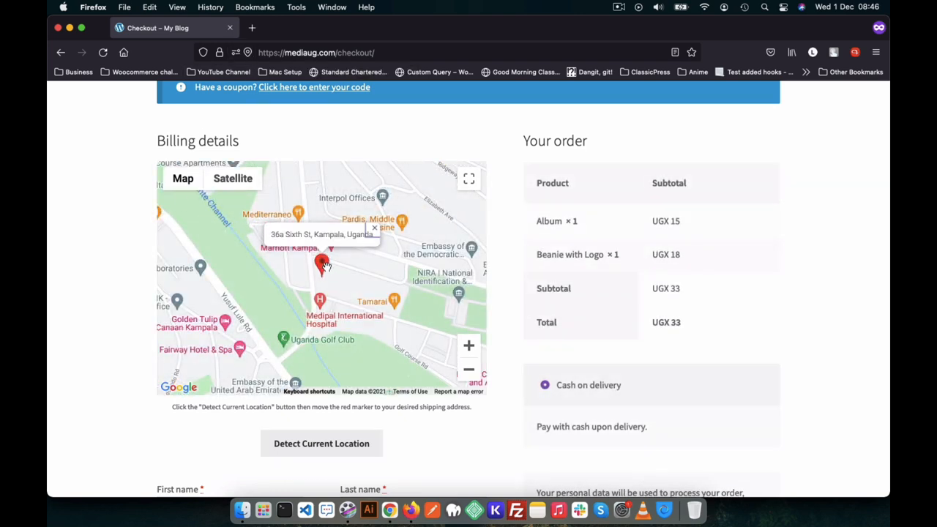
left_click_drag(325, 266, 219, 286)
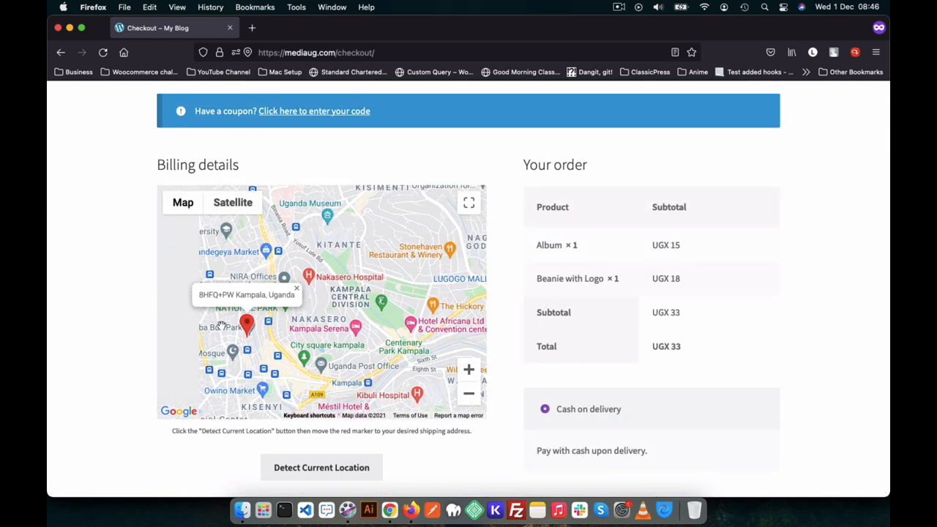
left_click(468, 369)
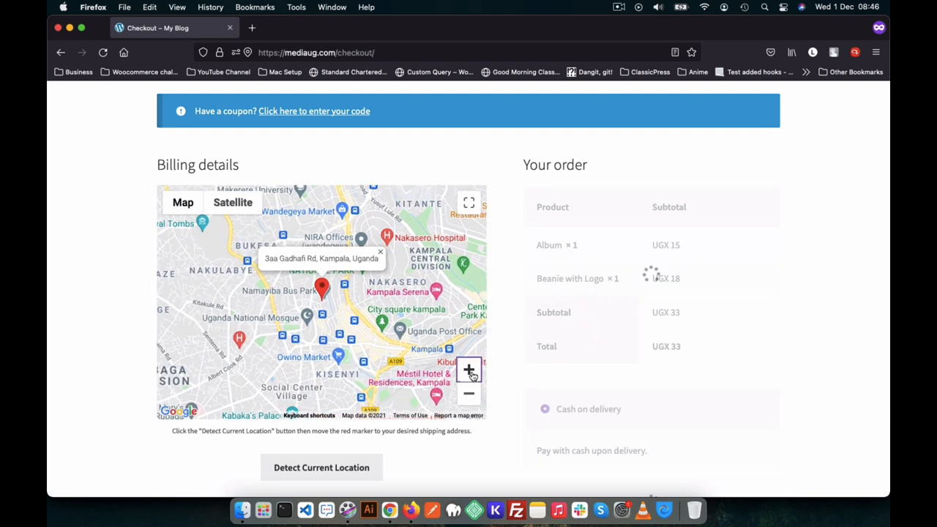
left_click(469, 369)
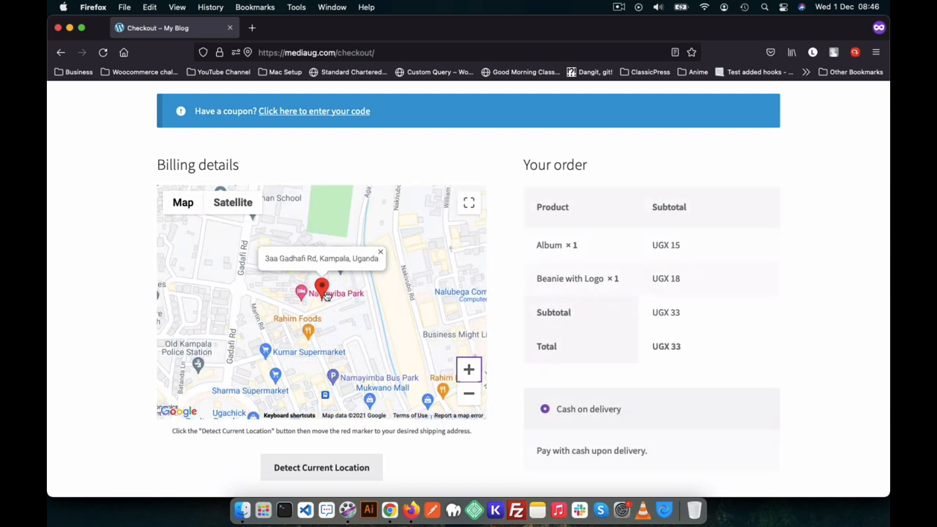
left_click(468, 369)
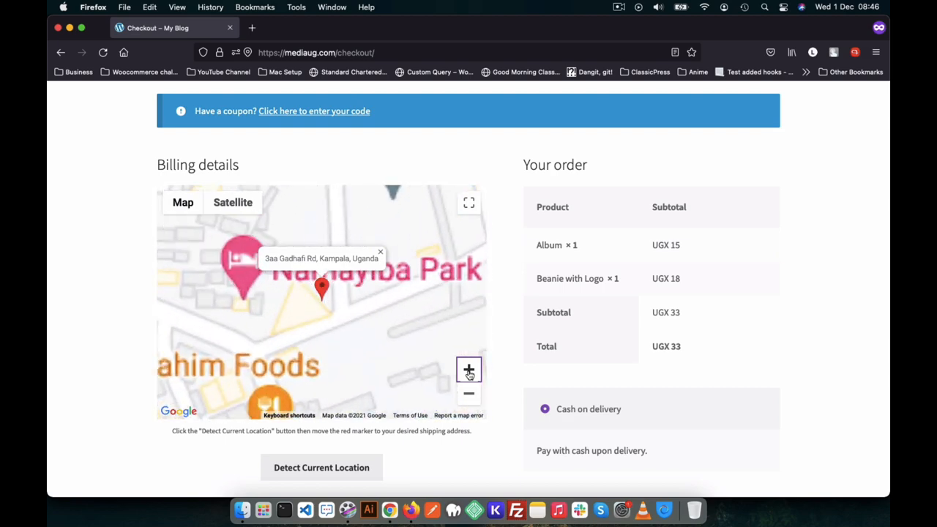
left_click(468, 369)
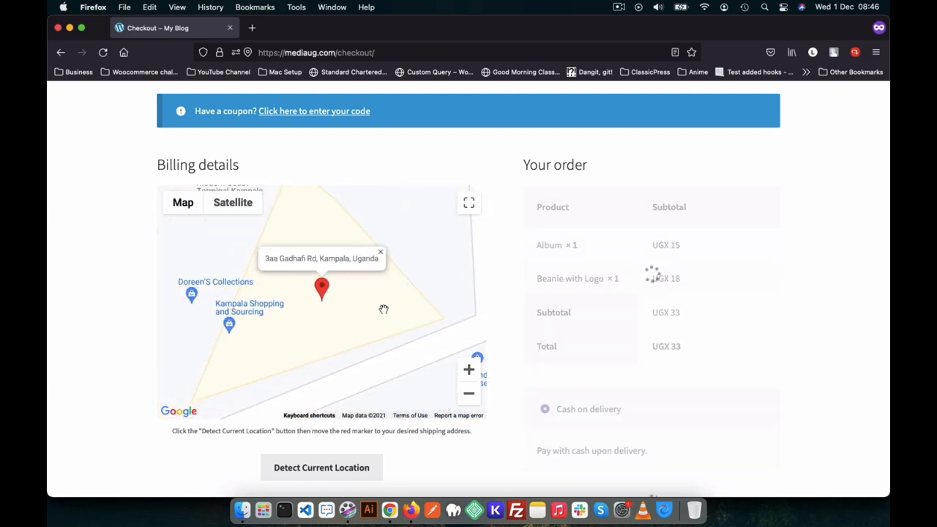
scroll("down", 3)
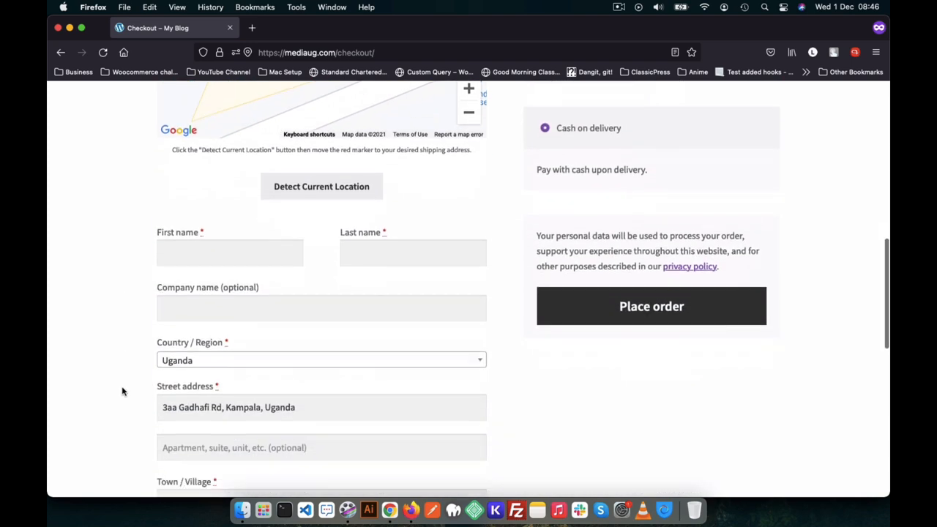
scroll("down", 3)
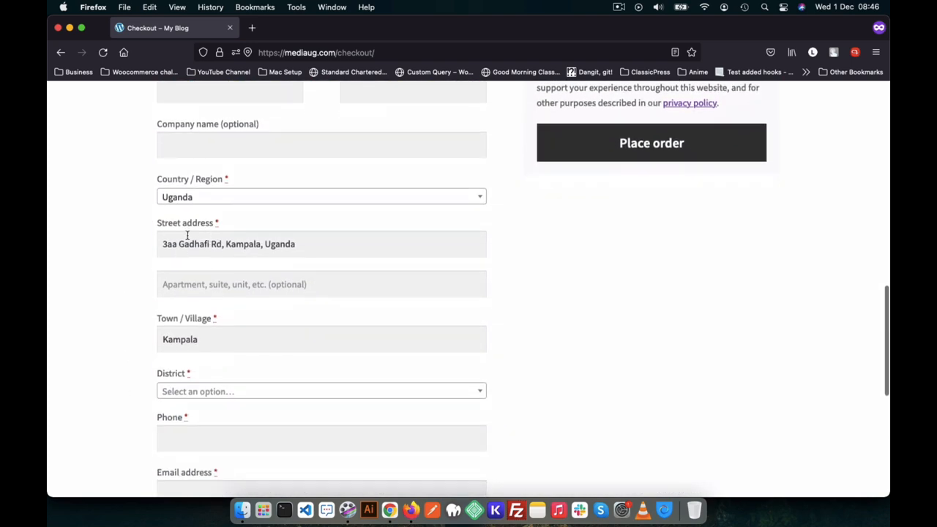
mouse_move(193, 381)
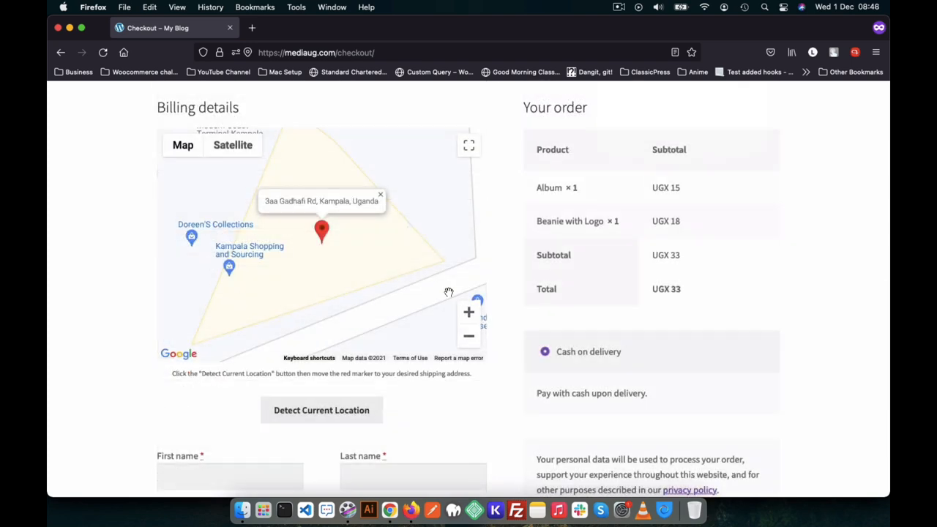
scroll("down", 3)
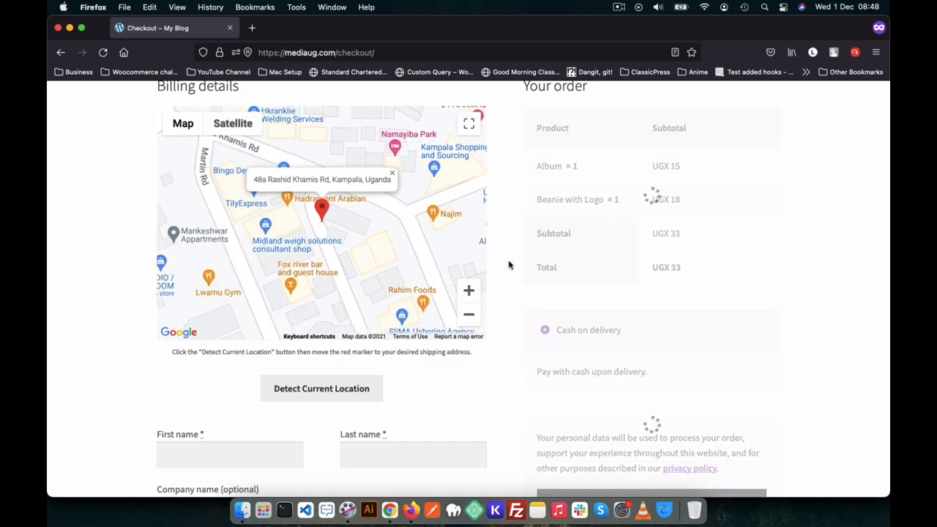
scroll("down", 3)
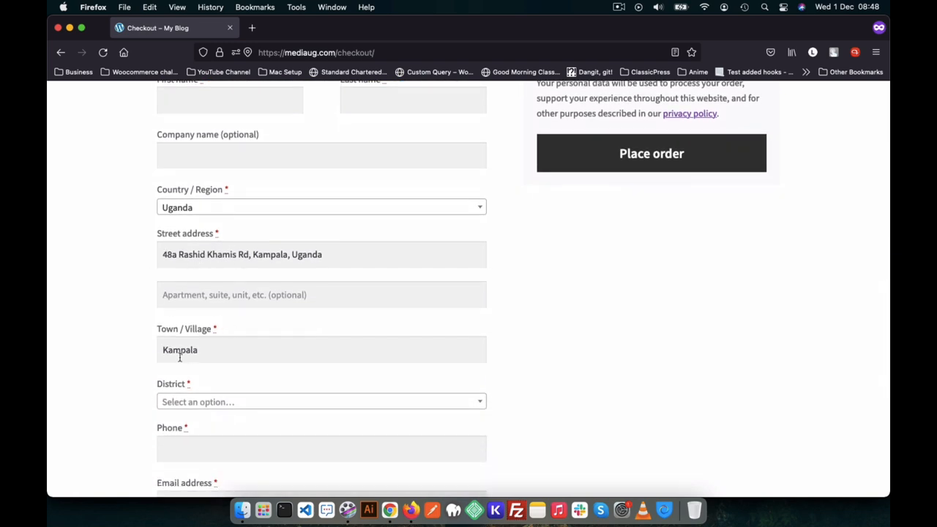
scroll("down", 3)
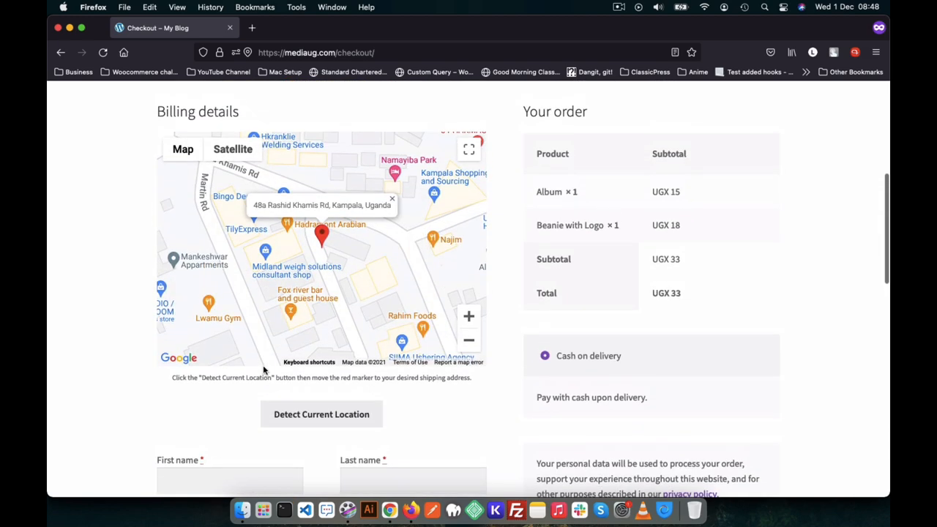
Choose Kampala as the district and place the order
scroll("down", 3)
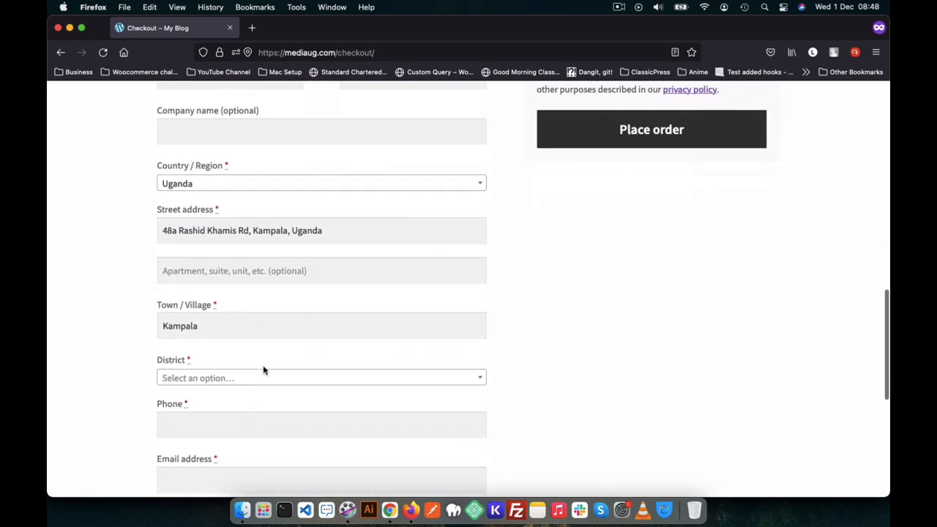
scroll("down", 3)
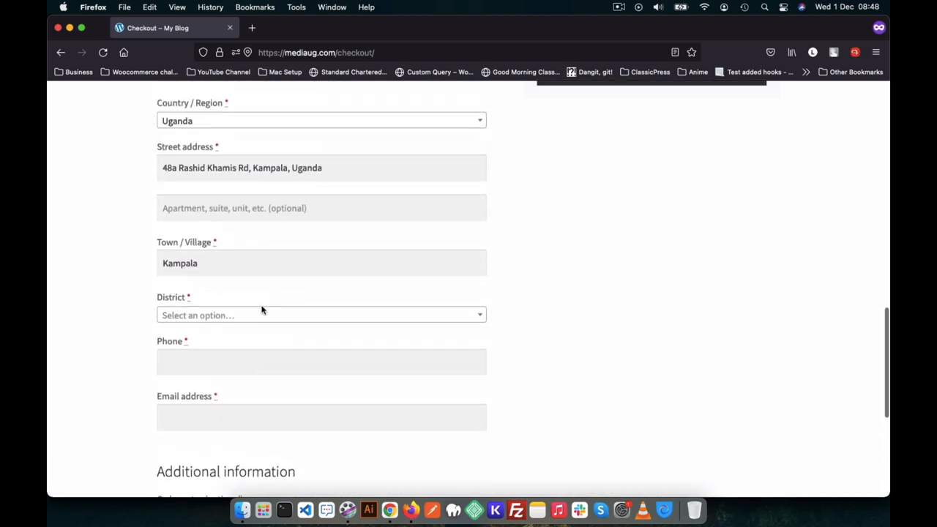
type("kampa")
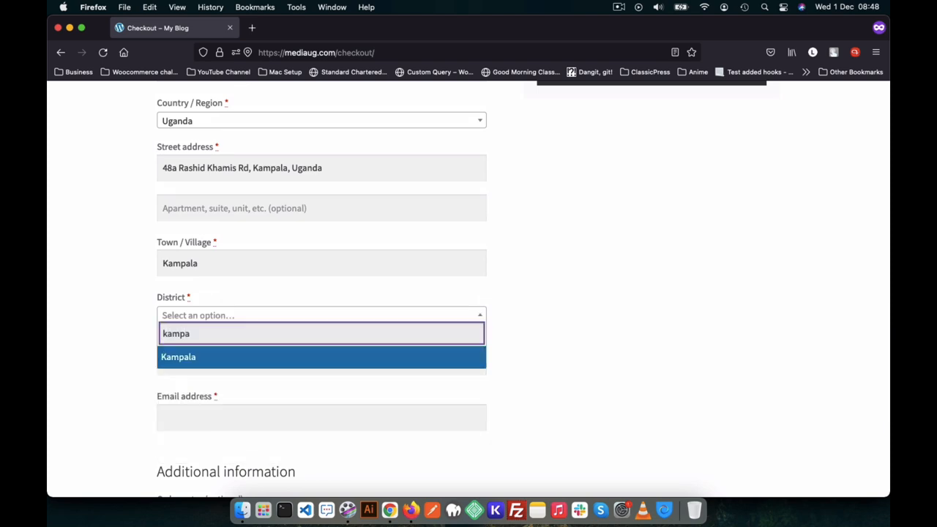
left_click(179, 358)
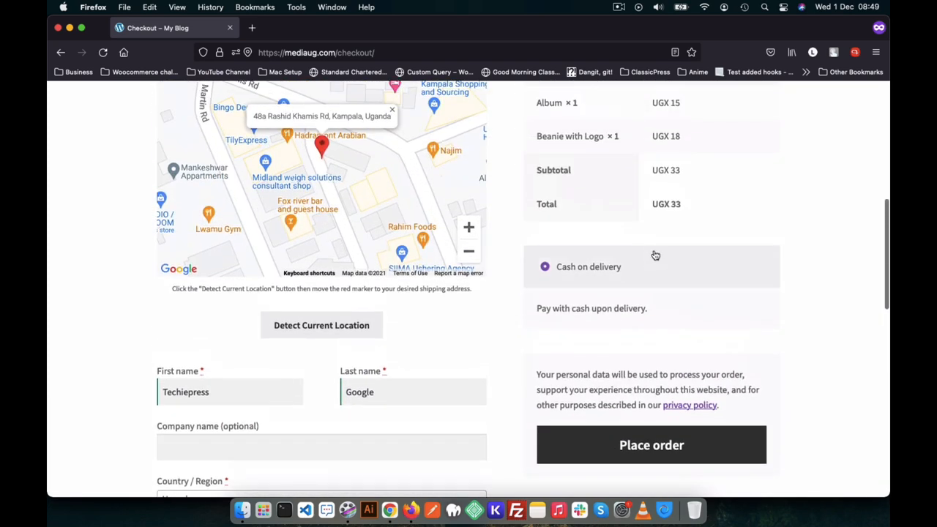
left_click(650, 445)
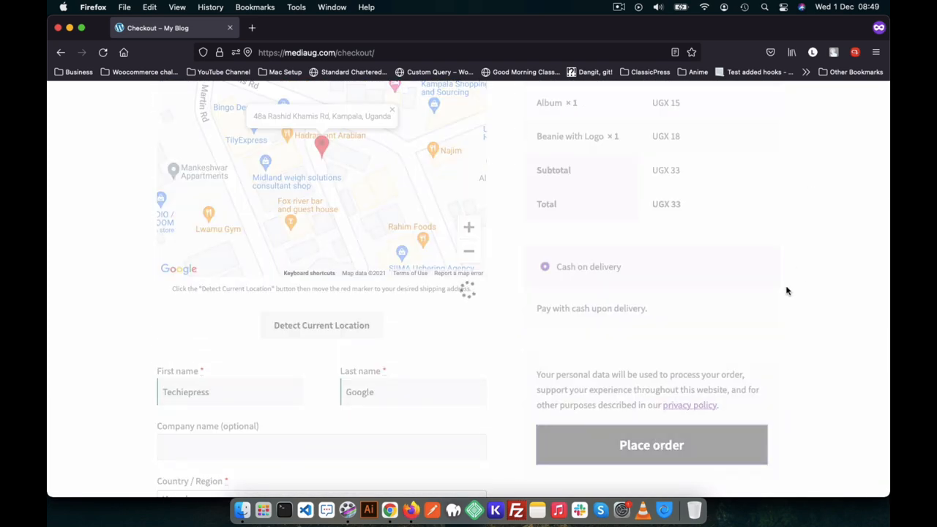
Review the order-received page for order 59 and zoom its map on the Rashid Khamis Rd pin
left_click(650, 445)
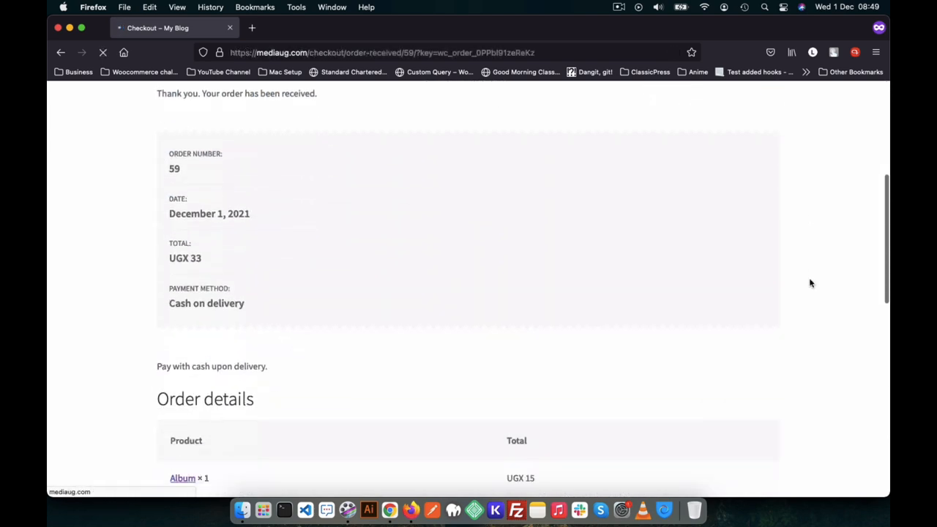
scroll("down", 3)
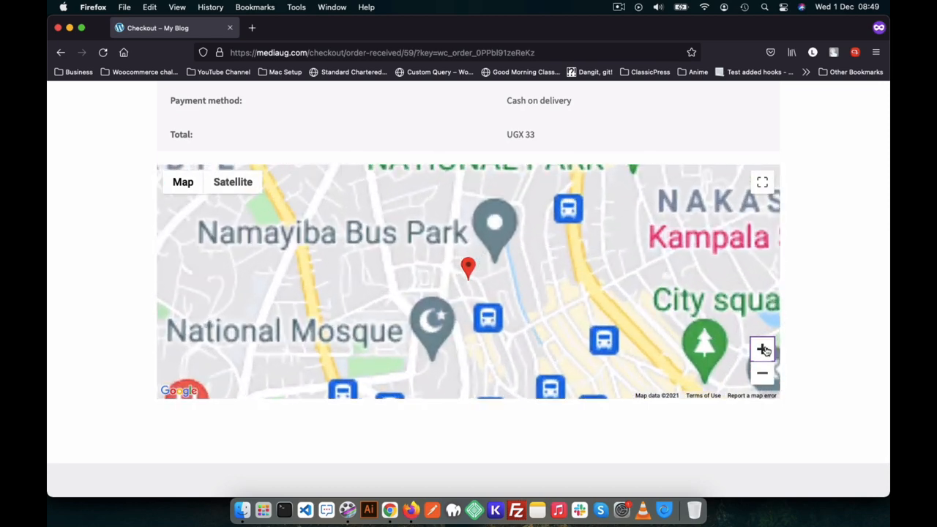
left_click(762, 348)
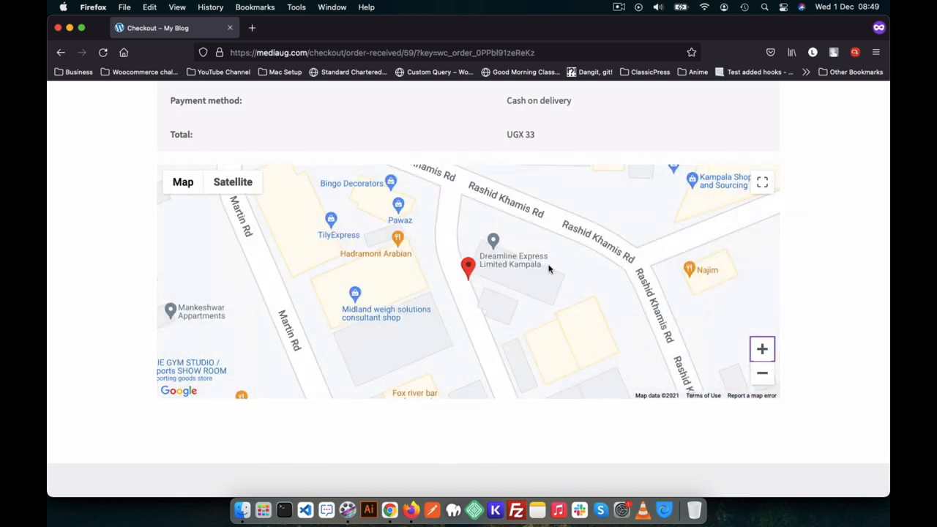
scroll("down", 3)
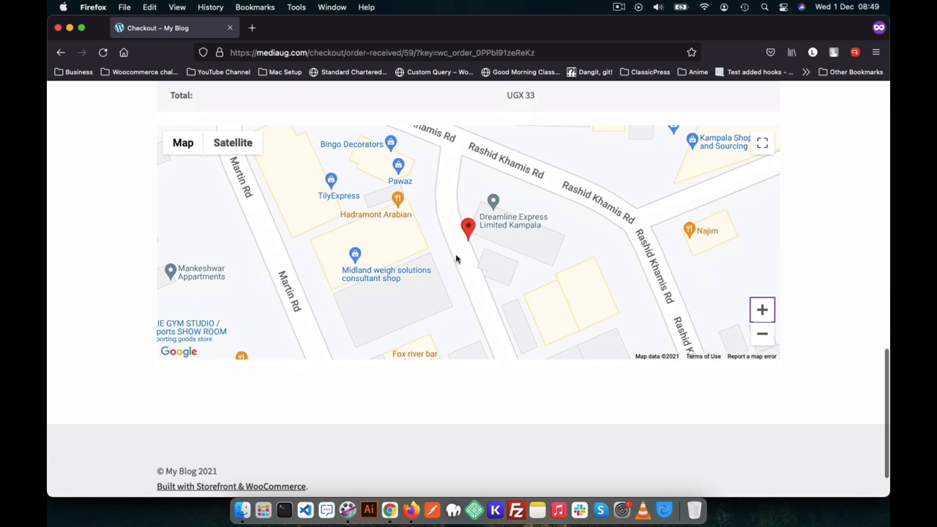
mouse_move(152, 164)
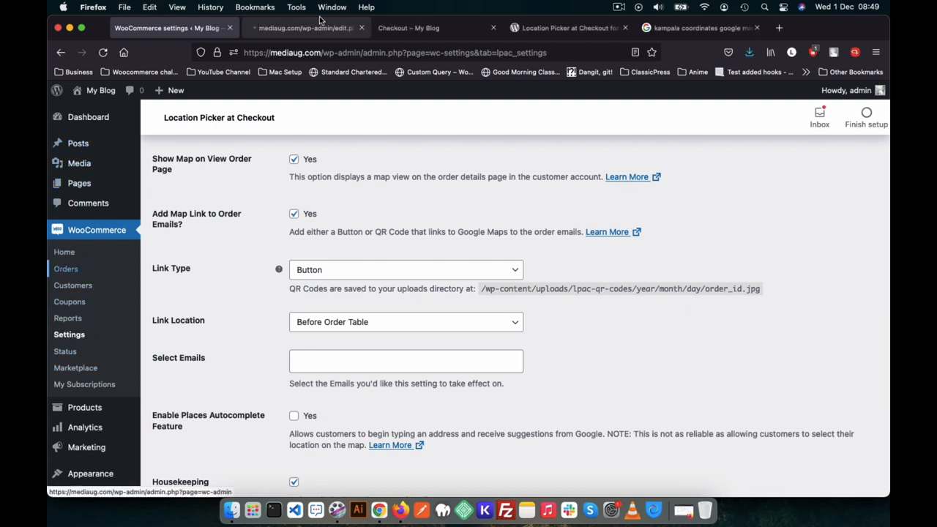
From WooCommerce Orders, open order #59's admin edit page
left_click(300, 28)
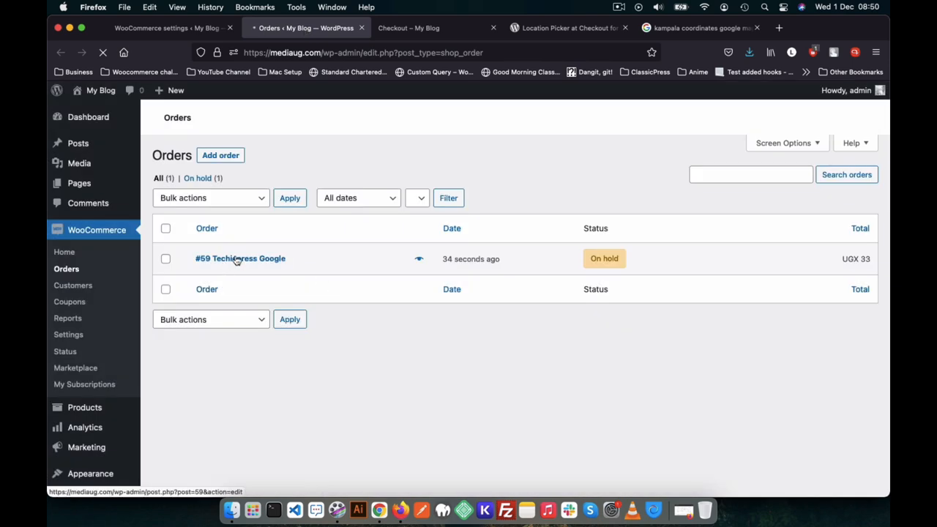
left_click(240, 258)
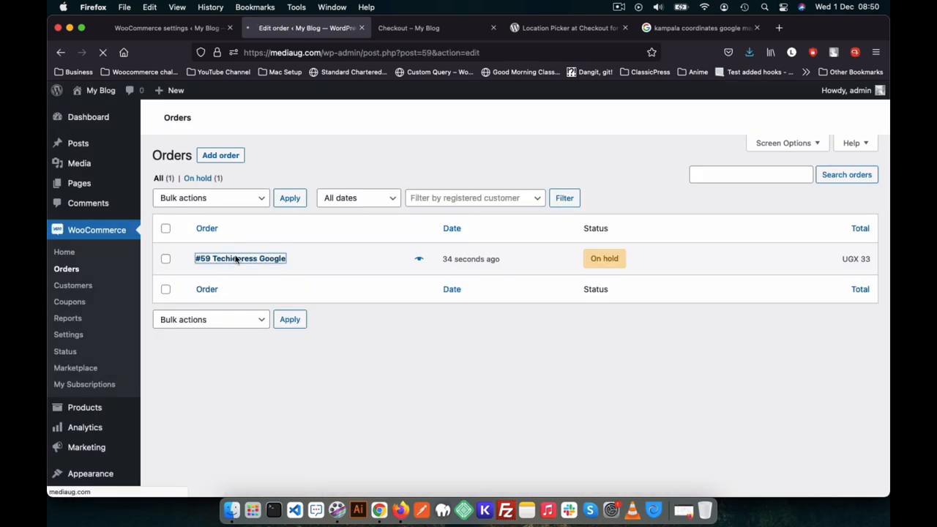
left_click(240, 258)
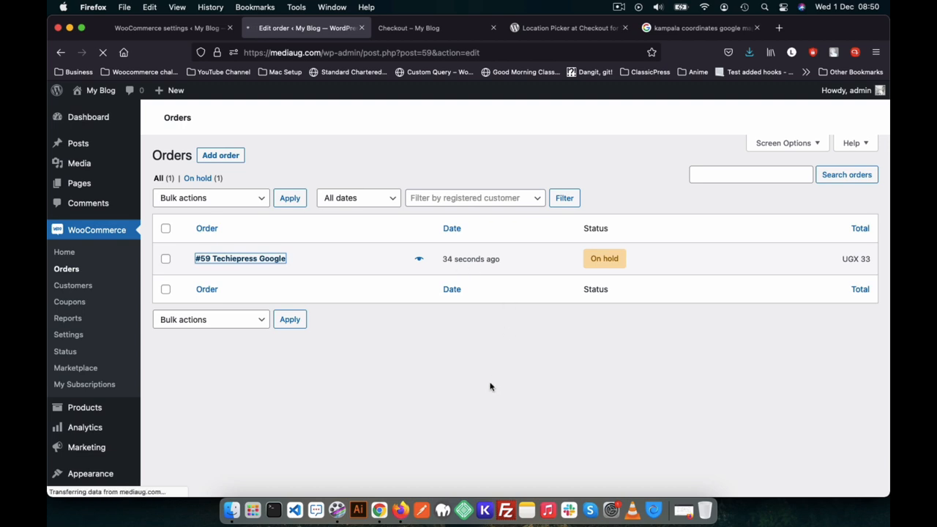
left_click(240, 258)
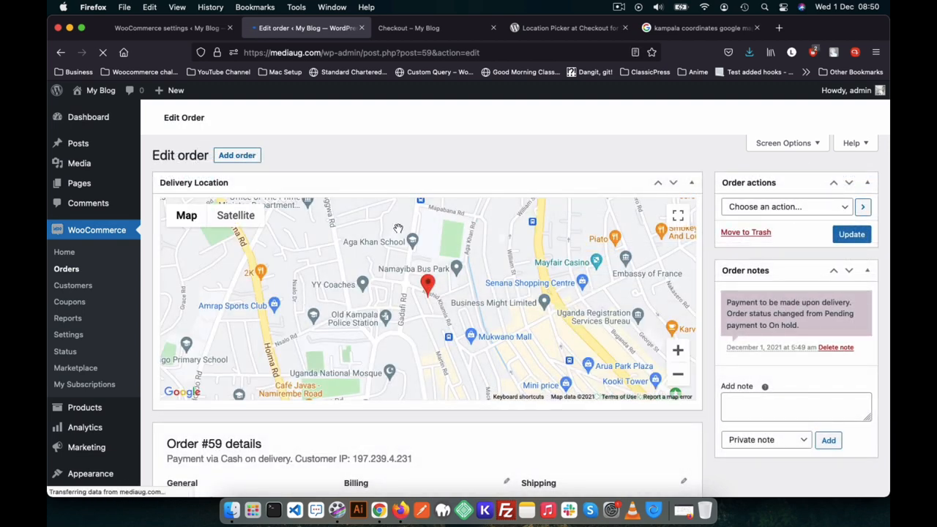
mouse_move(412, 295)
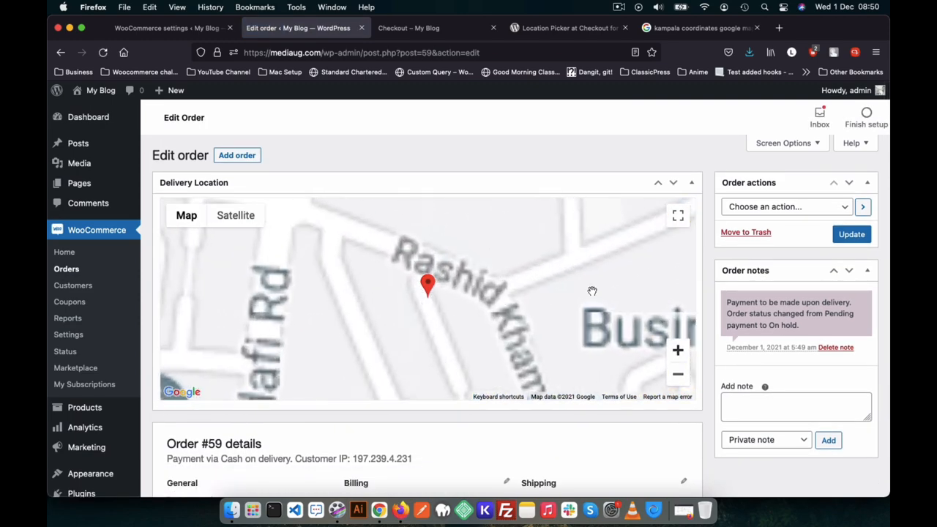
scroll("down", 3)
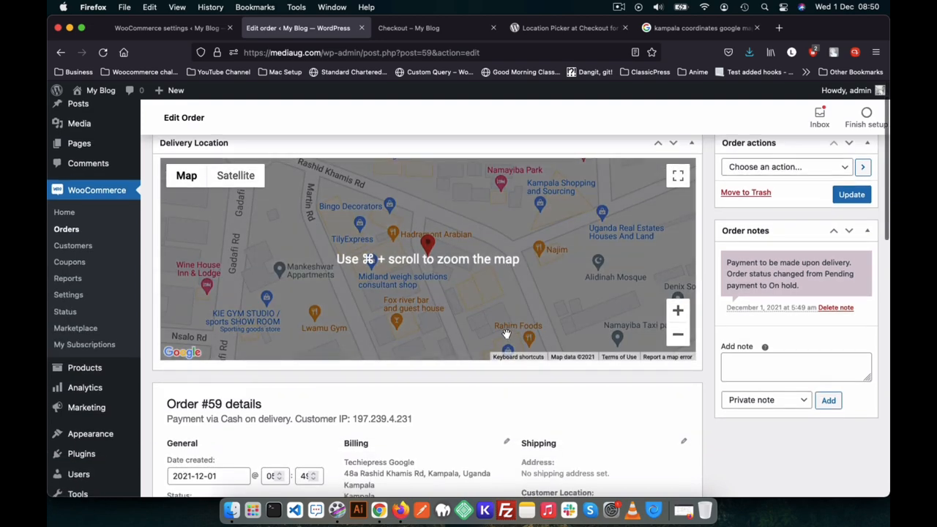
scroll("down", 3)
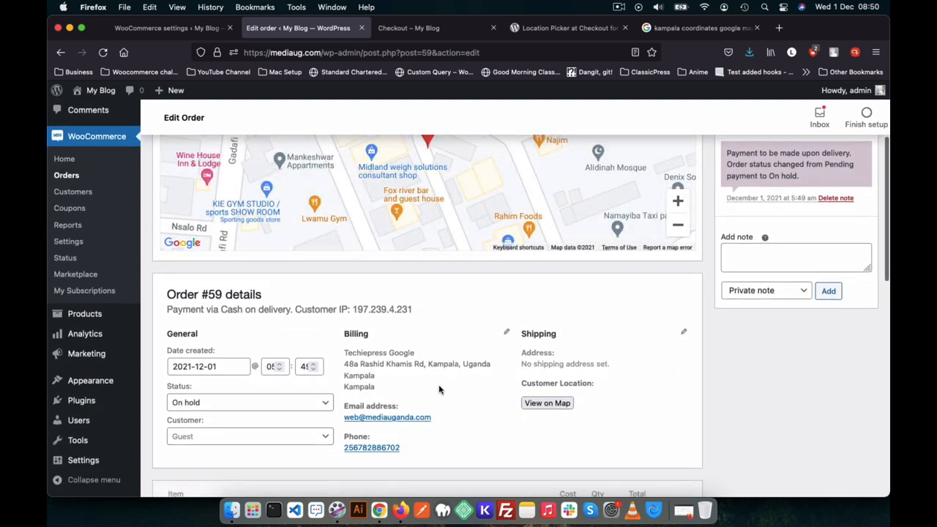
scroll("down", 3)
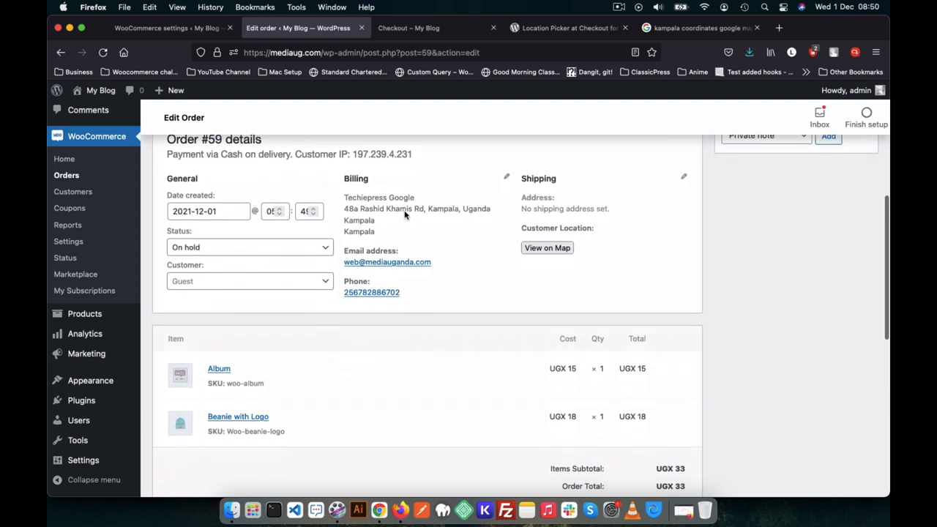
left_click_drag(344, 196, 388, 212)
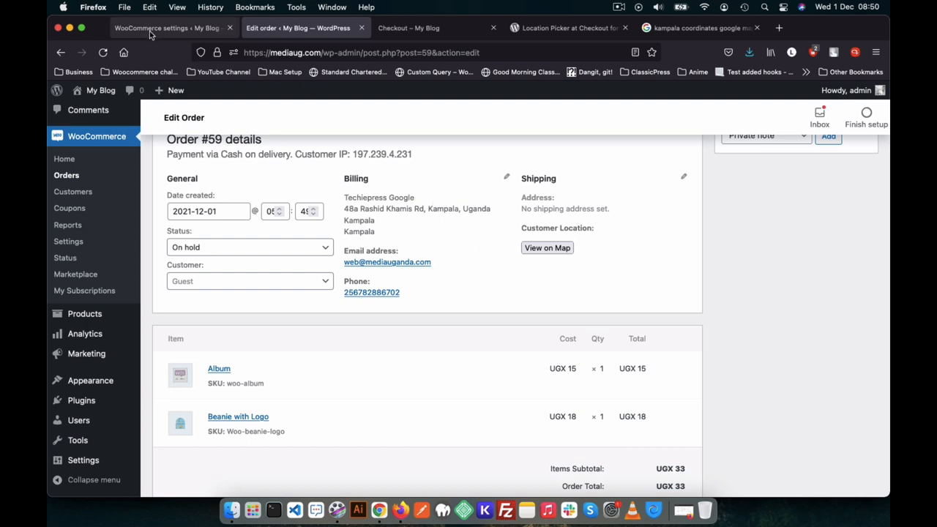
In the Location Picker settings, enable Places Autocomplete
left_click(168, 28)
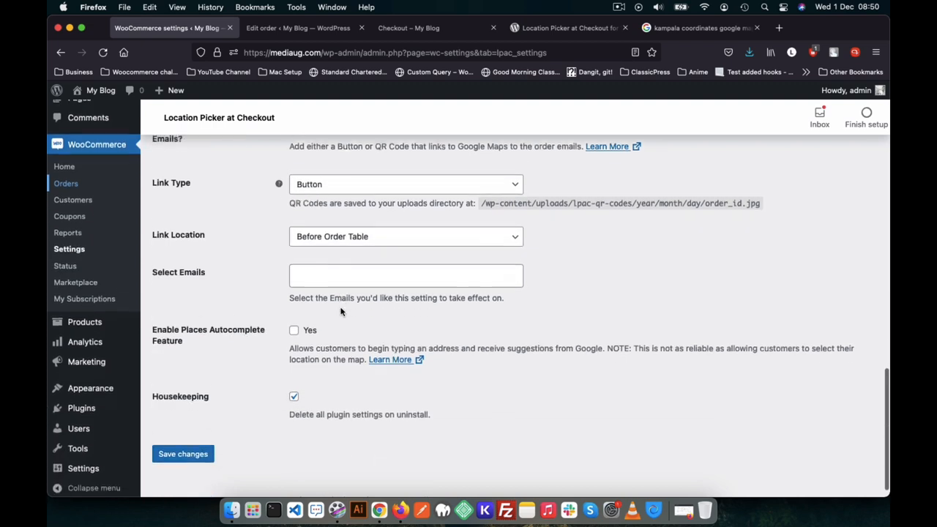
scroll("down", 3)
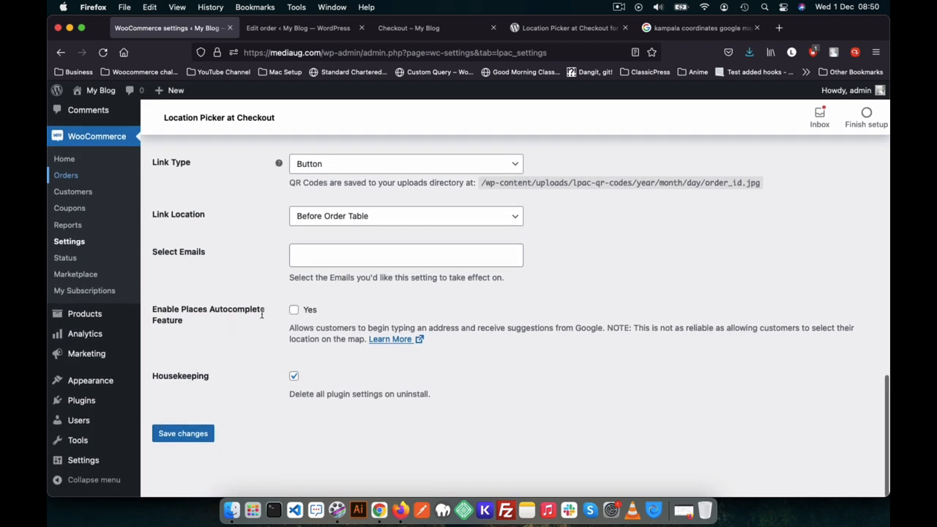
left_click(293, 309)
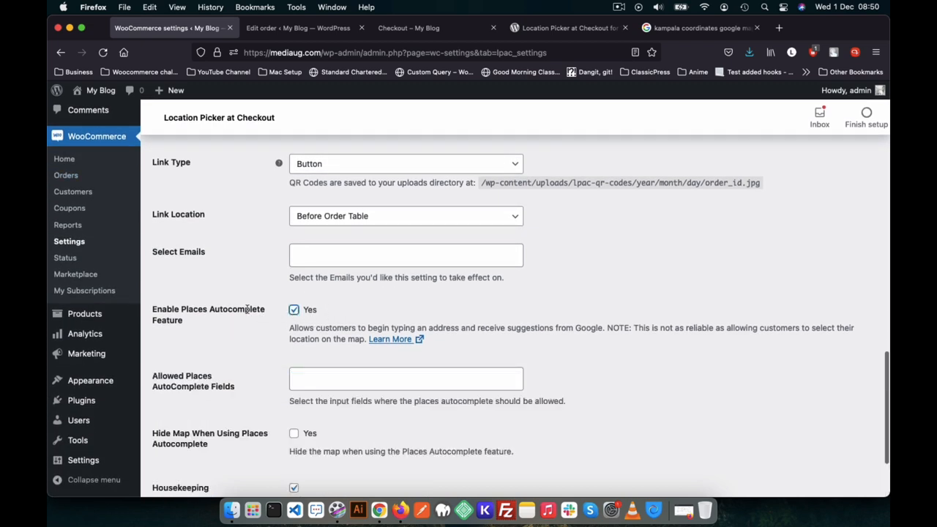
scroll("down", 3)
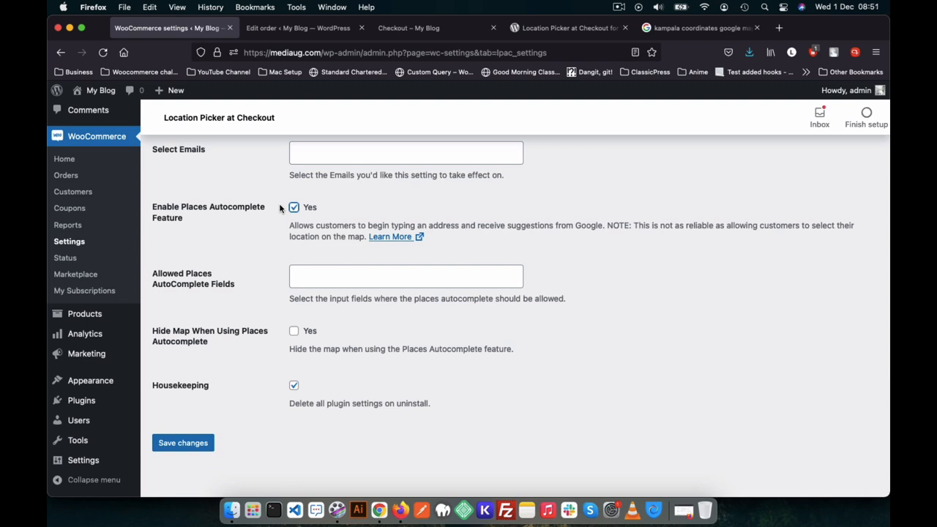
mouse_move(267, 232)
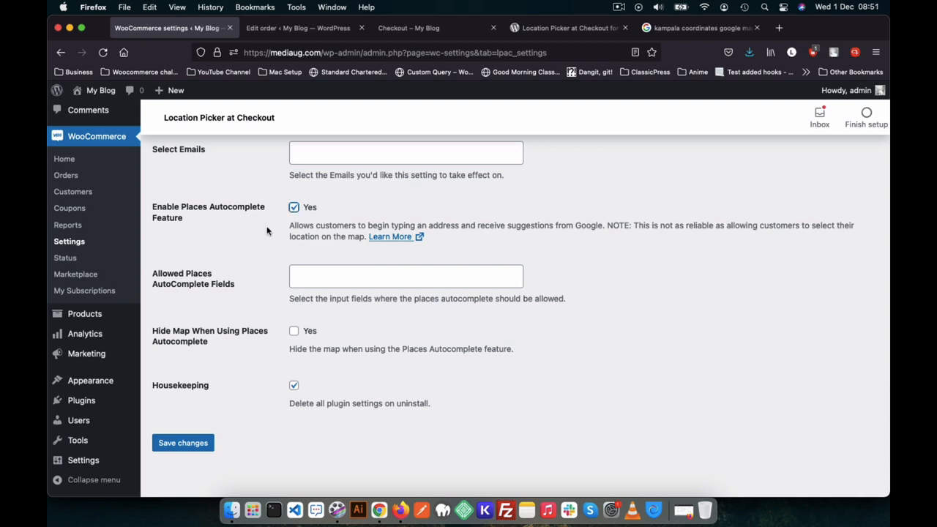
scroll("down", 3)
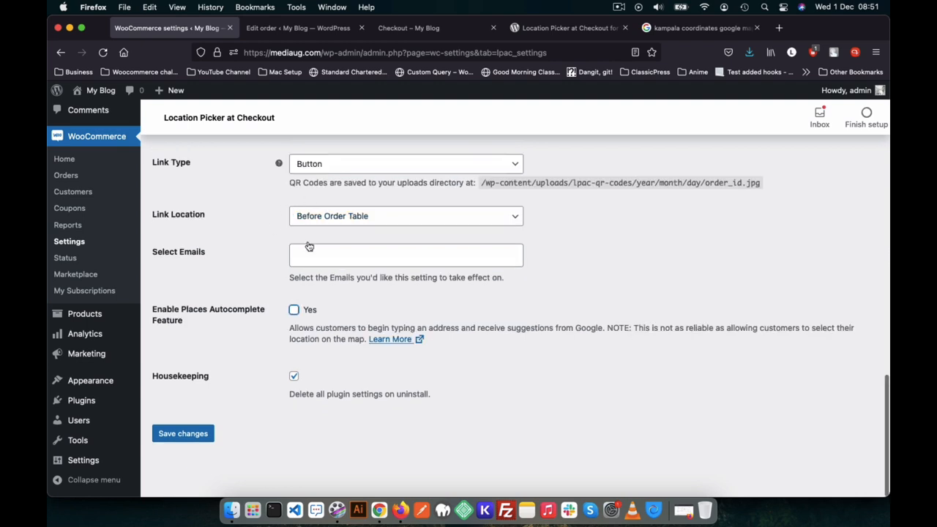
left_click(293, 310)
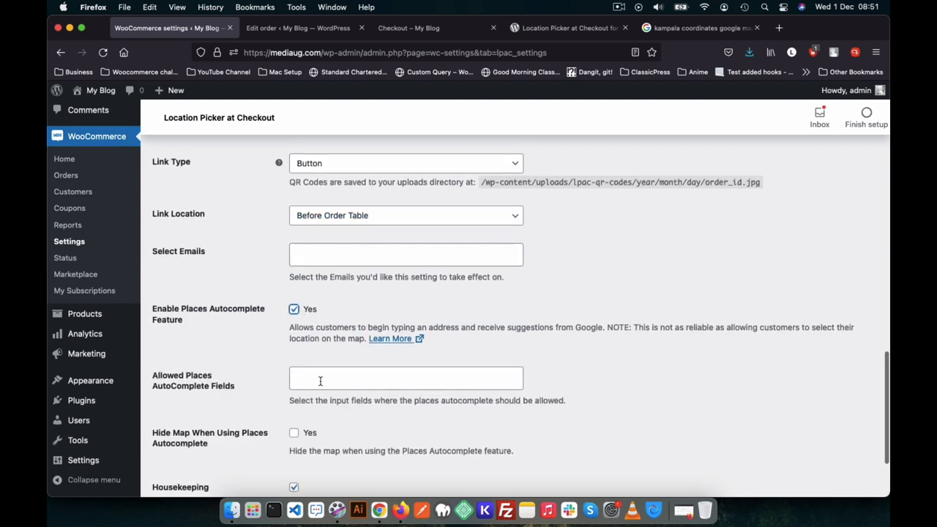
Allow autocomplete on Billing Address 1, hide the map when used, and save changes
scroll("down", 3)
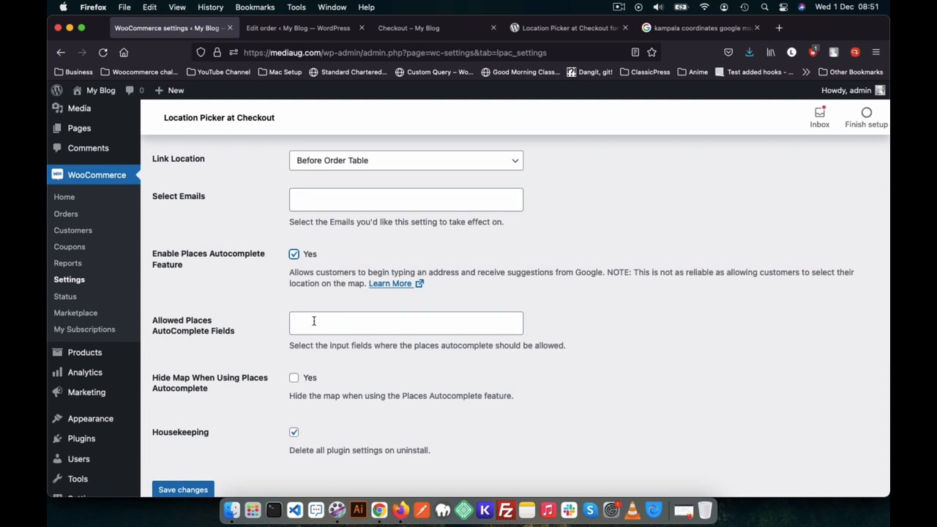
left_click(406, 323)
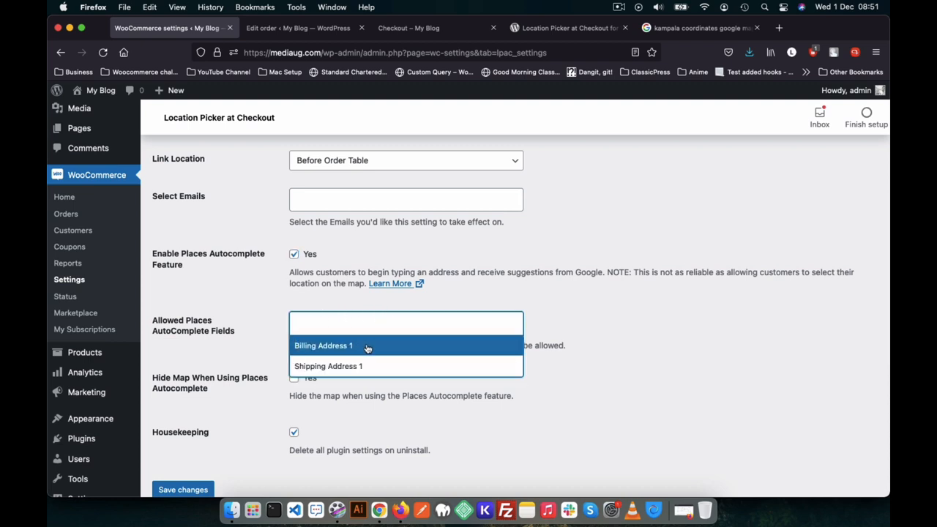
mouse_move(360, 345)
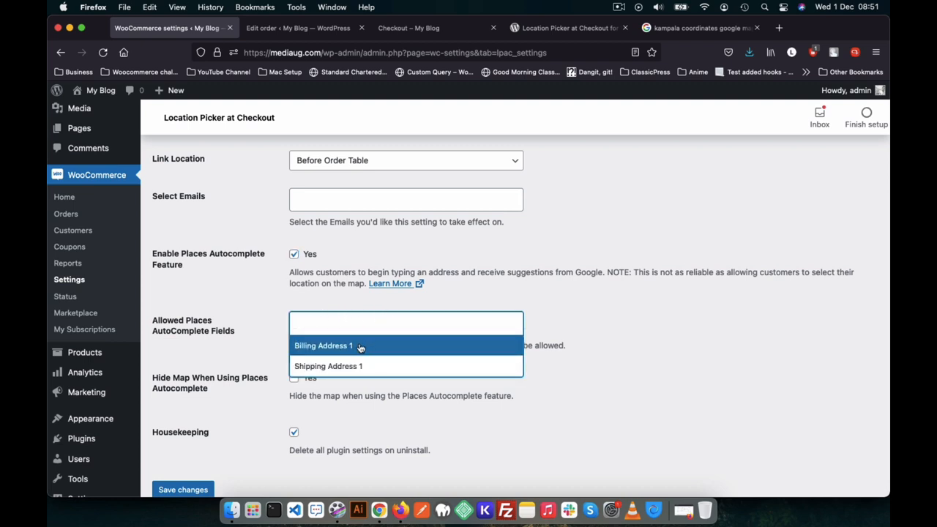
left_click(322, 346)
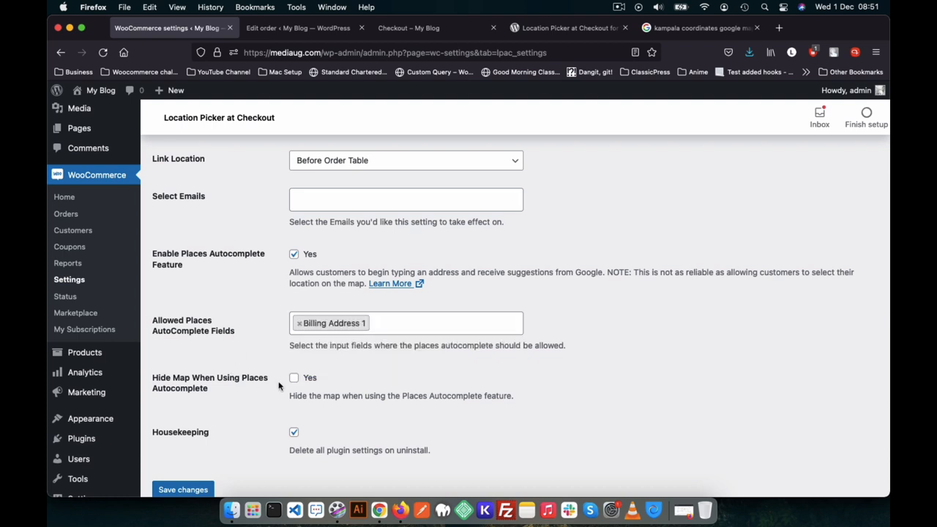
scroll("down", 3)
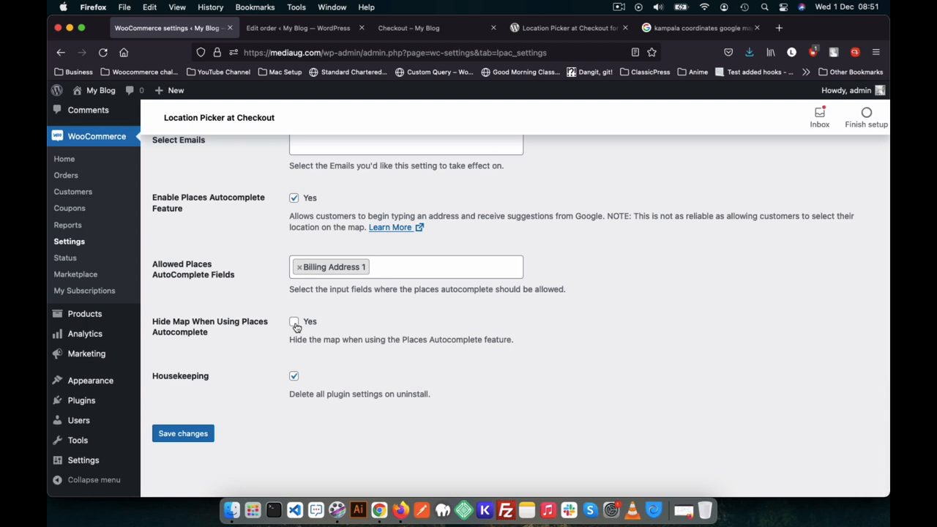
left_click(292, 322)
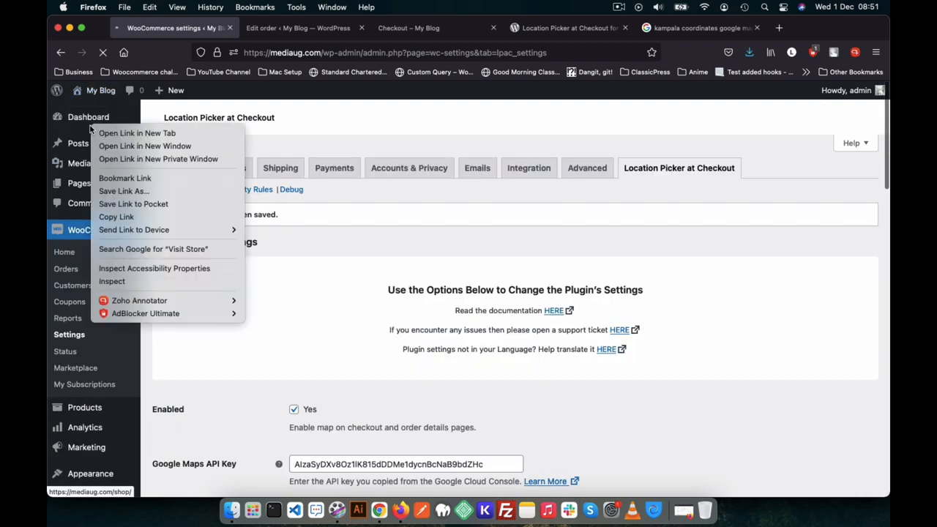
left_click(138, 132)
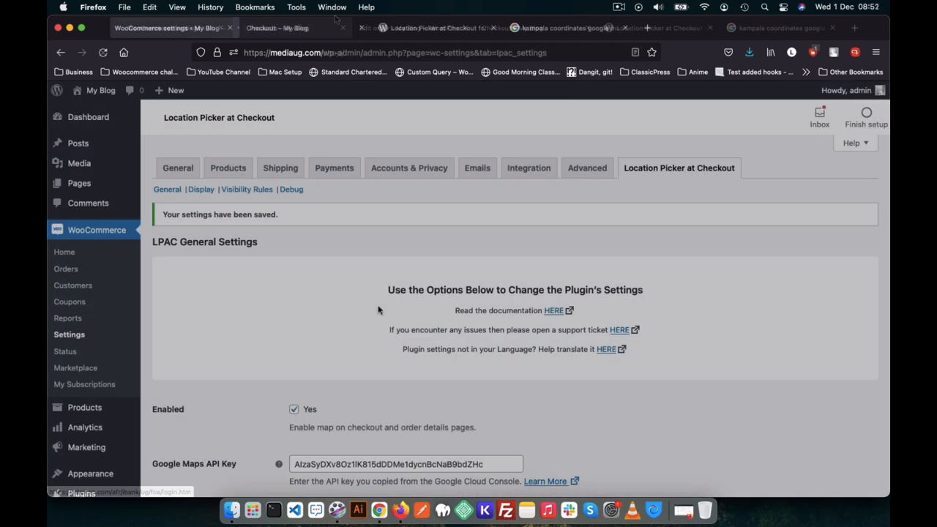
Head to the storefront from the admin bar's visit-site links
scroll("down", 3)
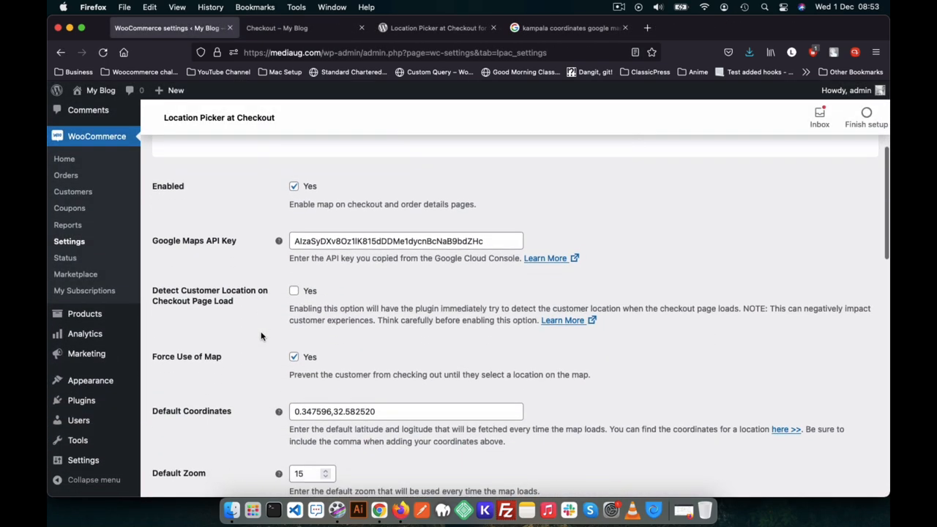
scroll("down", 3)
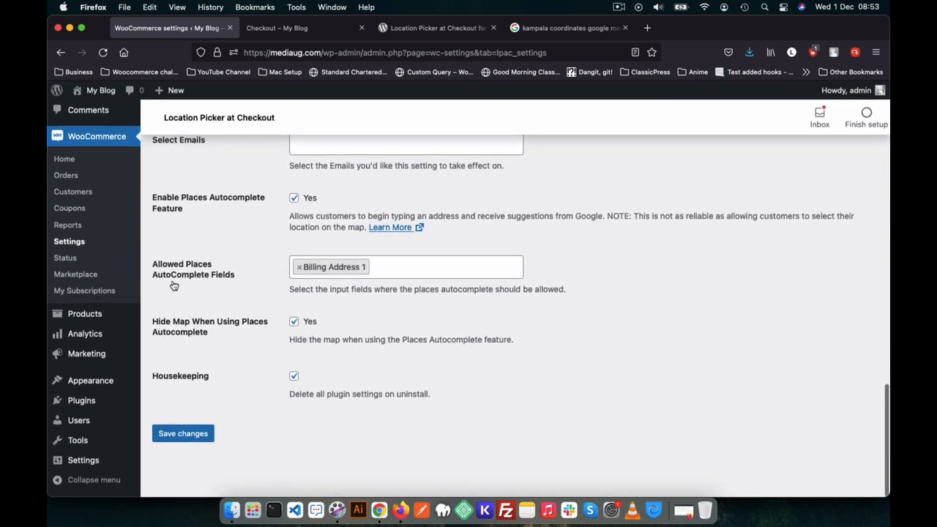
left_click(99, 91)
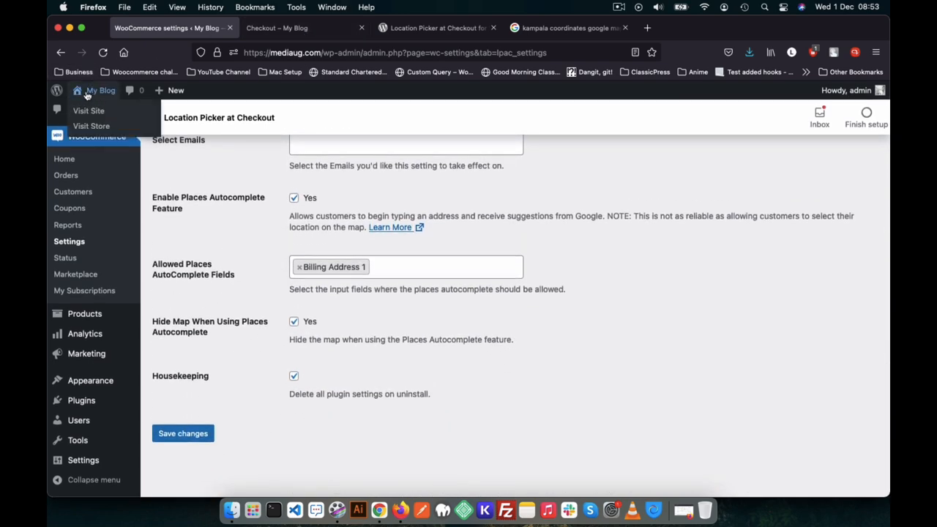
right_click(91, 126)
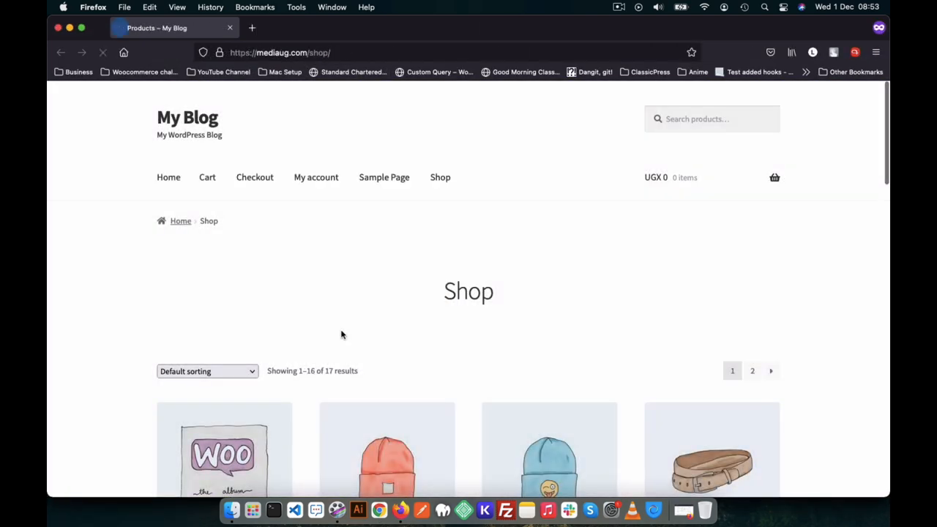
Add the Cap to the cart and go to the checkout page
scroll("down", 3)
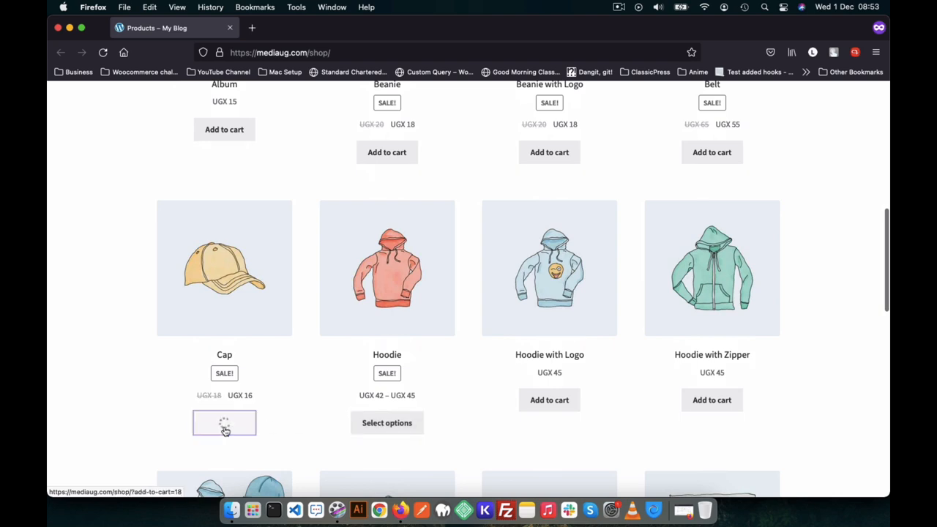
left_click(224, 422)
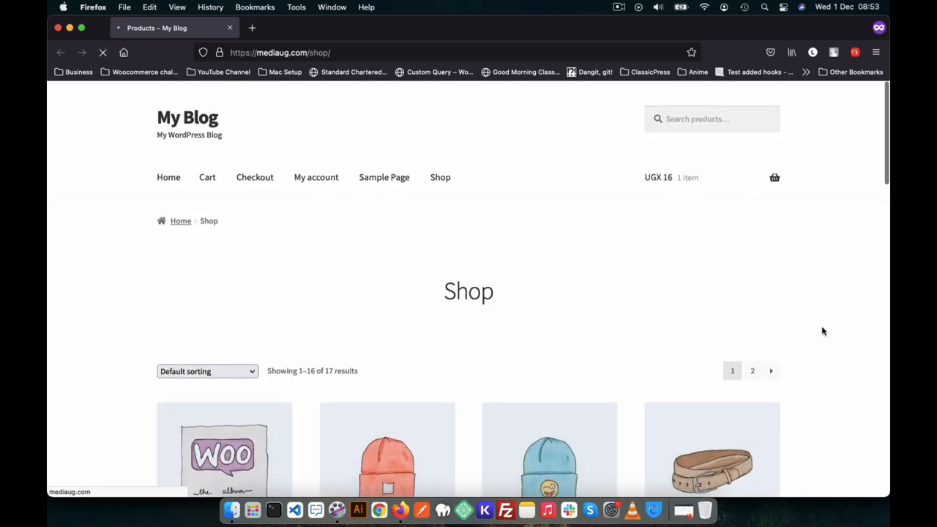
left_click(255, 177)
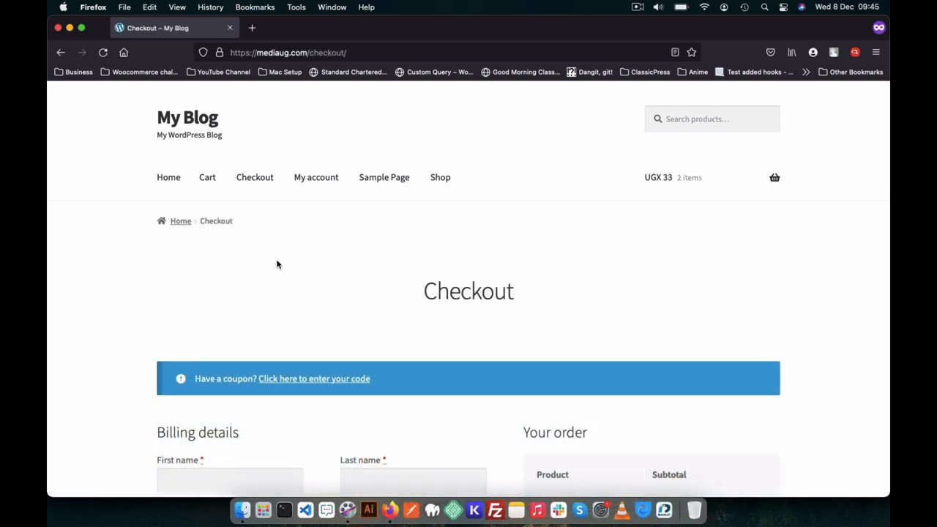
Enter billing first name TechiePress and last name Google on the checkout form
scroll("down", 3)
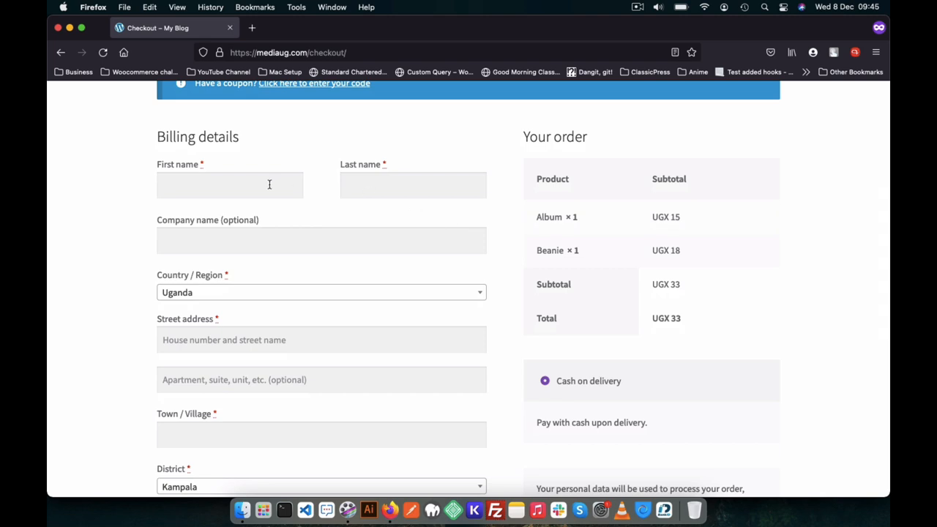
mouse_move(252, 415)
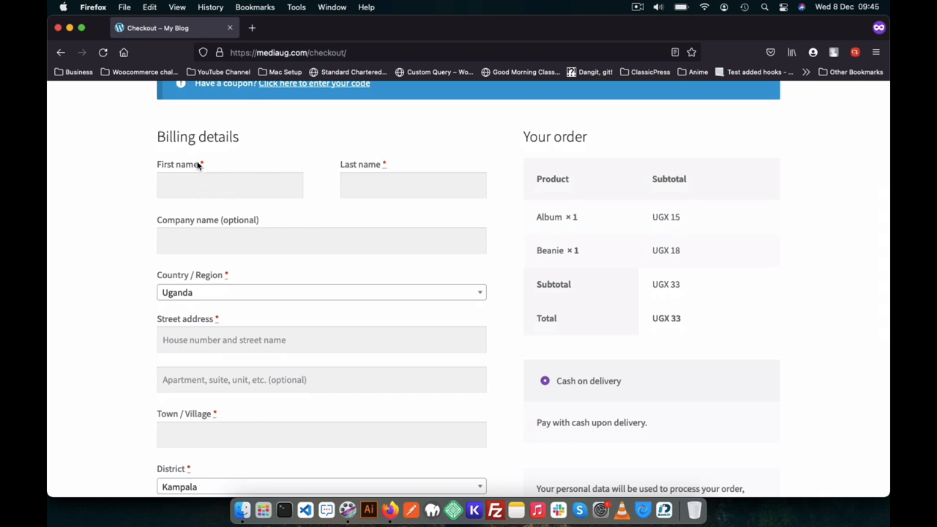
left_click(228, 184)
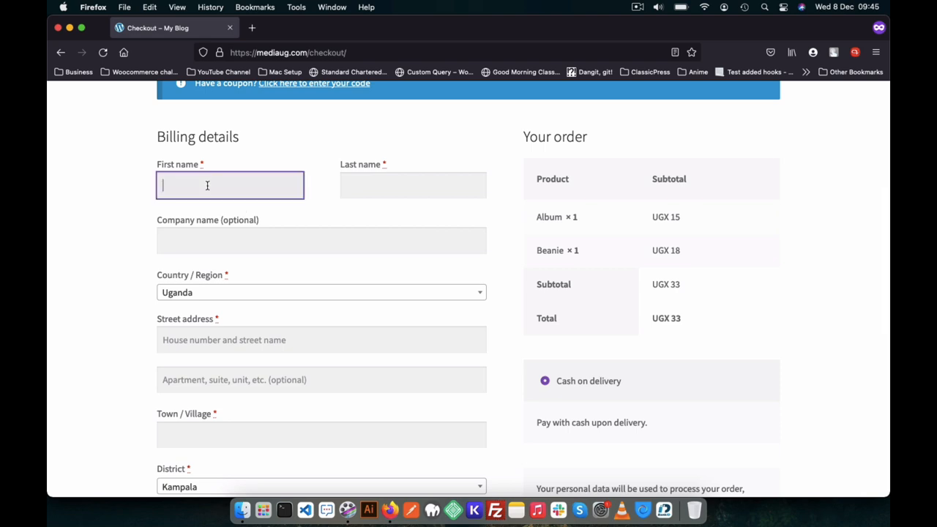
type("TechiePress")
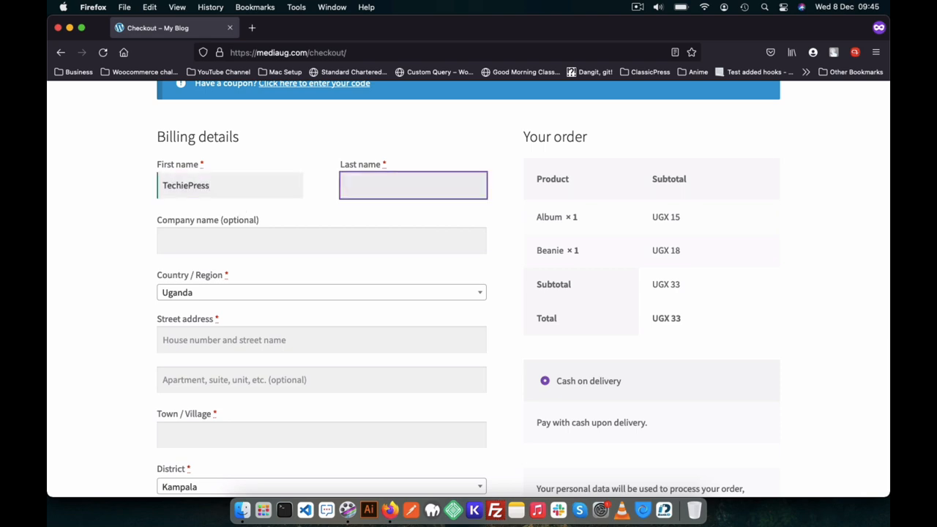
type("Google")
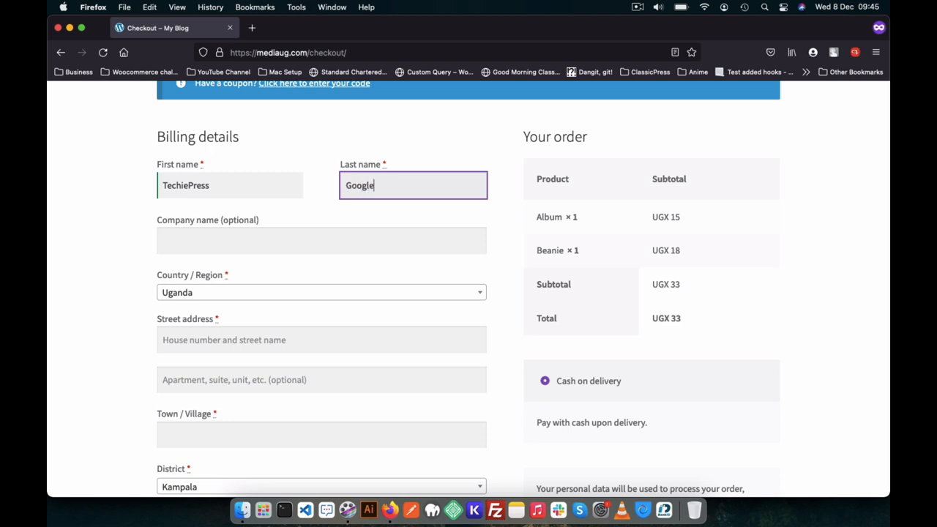
scroll("down", 3)
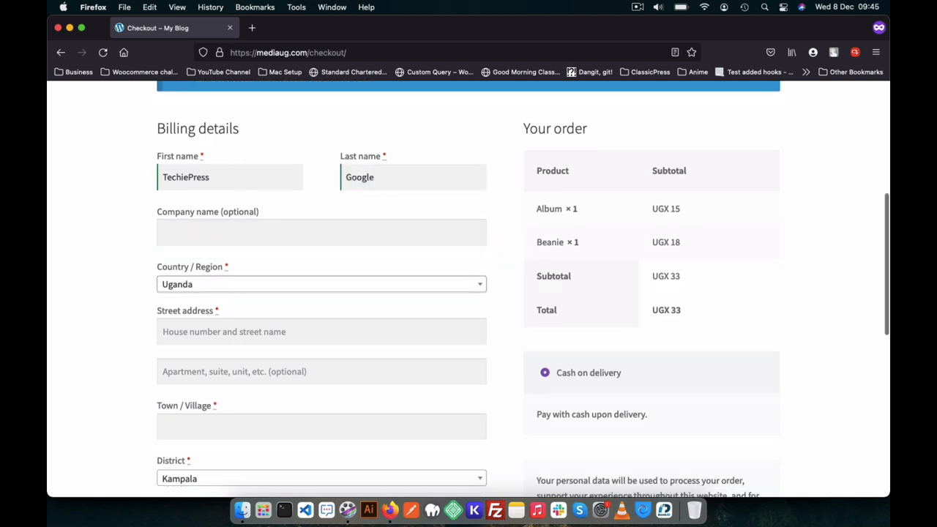
scroll("down", 3)
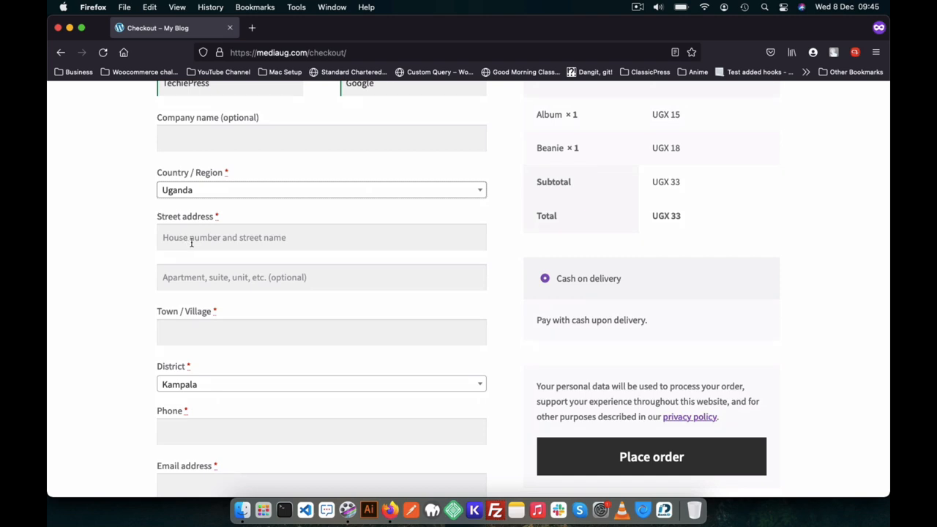
left_click(322, 237)
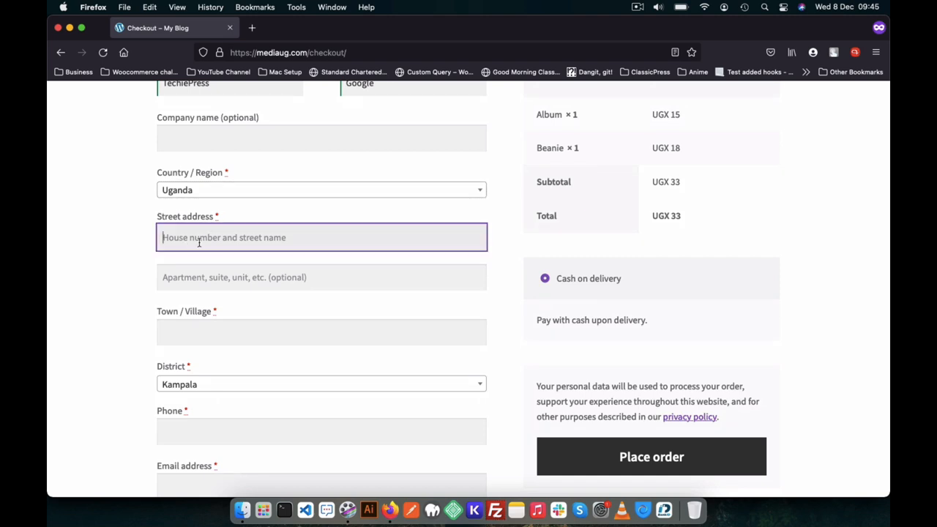
type("41")
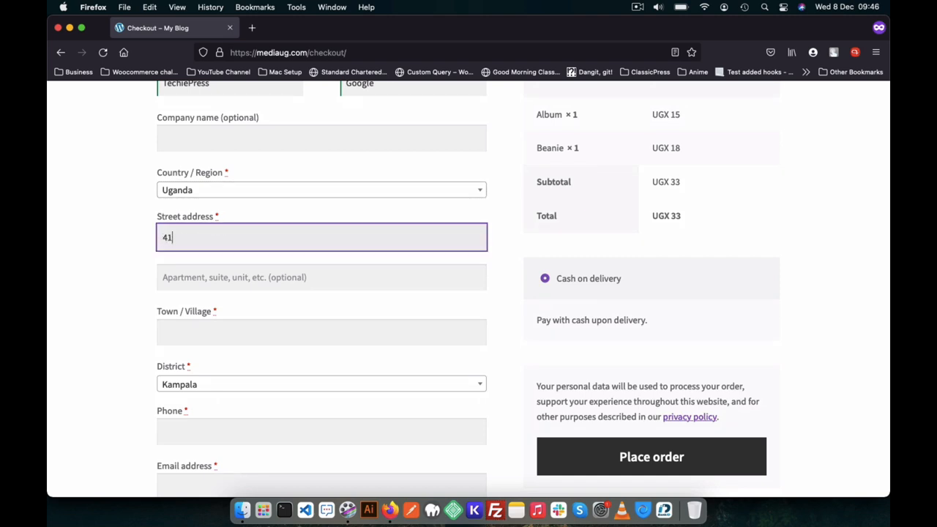
type("41")
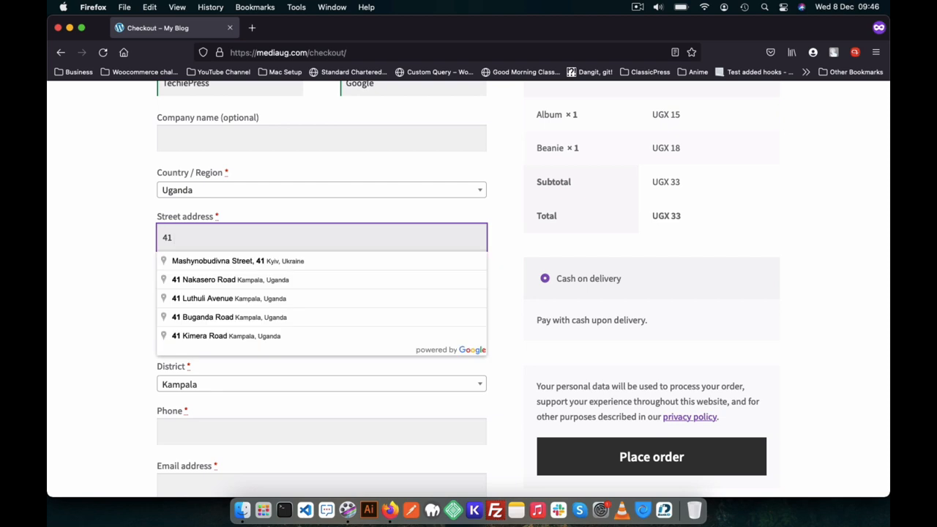
mouse_move(216, 303)
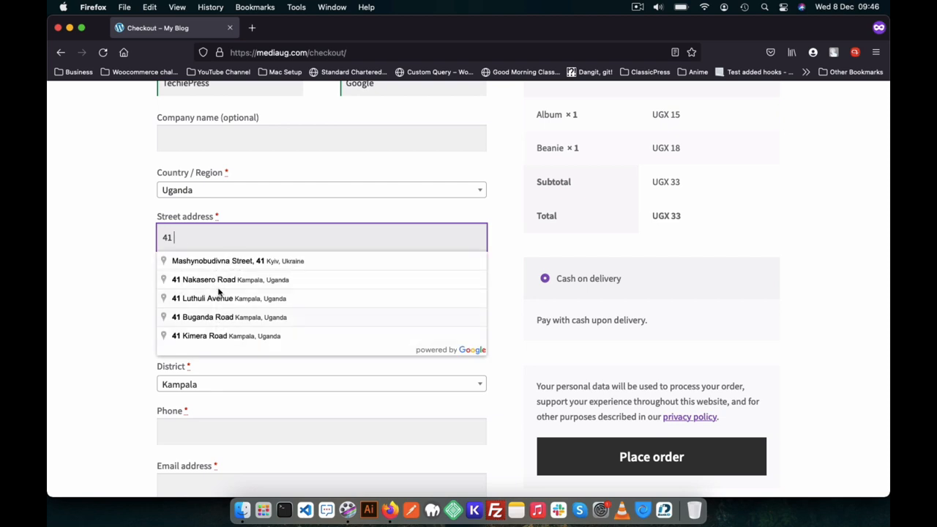
left_click(208, 299)
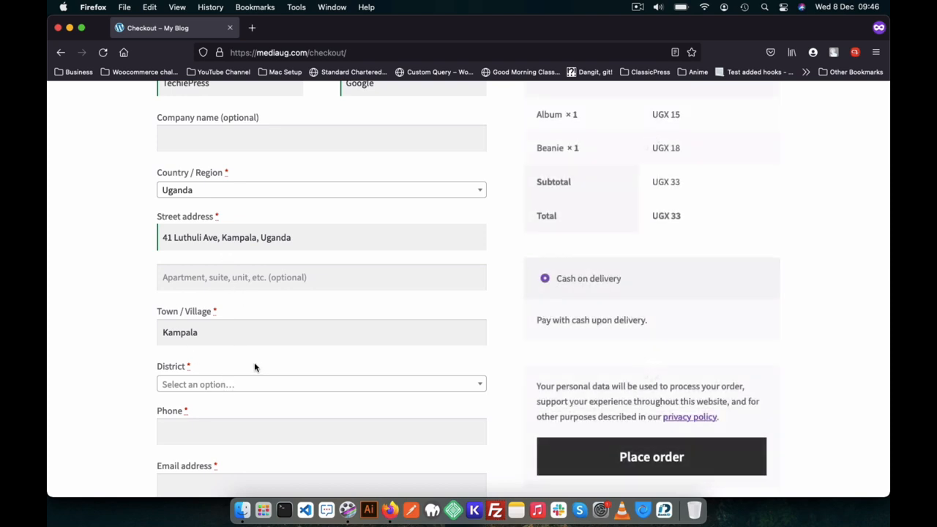
Fill in the checkout phone number and email address fields
scroll("up", 3)
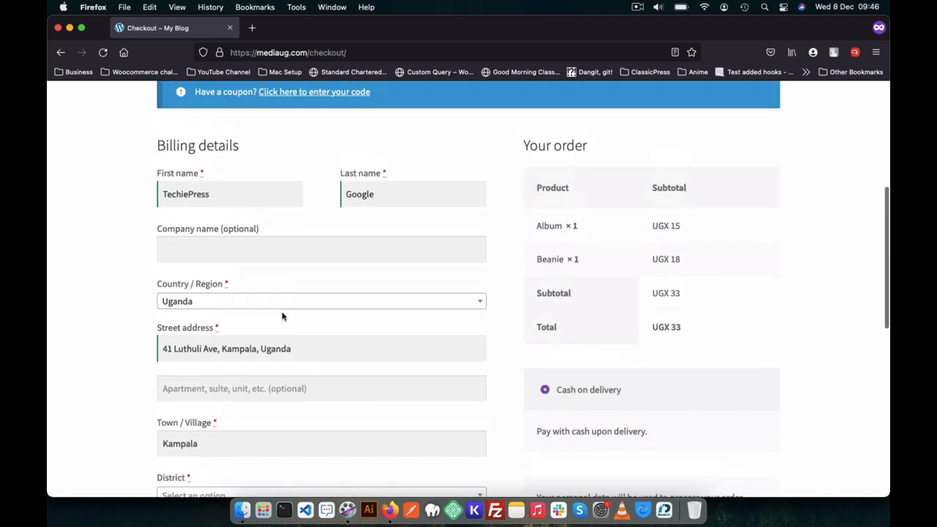
scroll("down", 3)
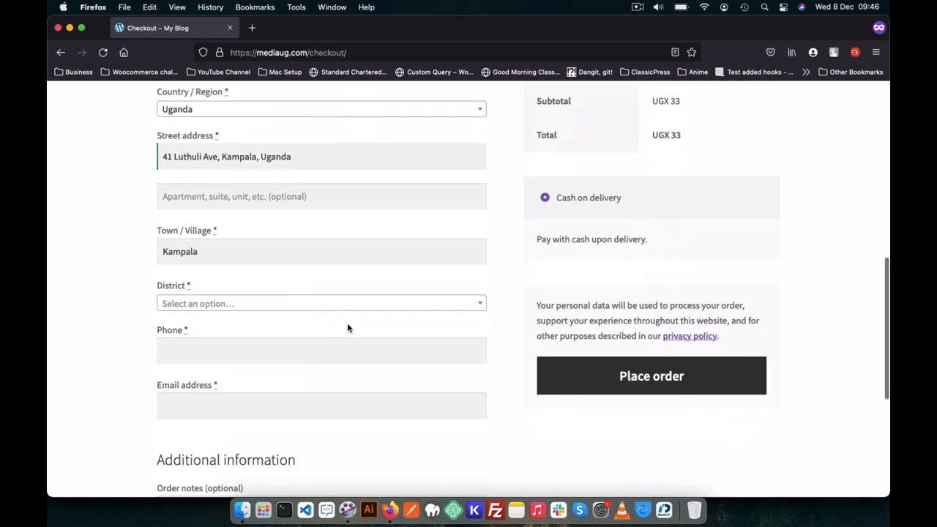
left_click(322, 351)
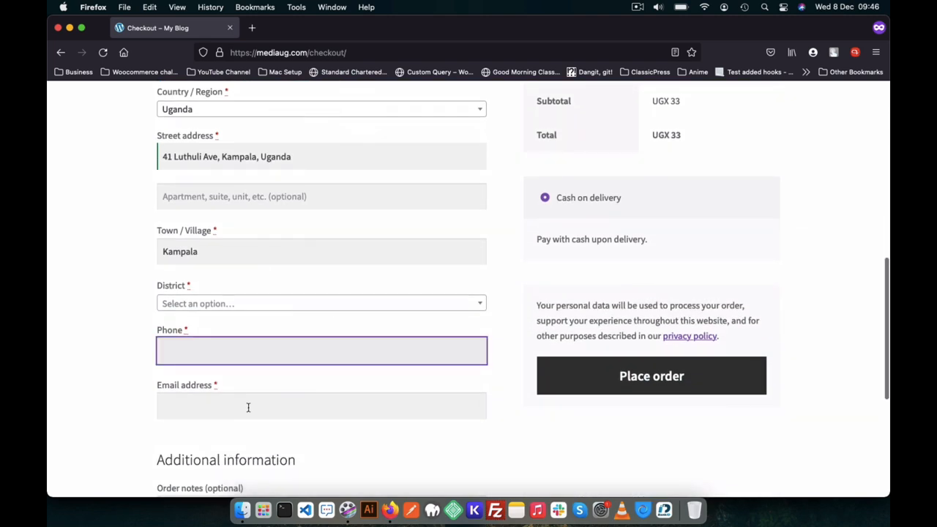
left_click(322, 405)
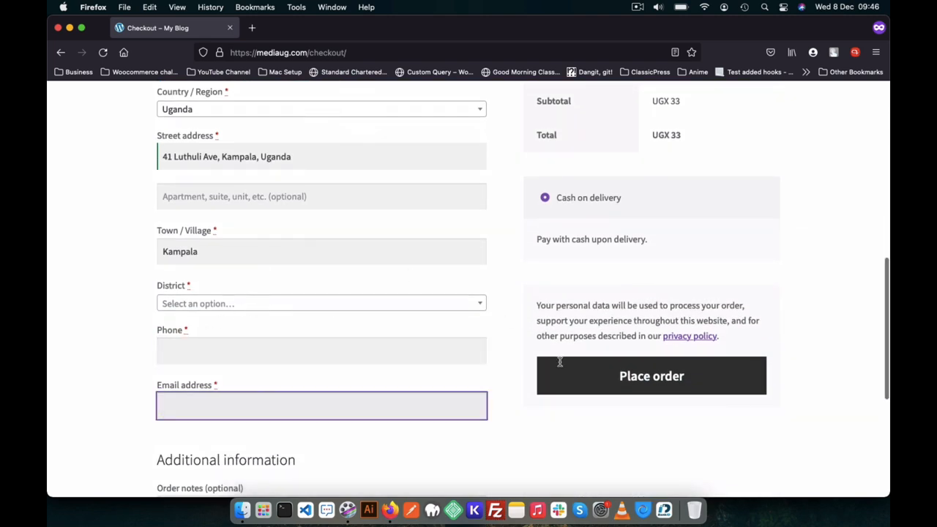
left_click(320, 303)
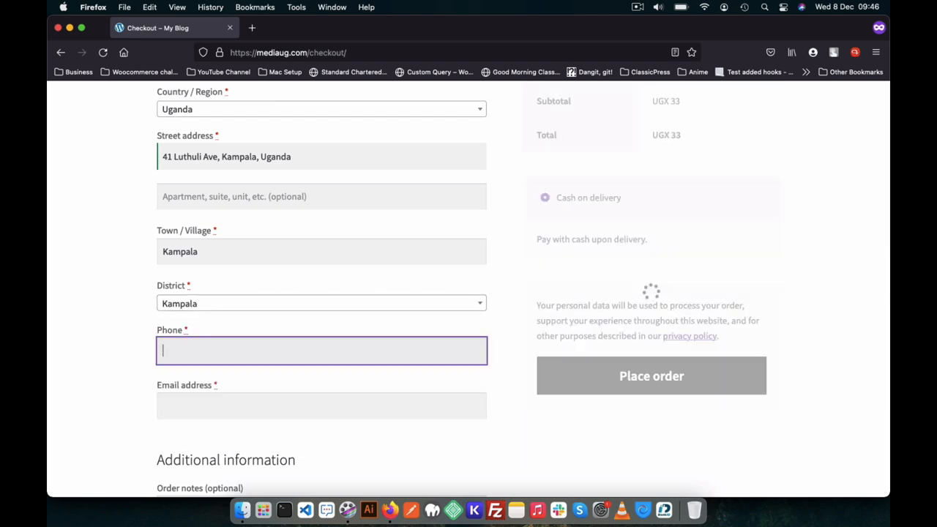
type("2")
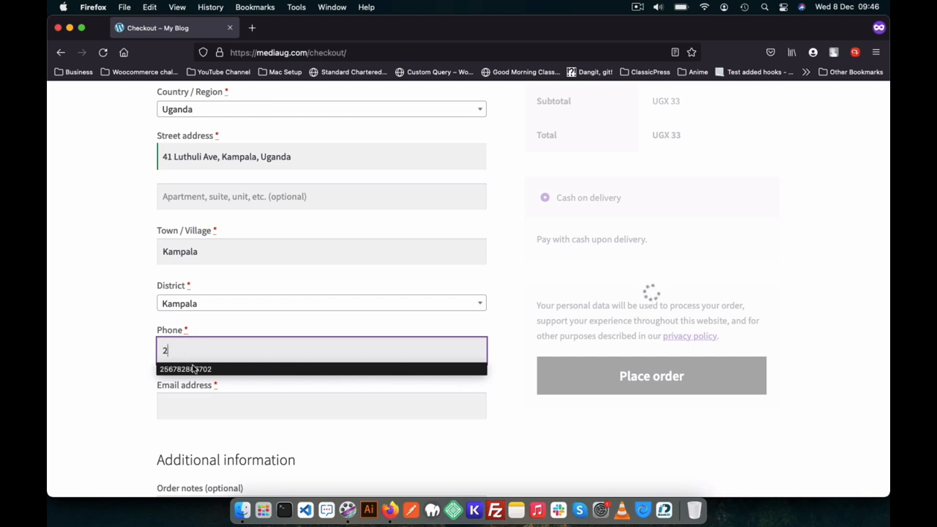
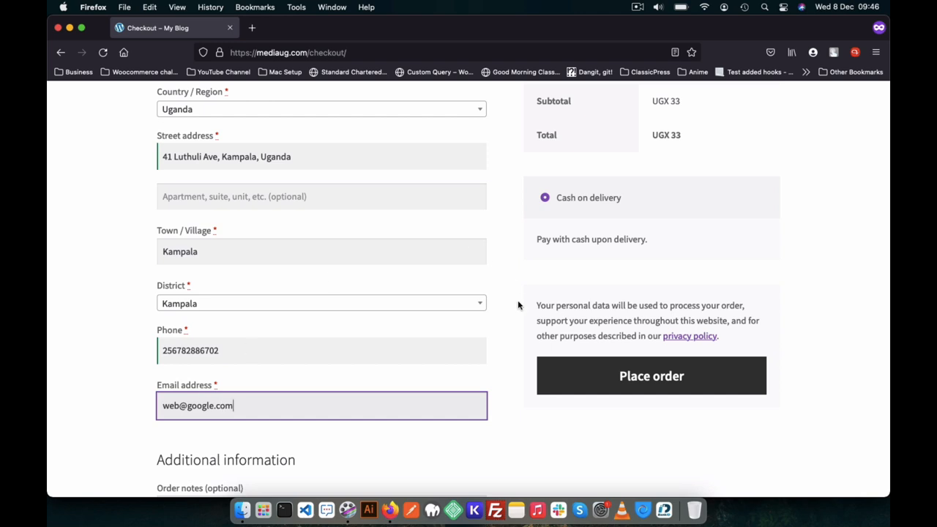
Place the cash-on-delivery test order, reaching the Order received page for order 60
scroll("down", 3)
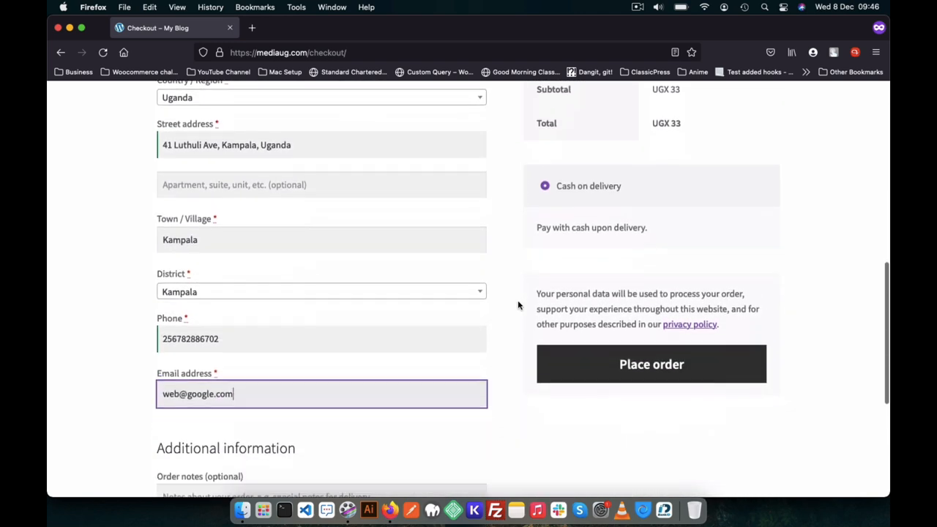
left_click(650, 363)
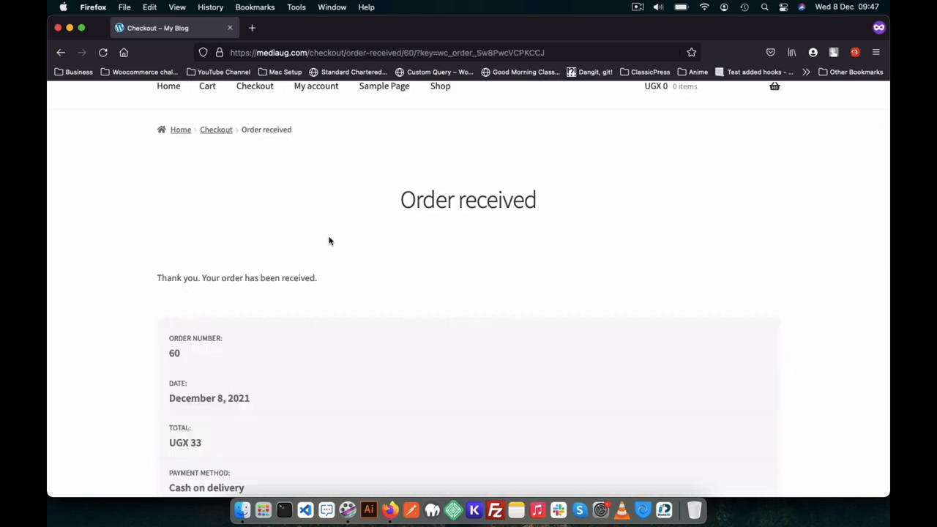
Scroll the Location Picker at Checkout settings down to the Places Autocomplete options
scroll("down", 3)
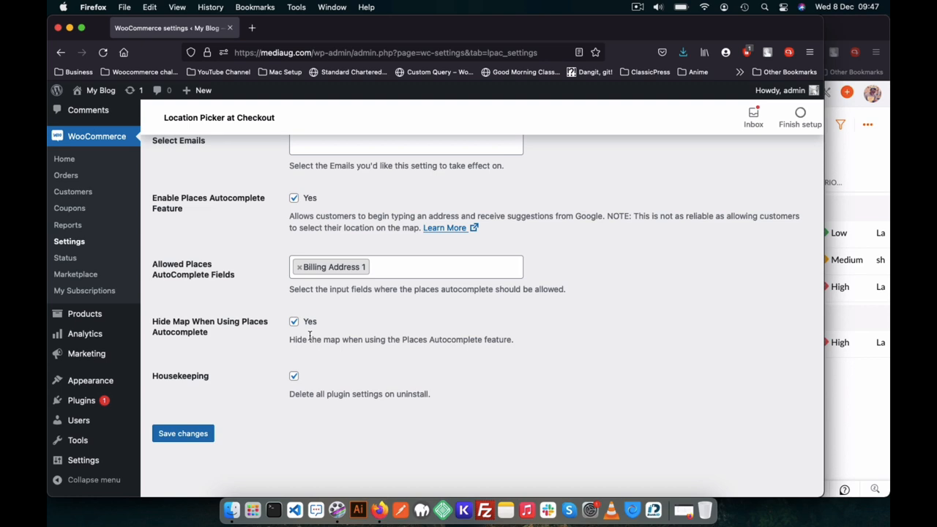
mouse_move(238, 304)
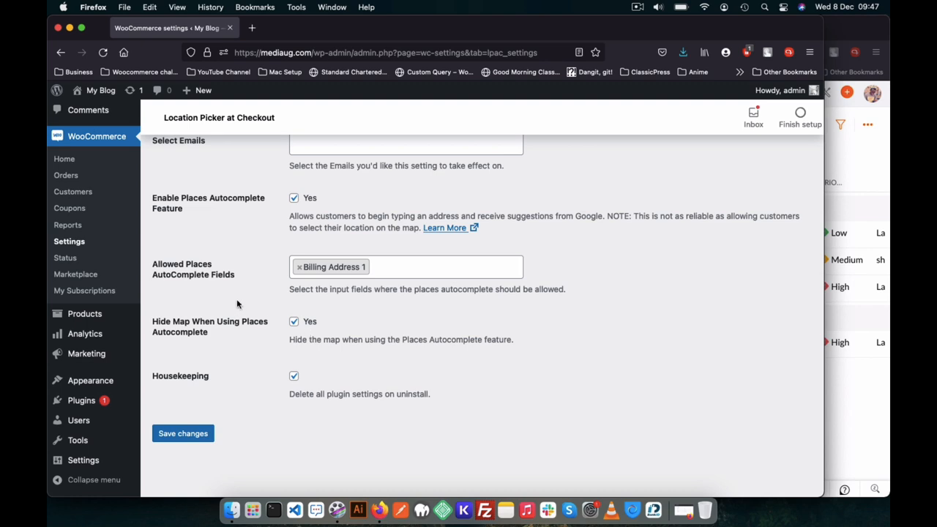
mouse_move(257, 364)
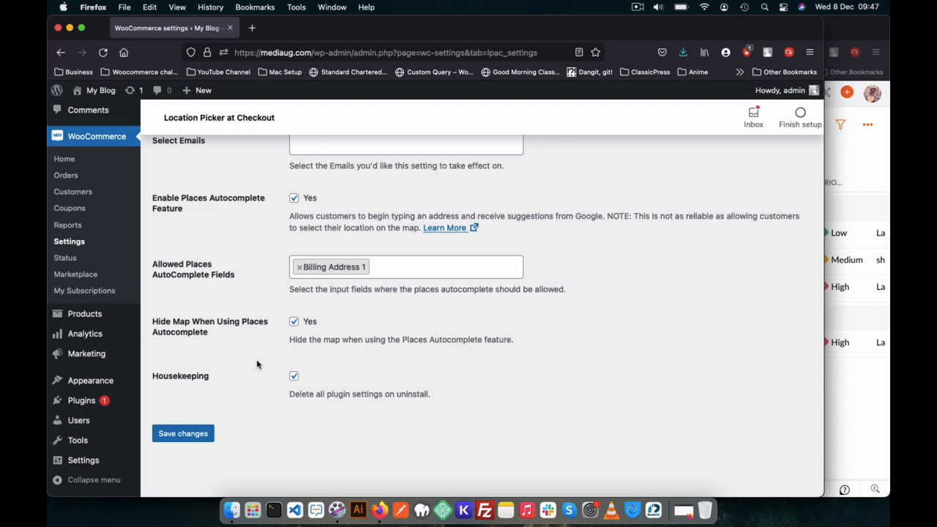
mouse_move(208, 250)
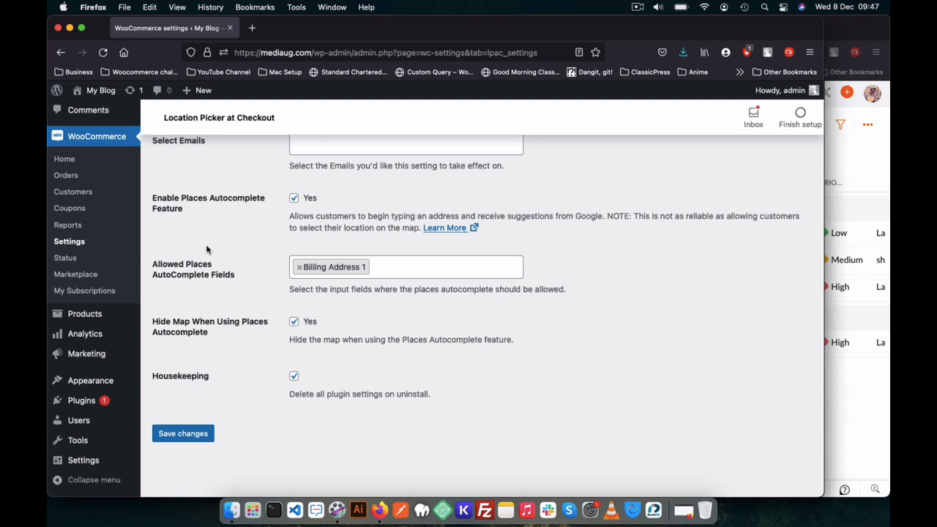
mouse_move(216, 275)
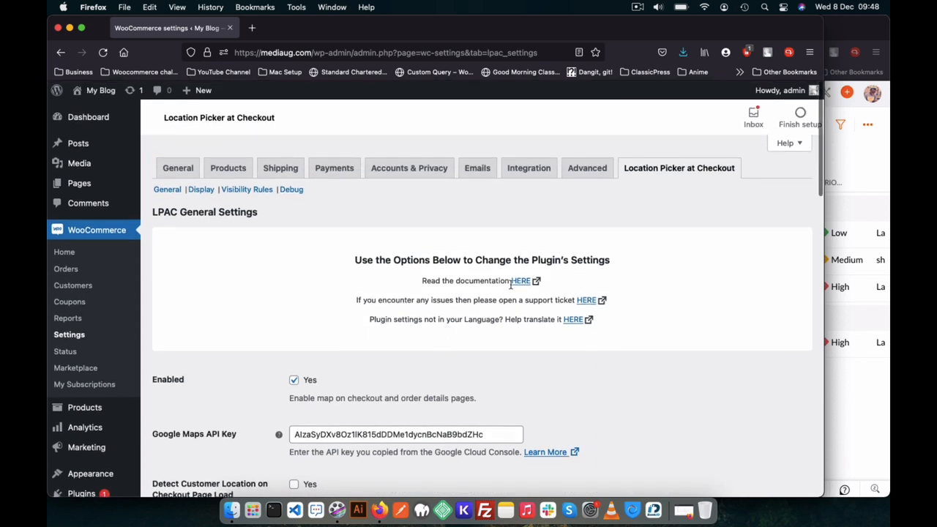
mouse_move(521, 281)
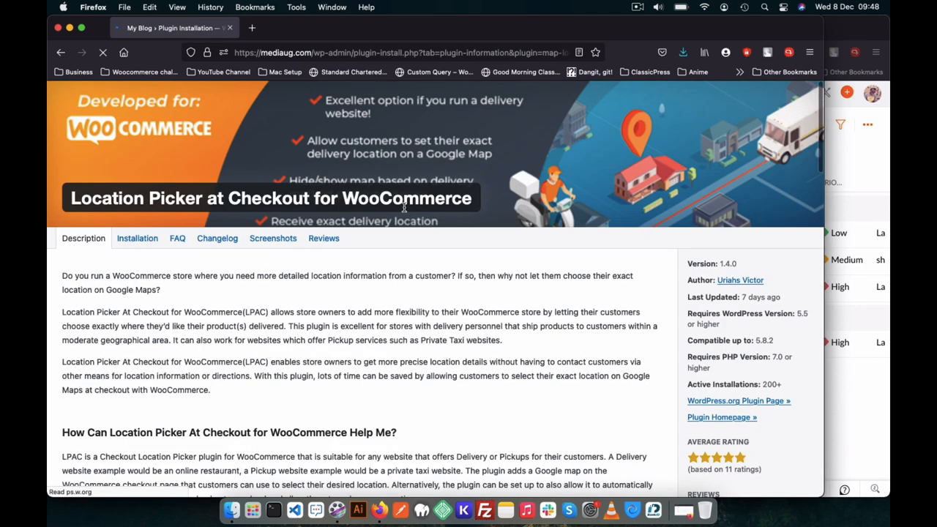
View the WordPress.org plugin page and scroll to its five-star Ratings section
left_click(737, 402)
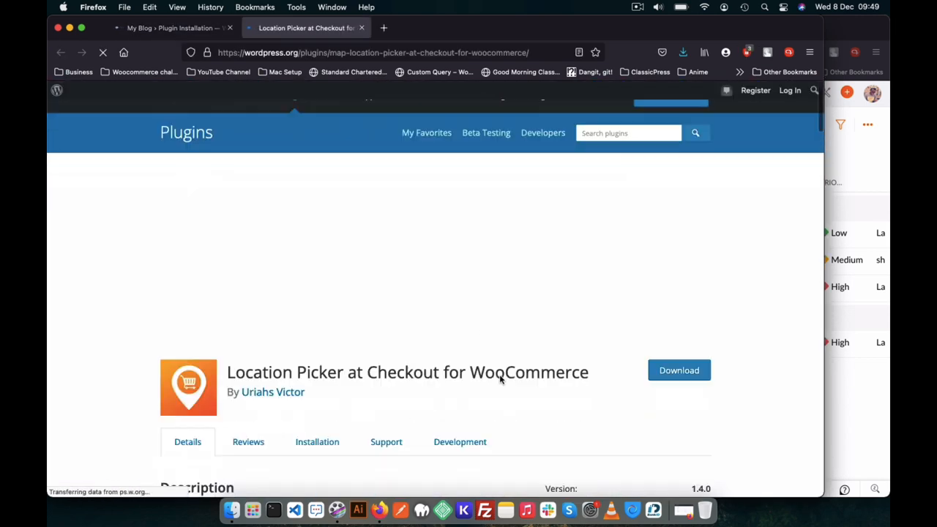
scroll("down", 3)
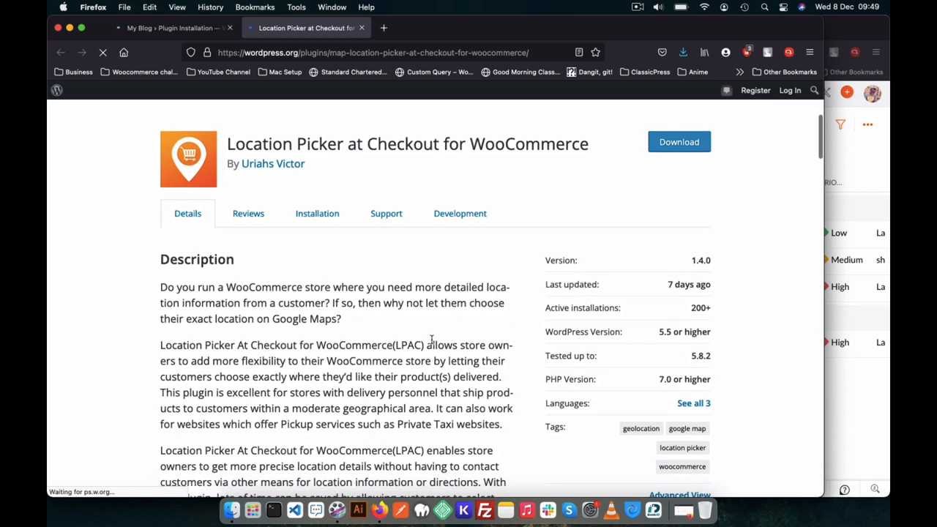
scroll("down", 3)
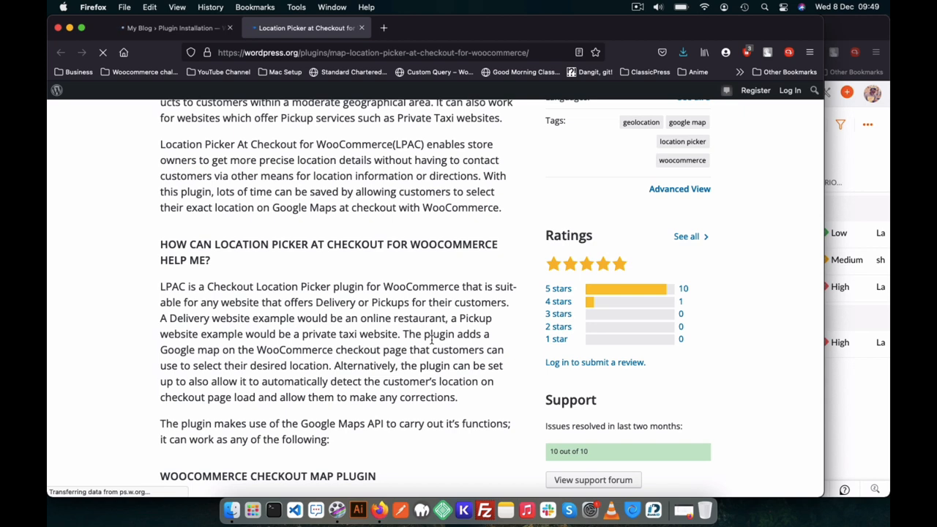
mouse_move(735, 282)
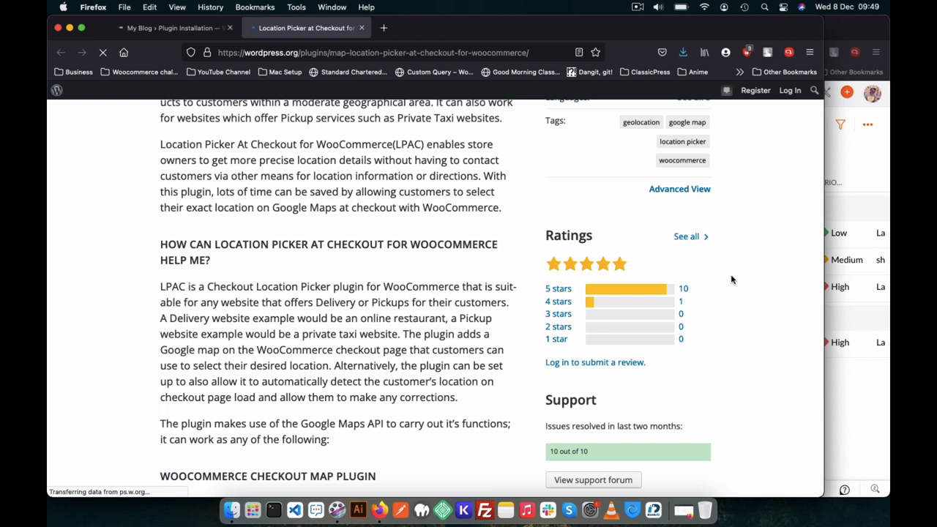